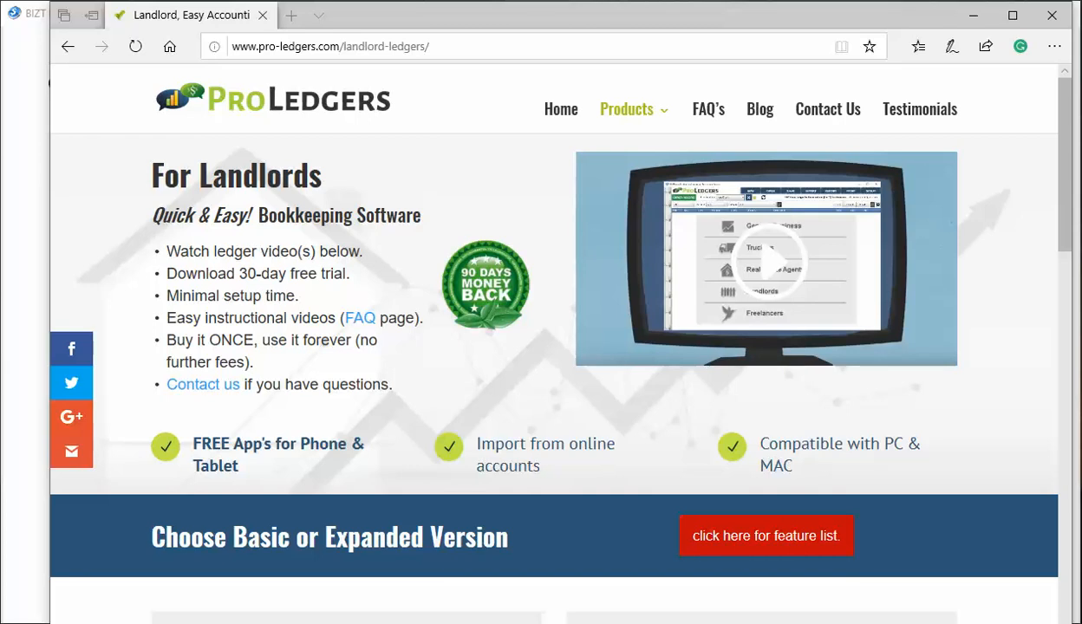
mouse_move(596, 111)
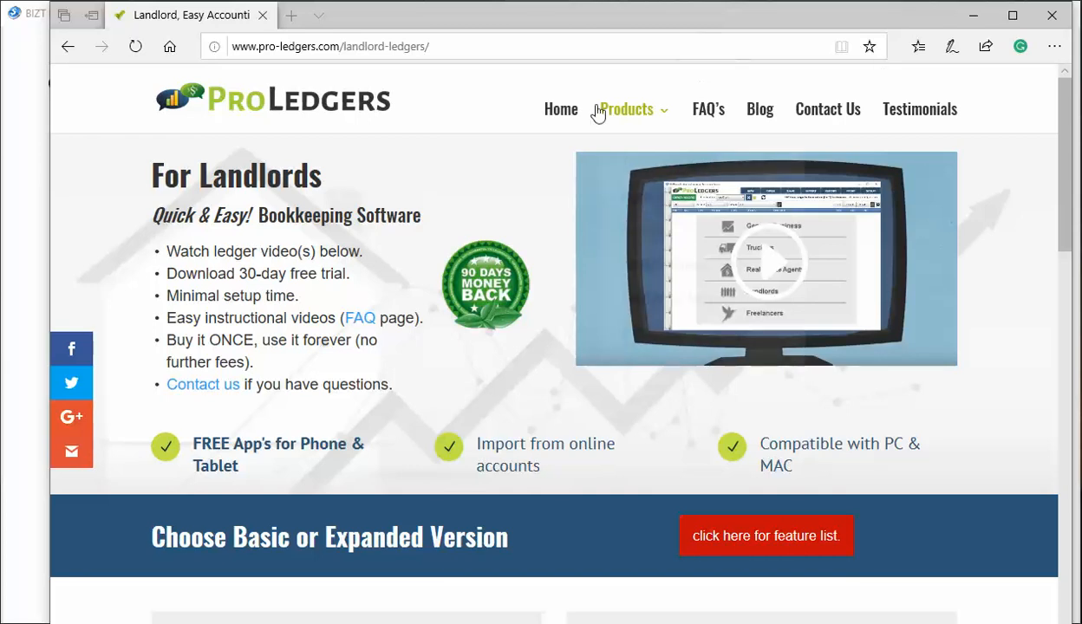
mouse_move(383, 82)
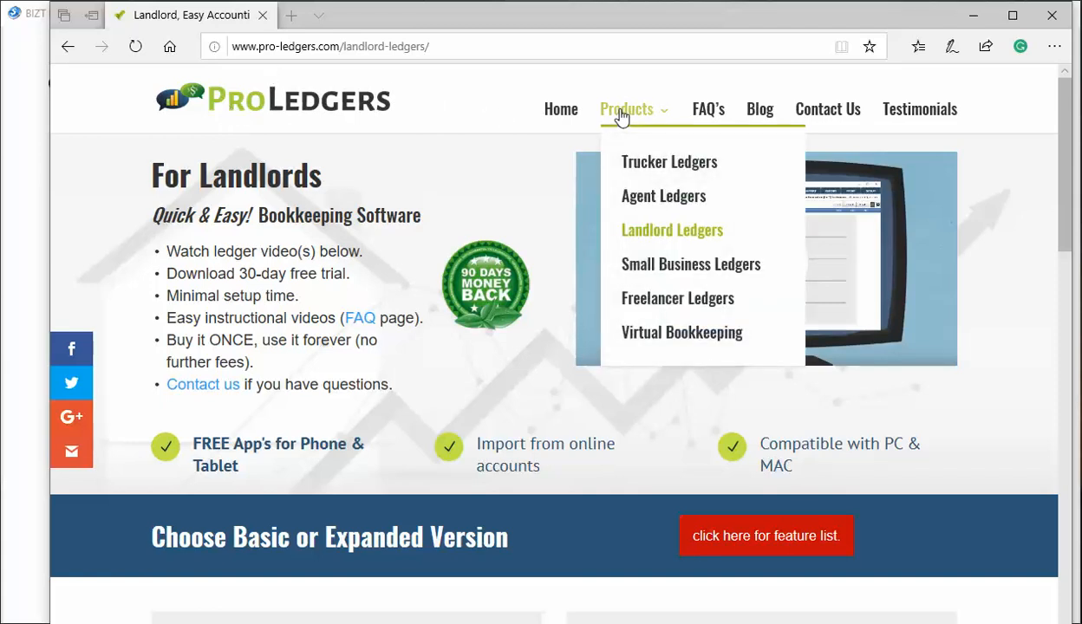
mouse_move(459, 33)
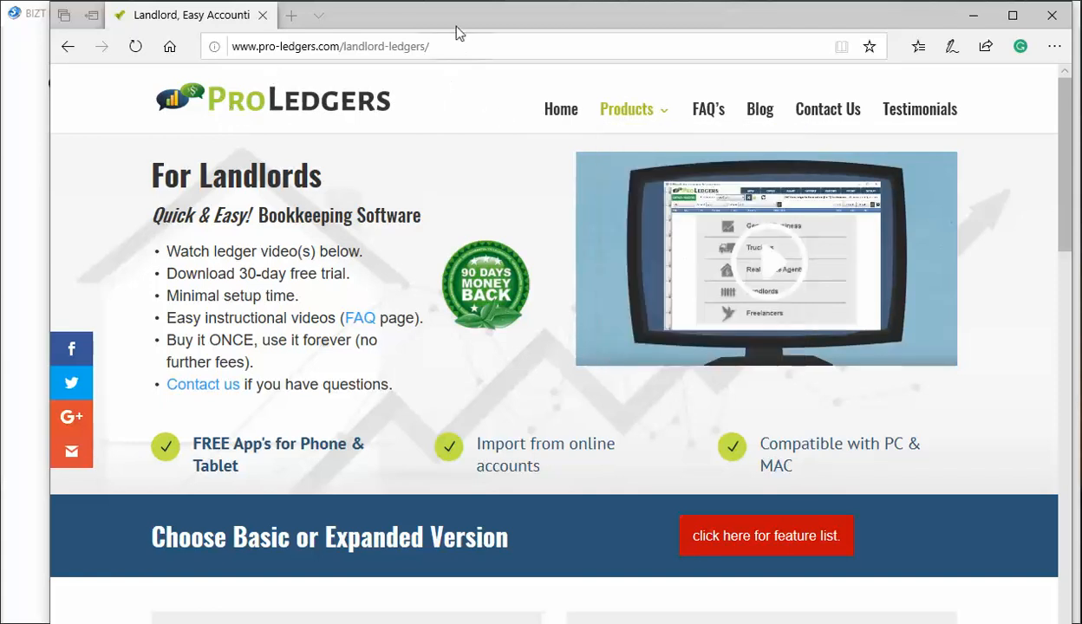
Scroll to the Basic and Expanded plan cards and highlight the BASIC and 1 Property title words
scroll("down", 3)
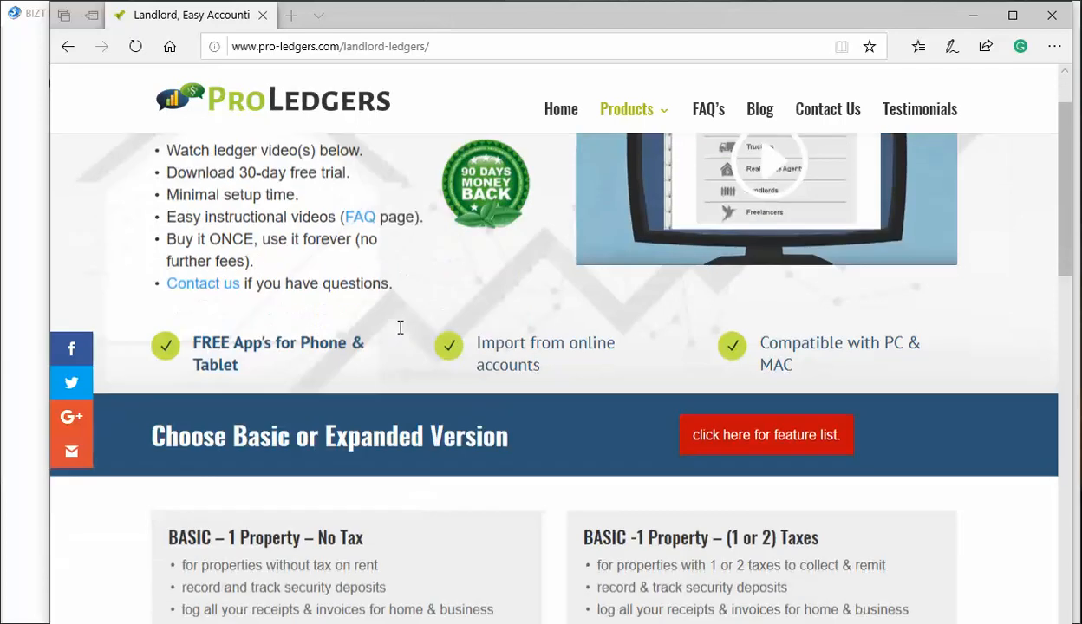
scroll("down", 3)
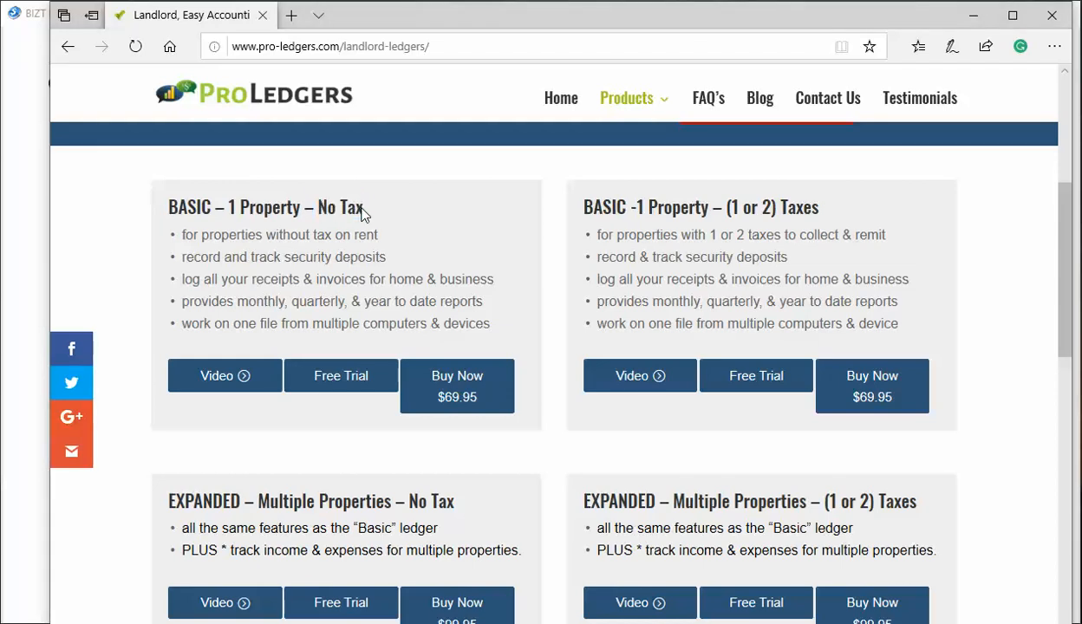
mouse_move(366, 215)
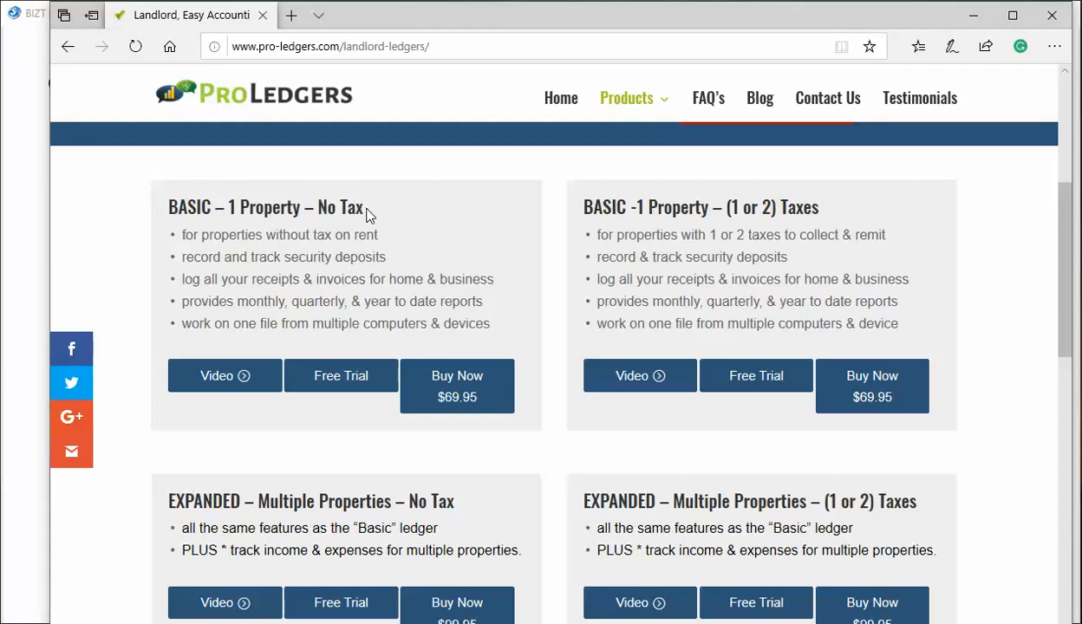
mouse_move(785, 207)
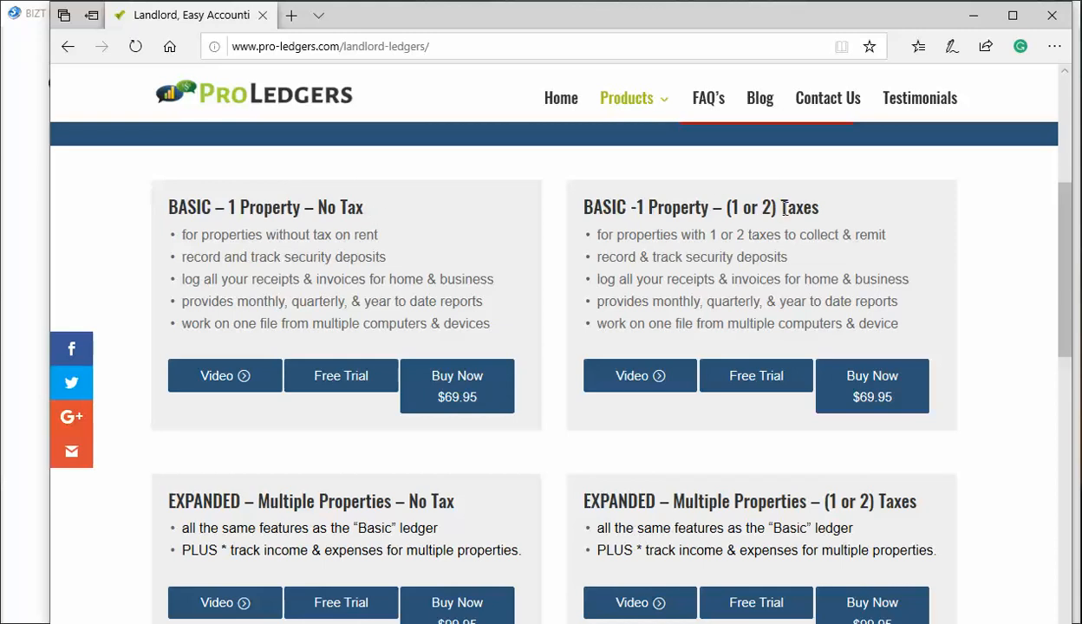
double_click(797, 206)
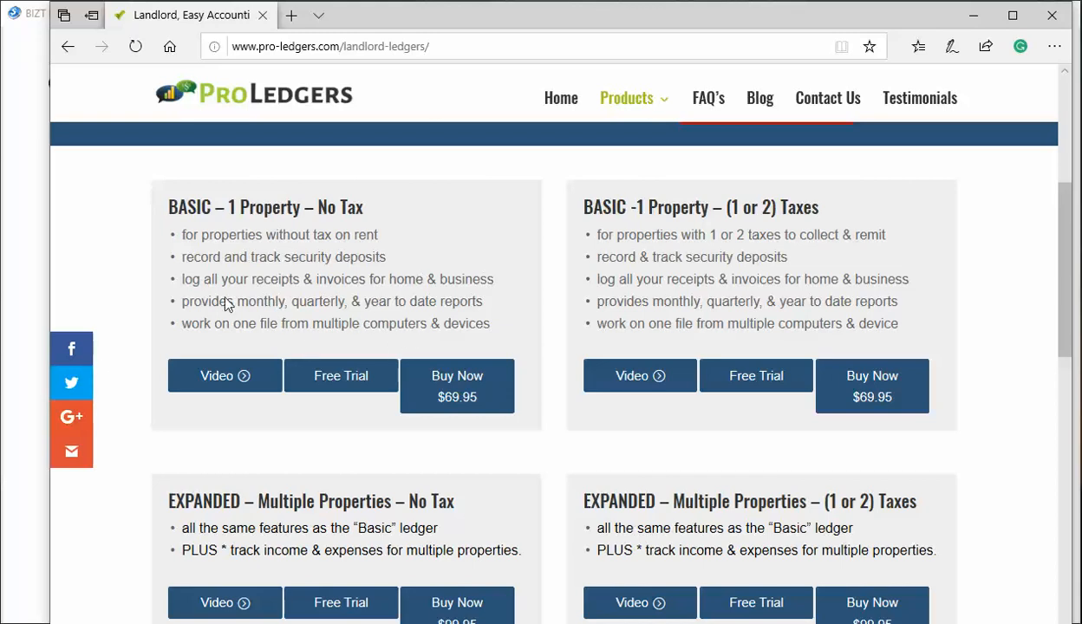
double_click(188, 206)
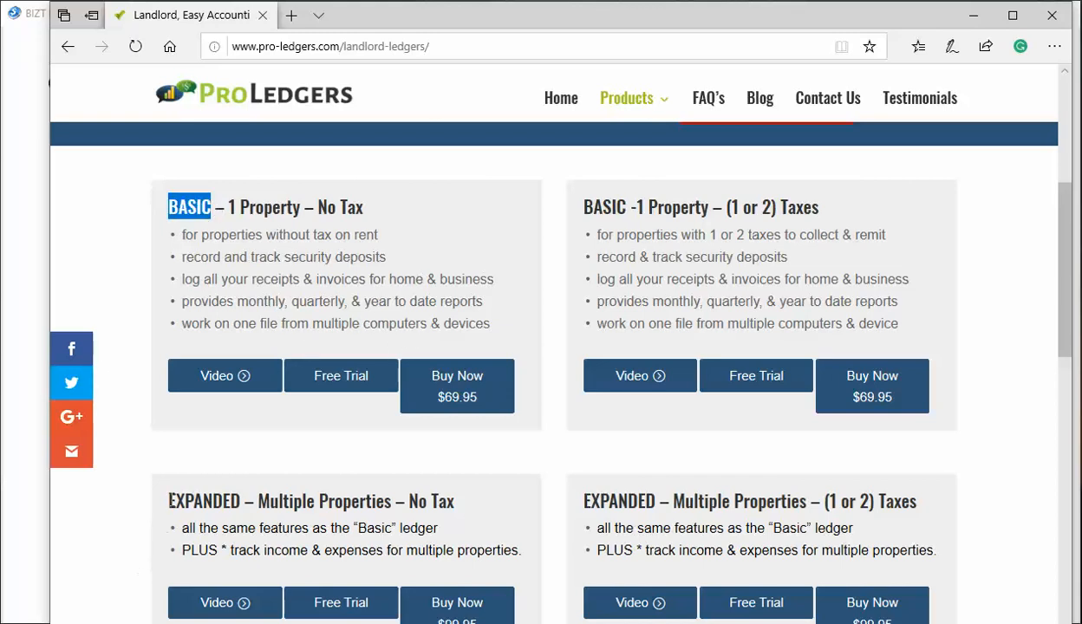
double_click(204, 501)
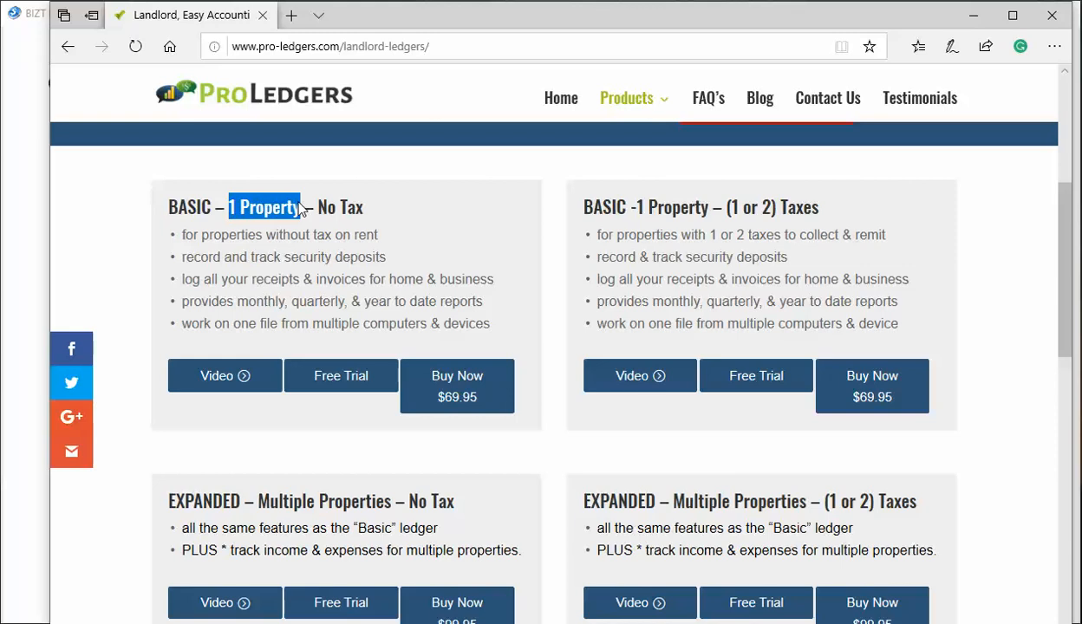
left_click(300, 206)
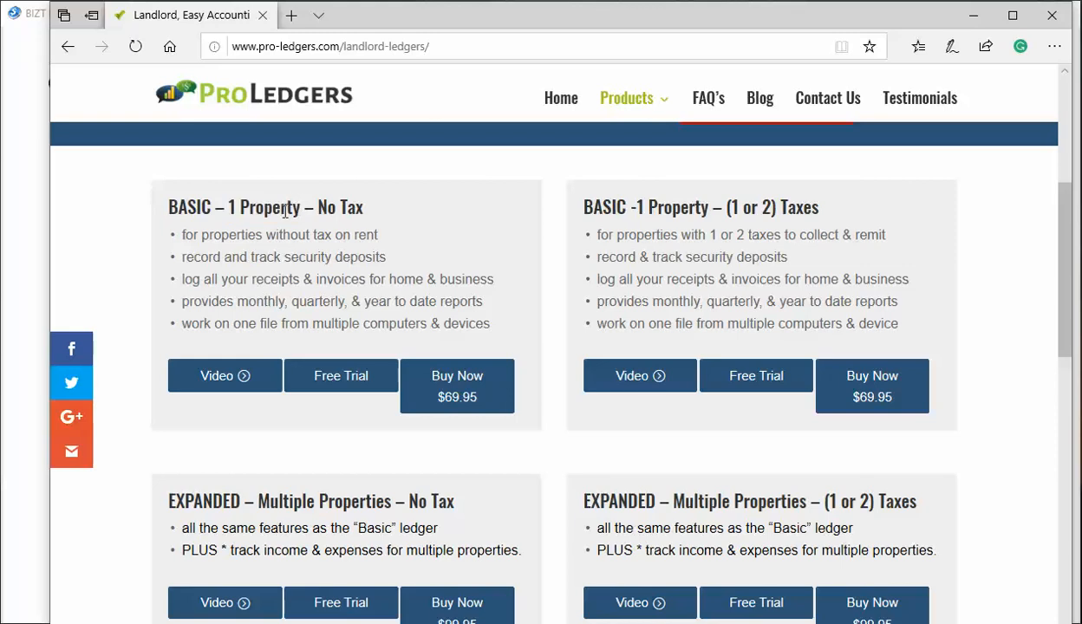
mouse_move(254, 509)
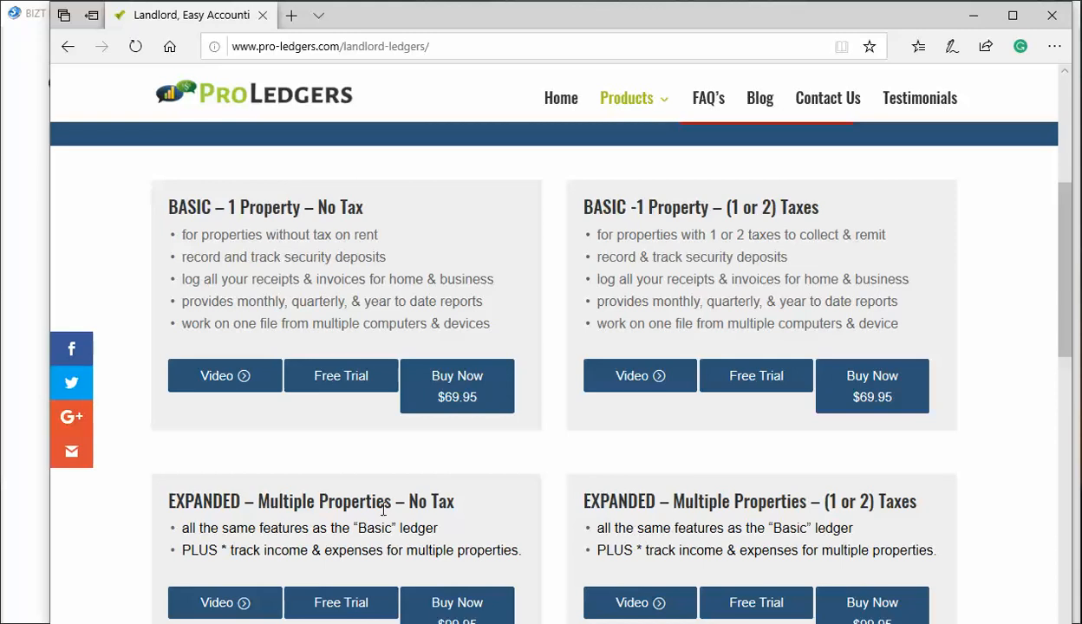
mouse_move(323, 398)
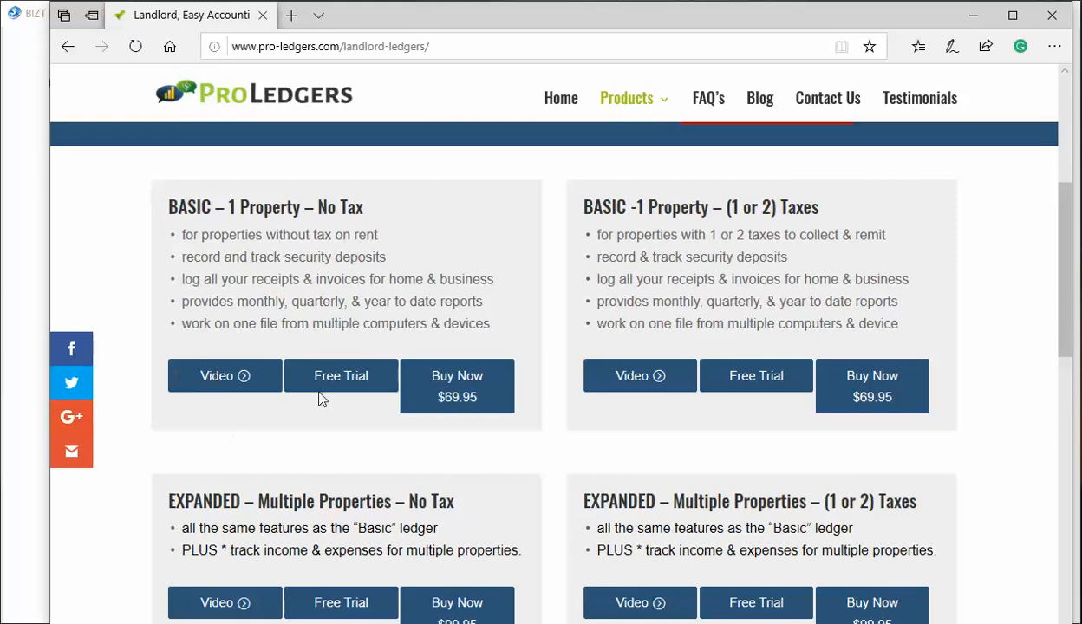
mouse_move(341, 375)
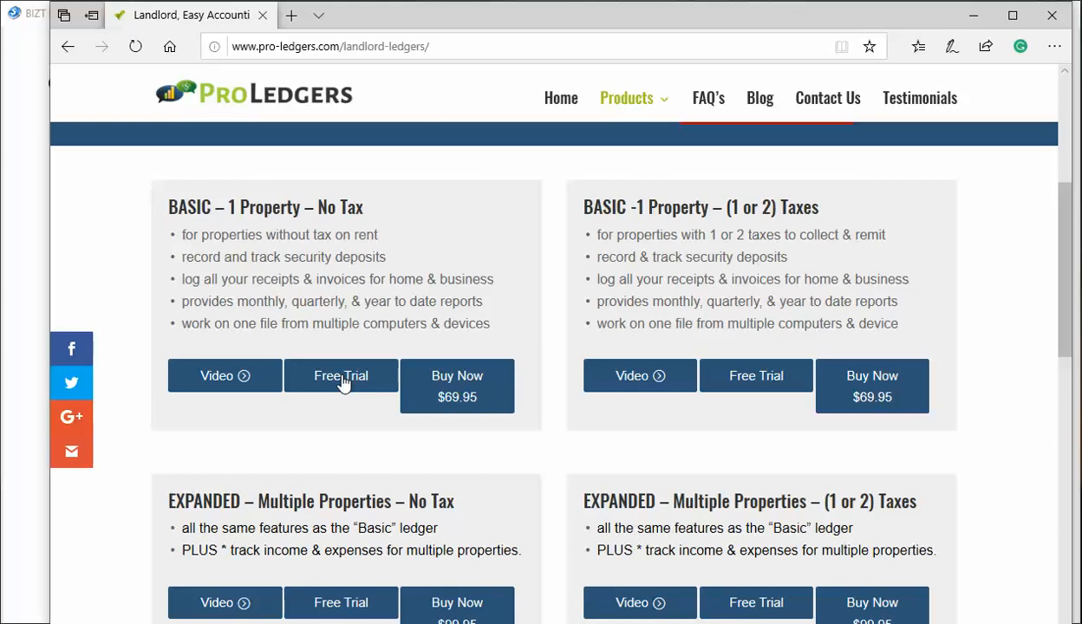
mouse_move(457, 390)
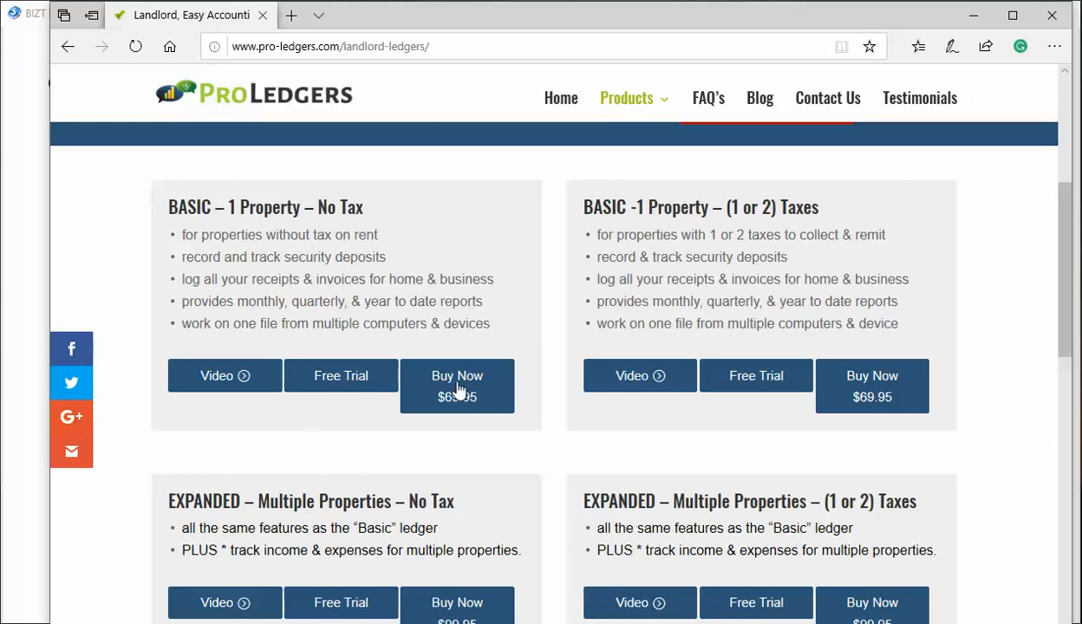
mouse_move(341, 376)
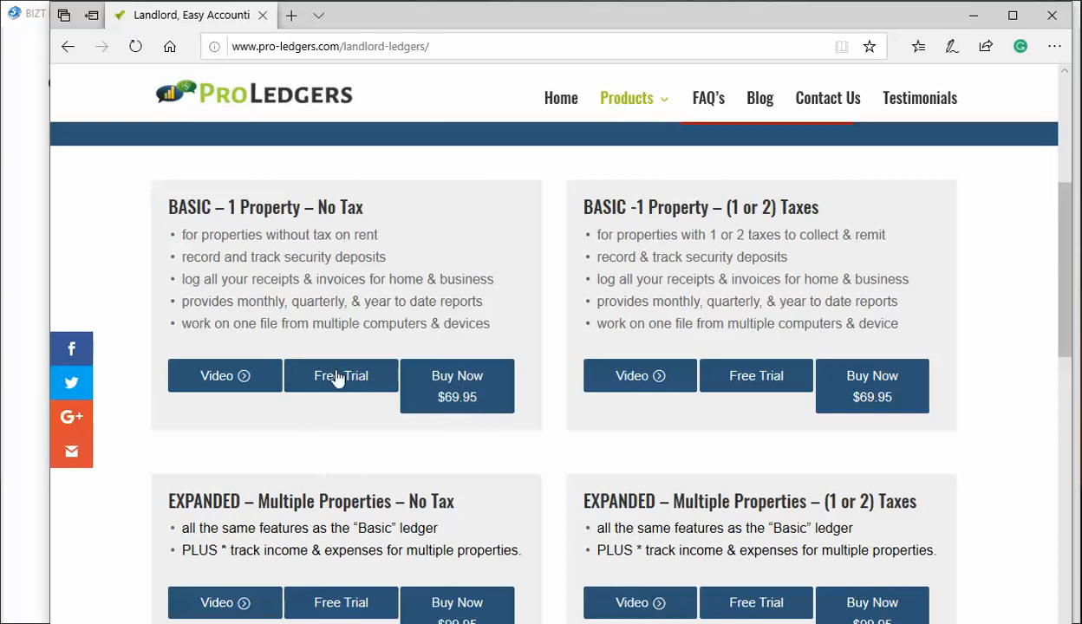
mouse_move(445, 451)
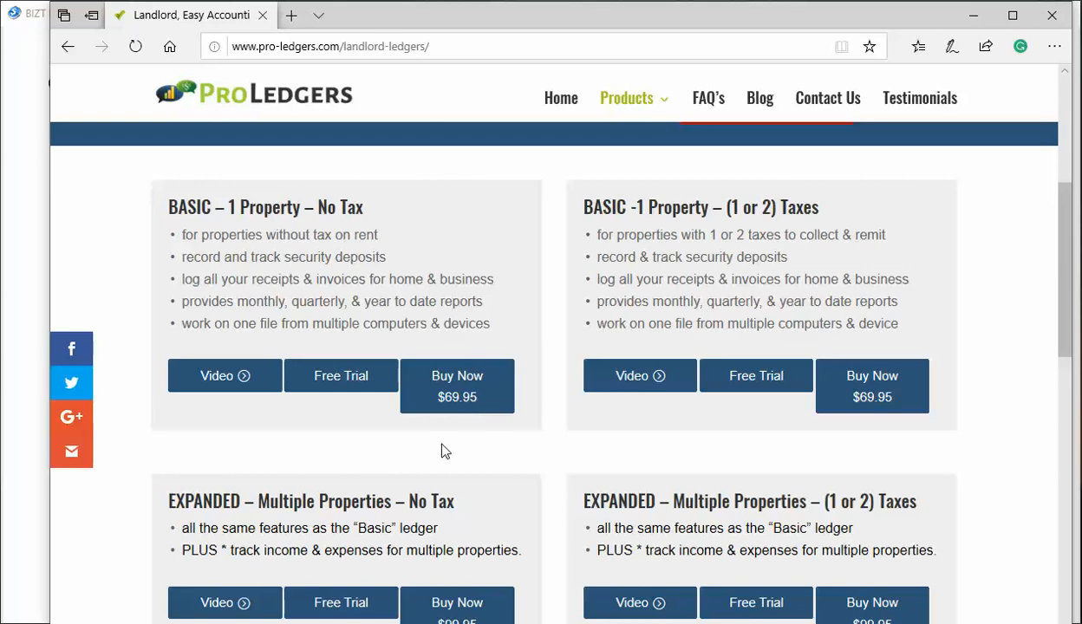
mouse_move(443, 456)
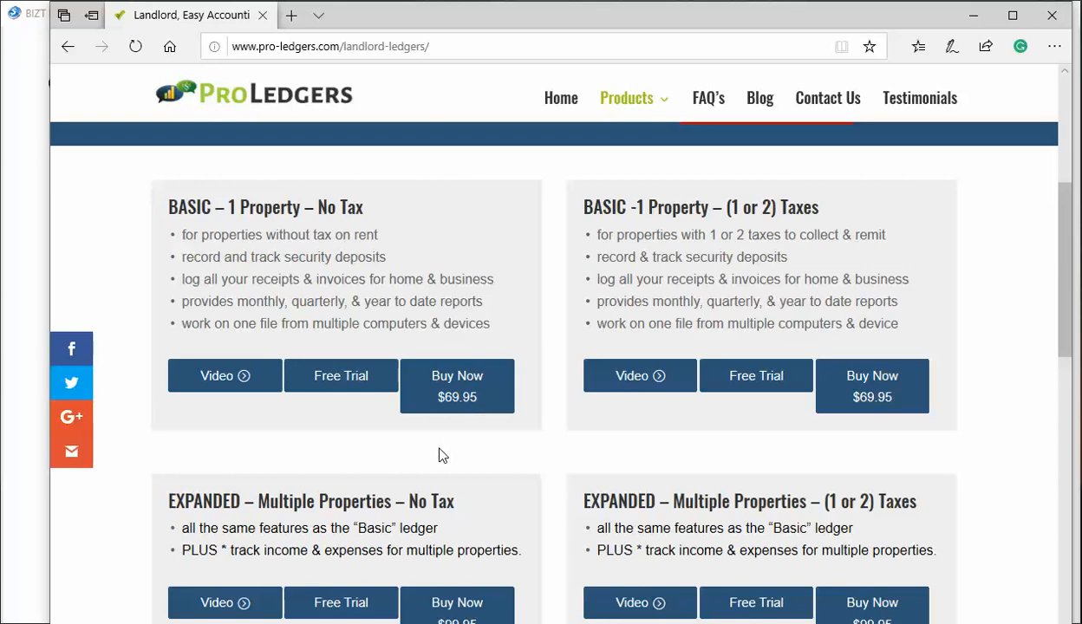
Scroll down to the FREE APPS section with the Android and iOS app cards
scroll("down", 3)
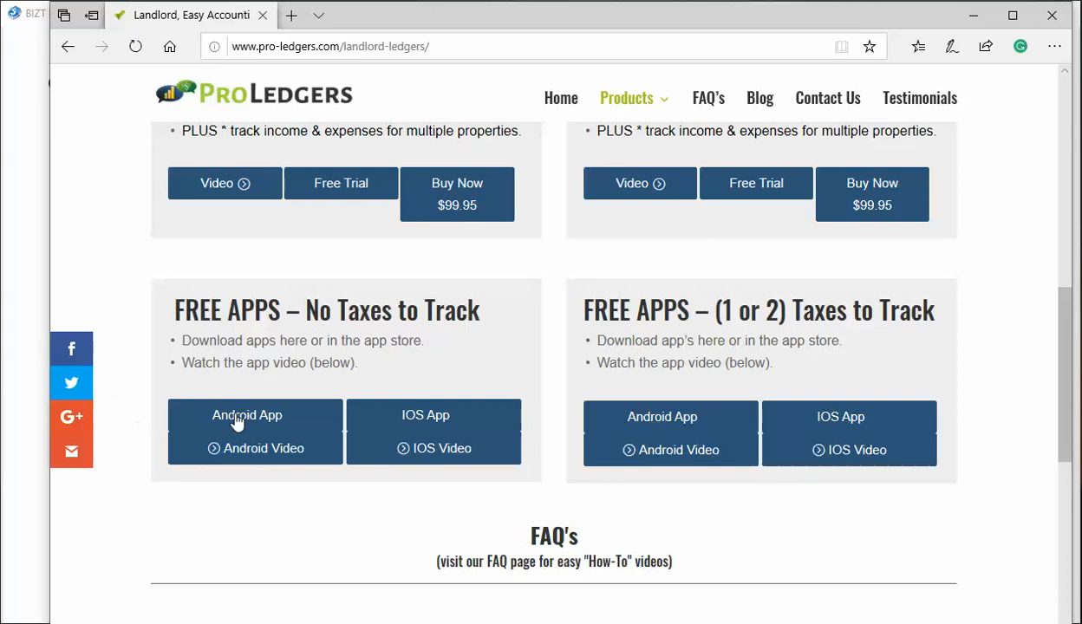
mouse_move(442, 423)
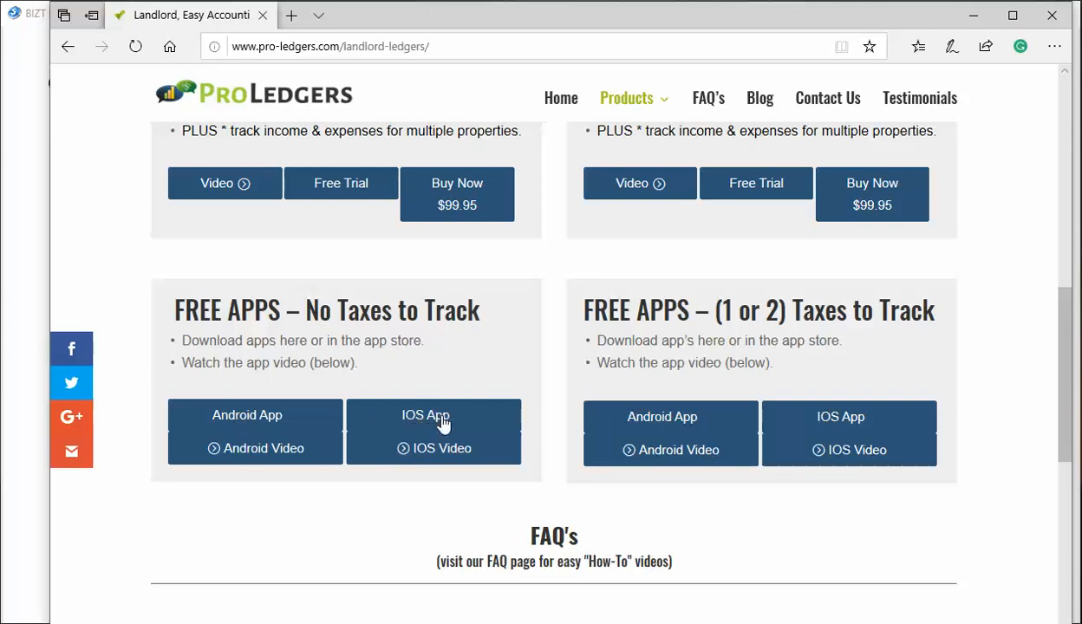
mouse_move(687, 19)
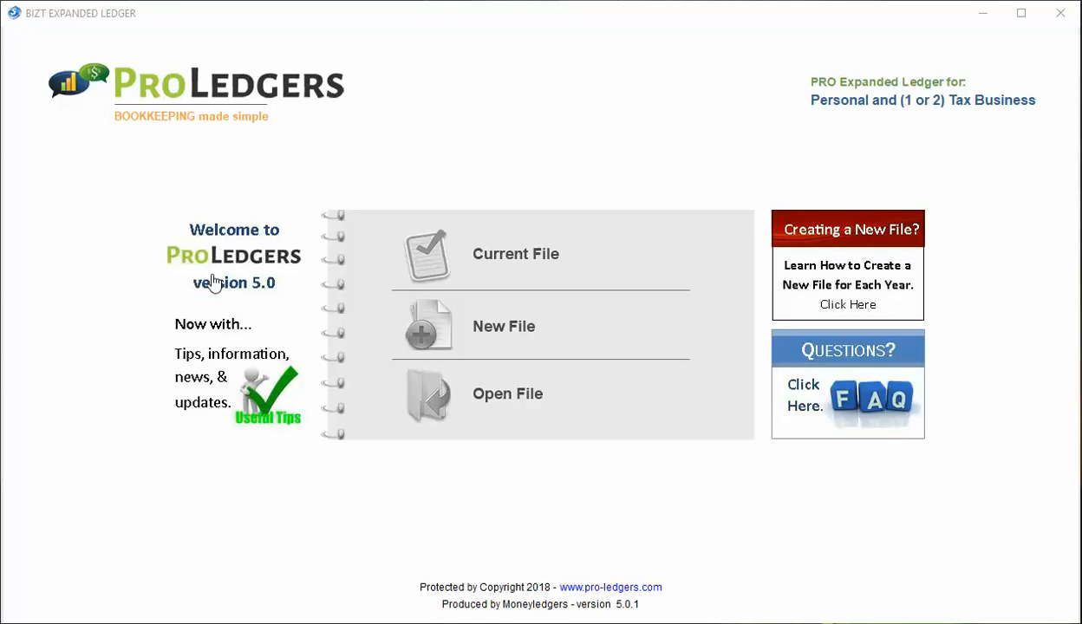
mouse_move(847, 236)
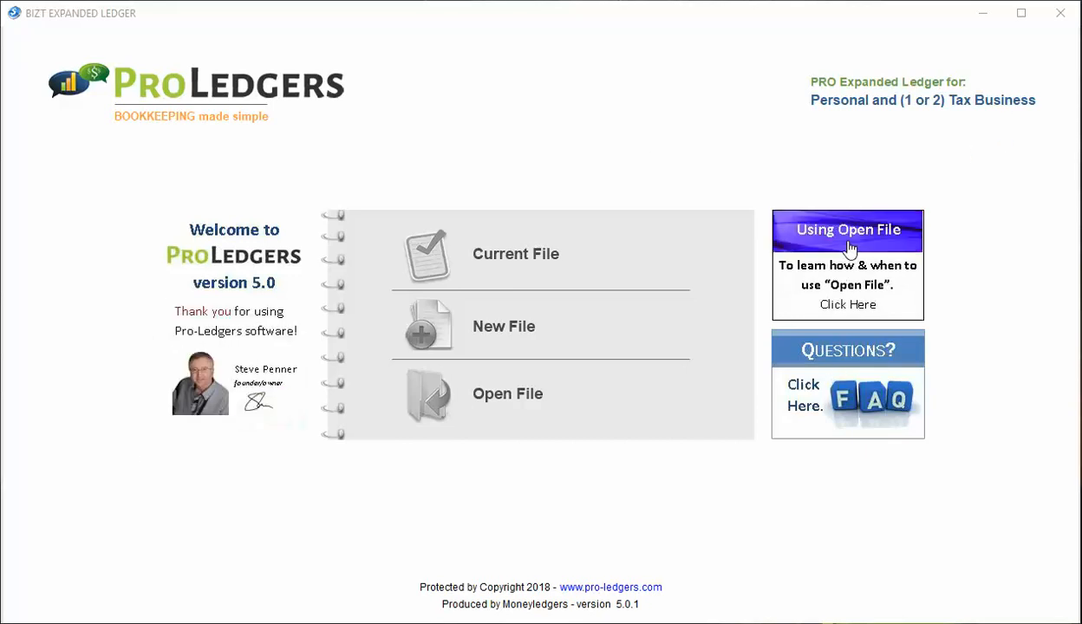
mouse_move(557, 325)
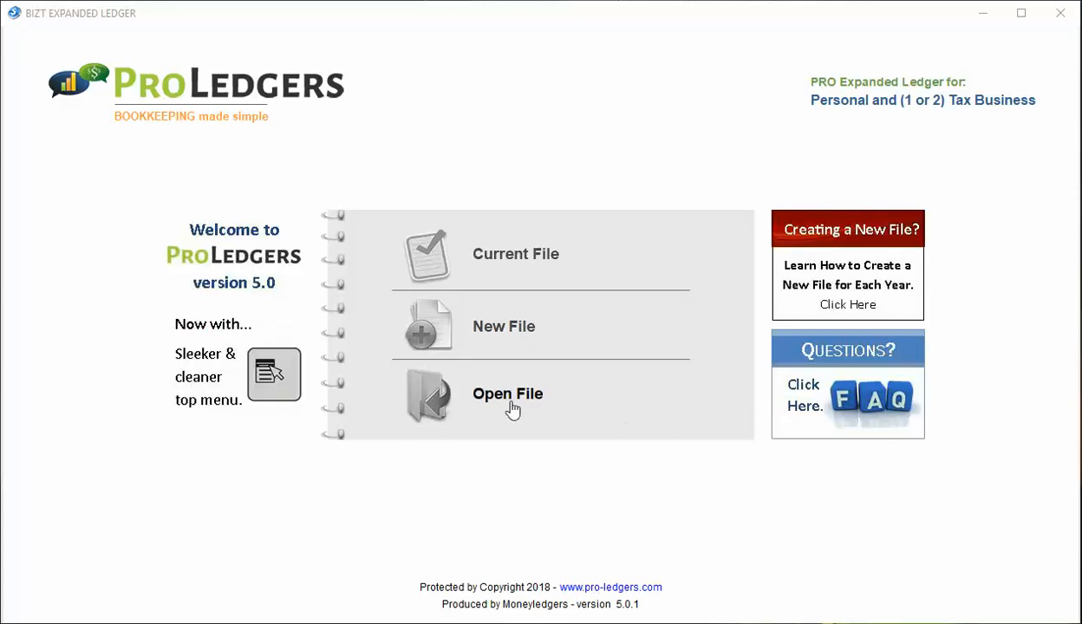
mouse_move(524, 260)
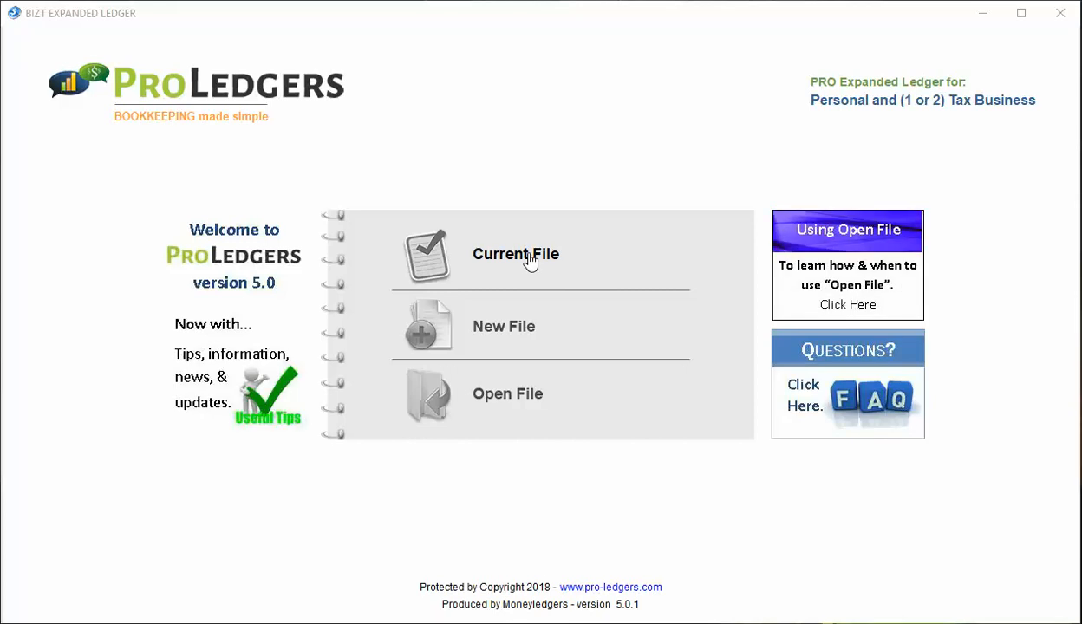
mouse_move(595, 192)
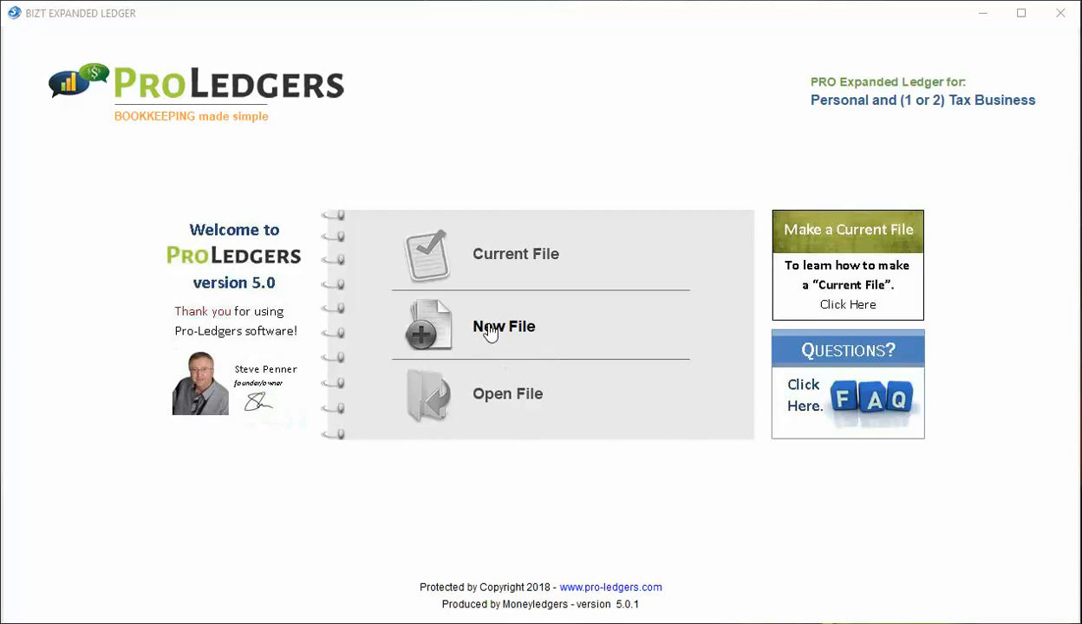
left_click(503, 326)
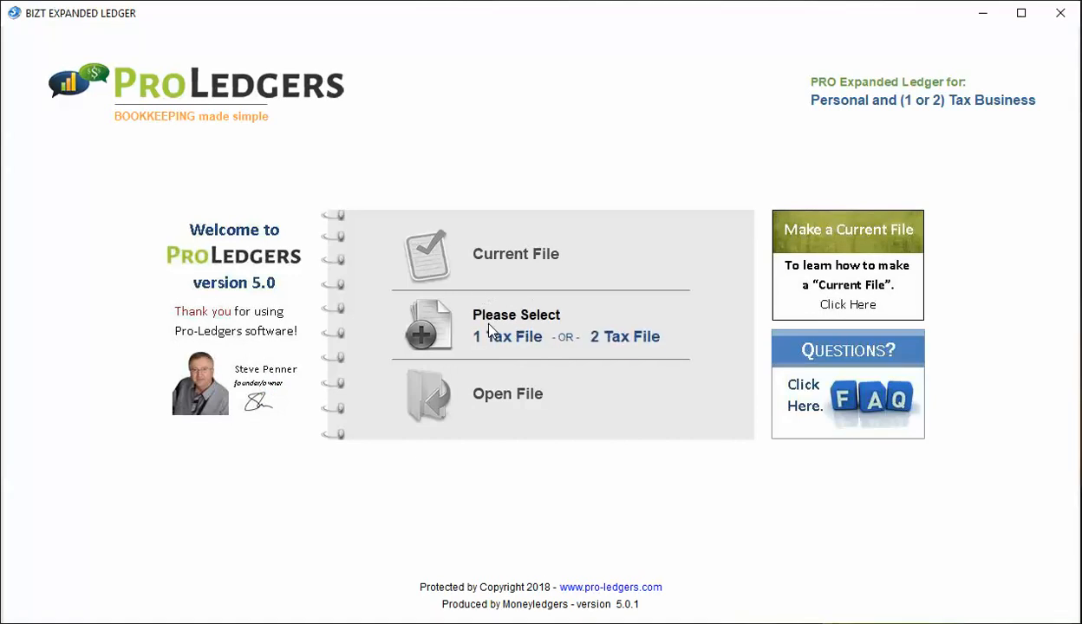
mouse_move(686, 518)
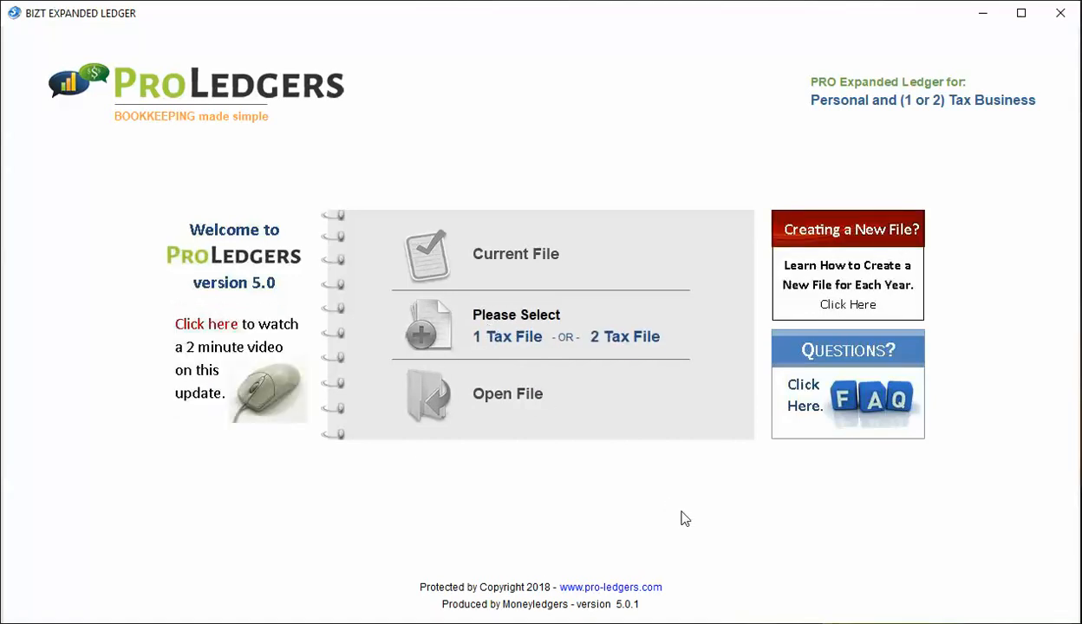
mouse_move(683, 534)
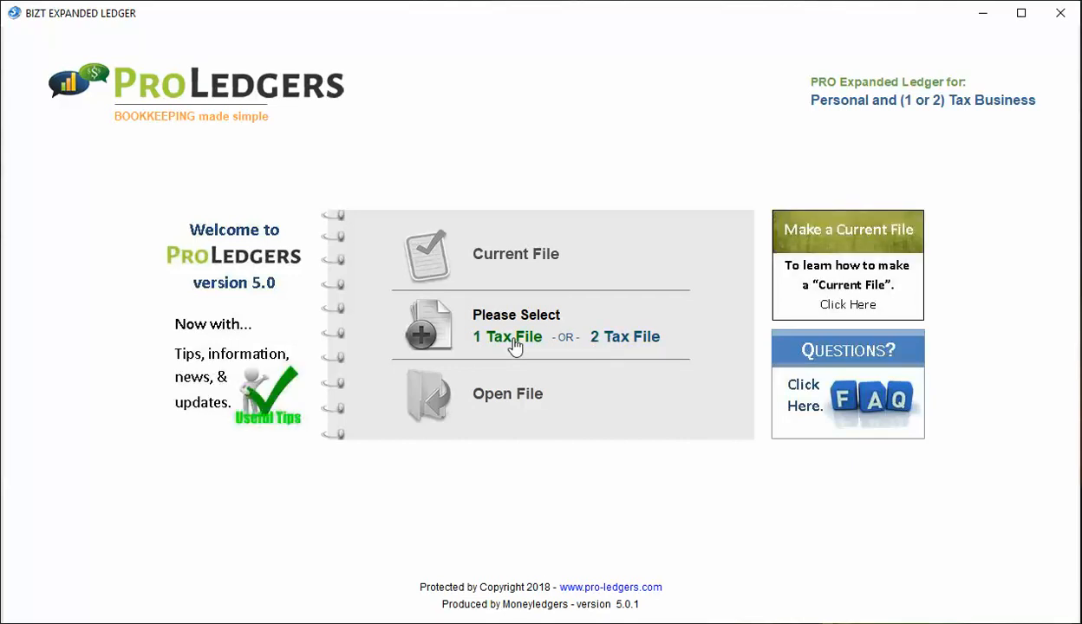
Choose '1 Tax File' on the welcome screen to list business types
left_click(507, 337)
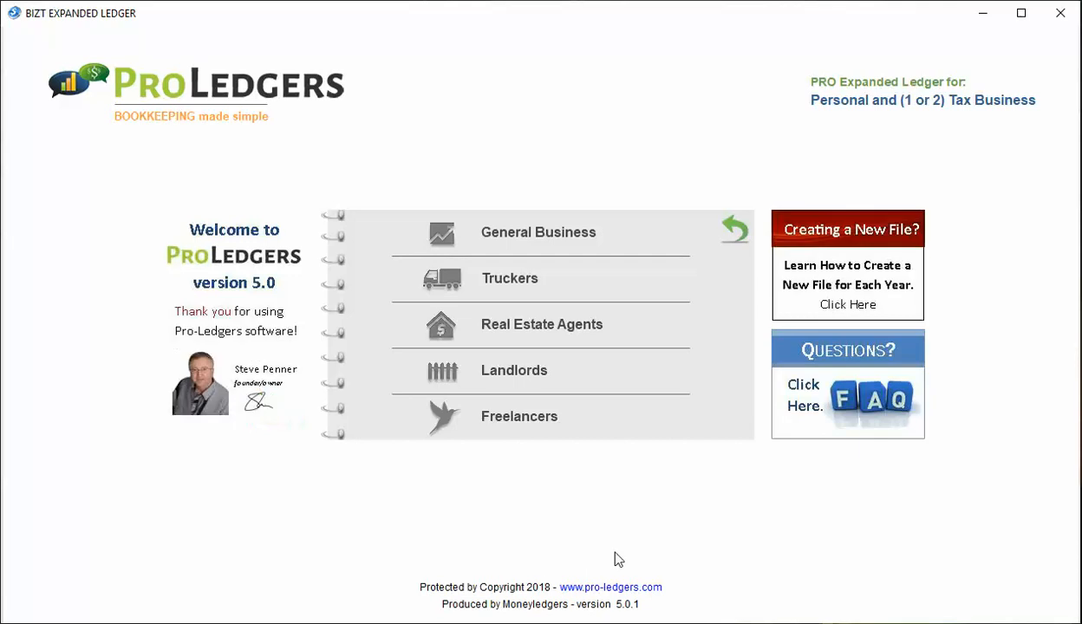
mouse_move(518, 382)
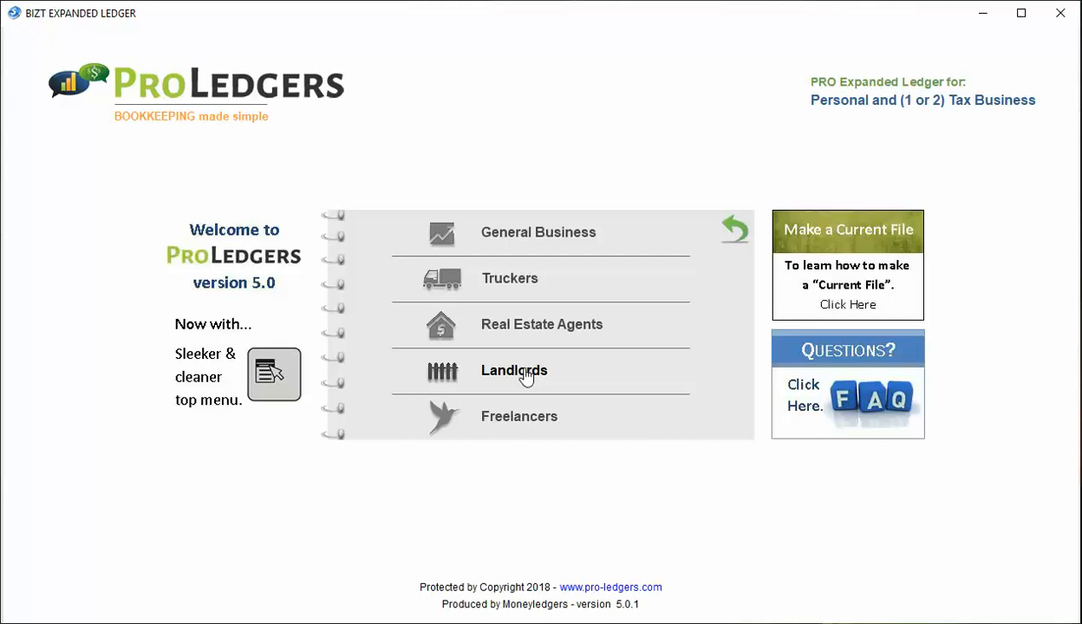
Create a Landlords ledger, hide the ads, and dismiss the save-first warning on Enter Record
left_click(513, 371)
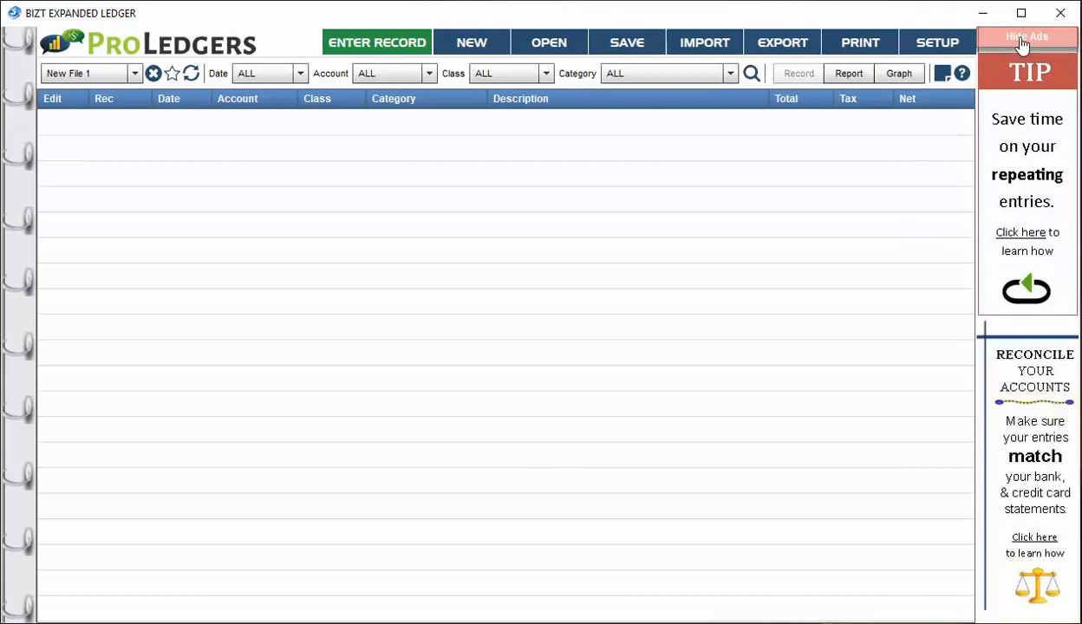
left_click(1026, 36)
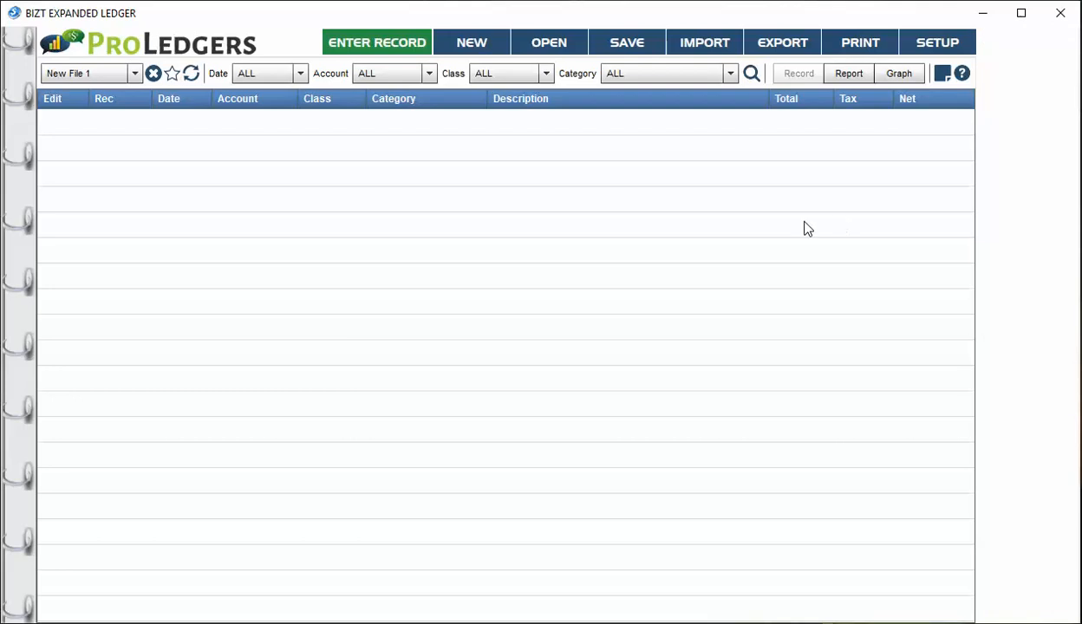
mouse_move(802, 233)
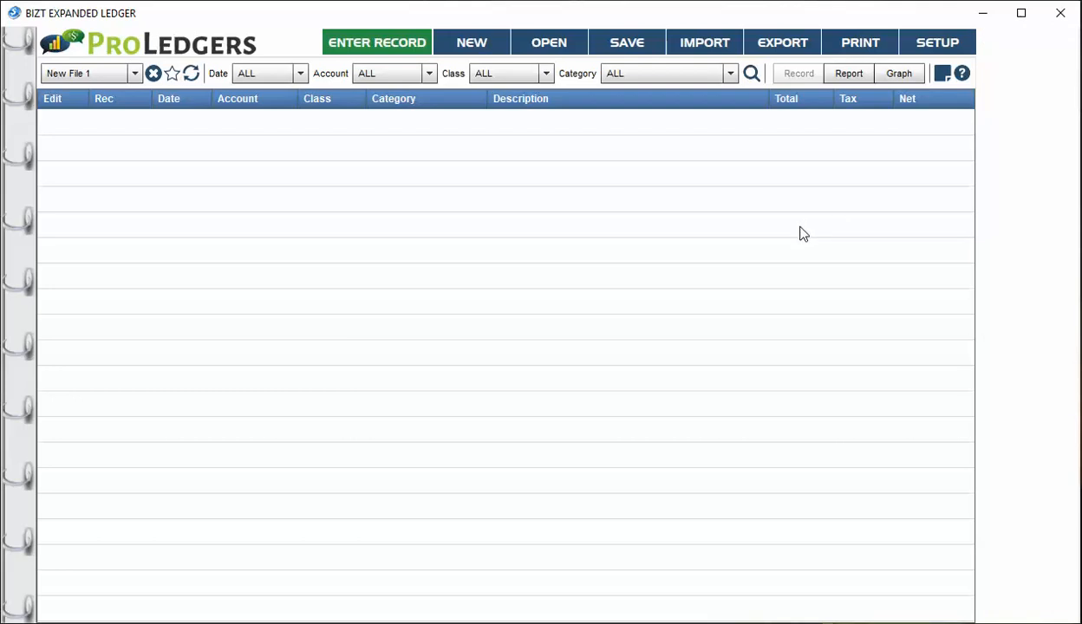
mouse_move(799, 238)
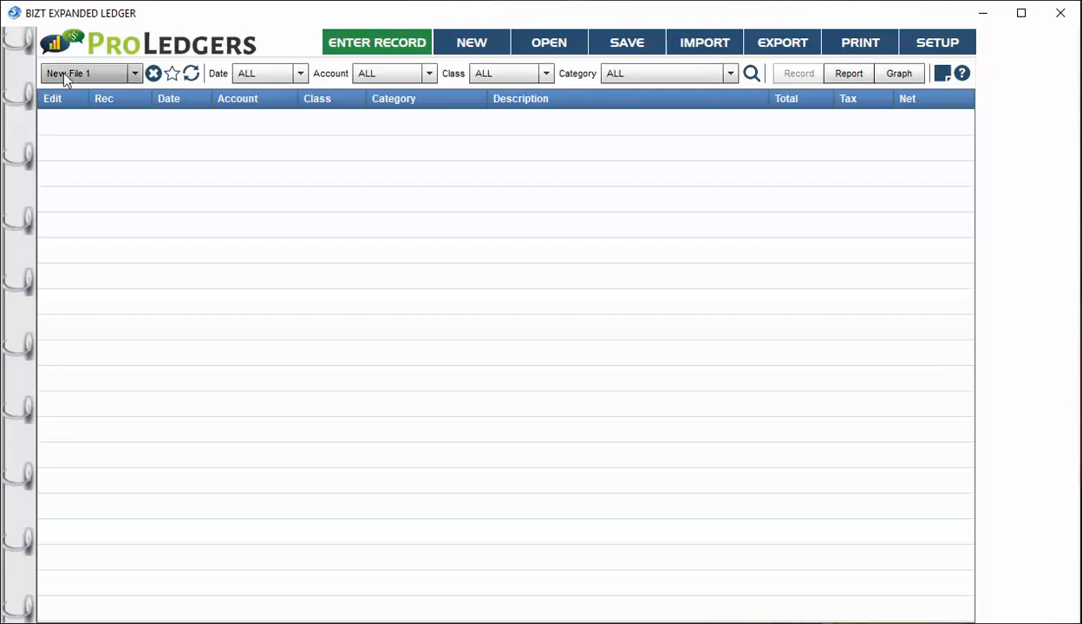
left_click(134, 73)
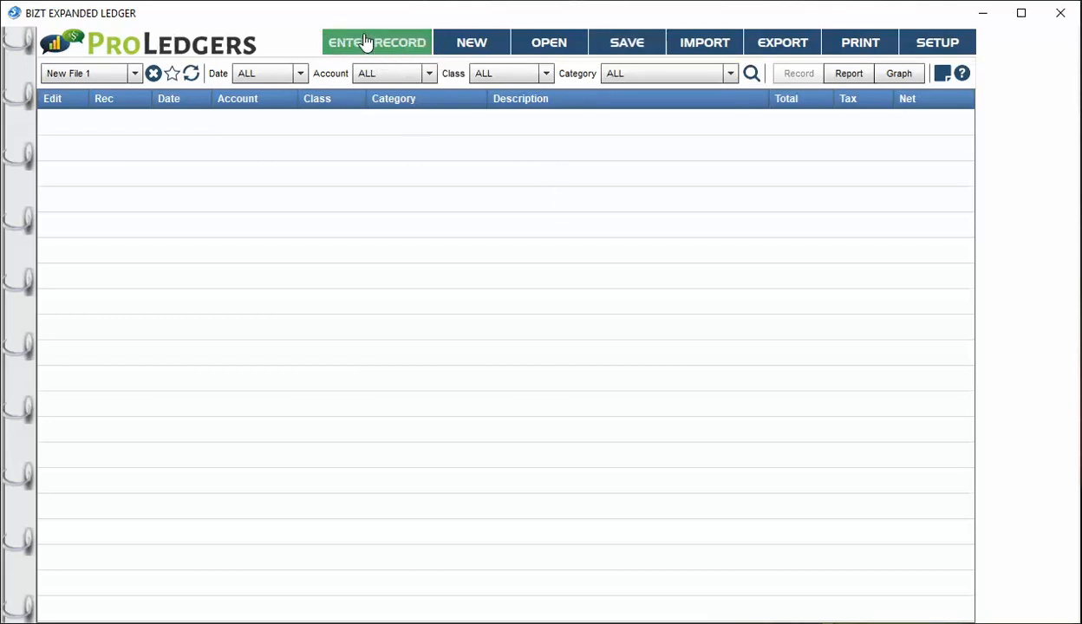
left_click(376, 42)
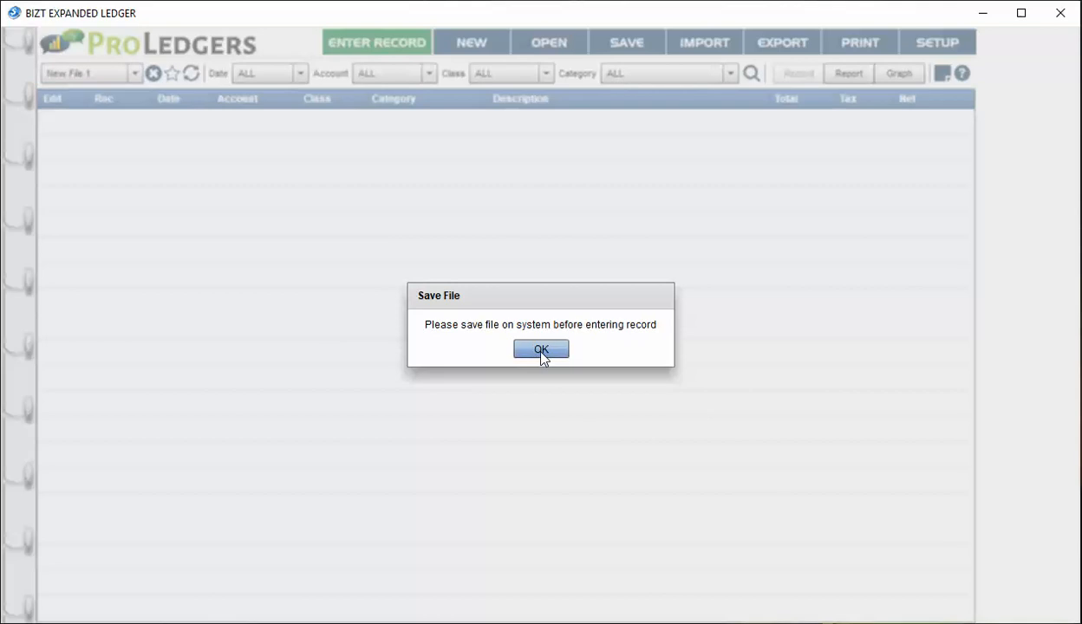
left_click(541, 350)
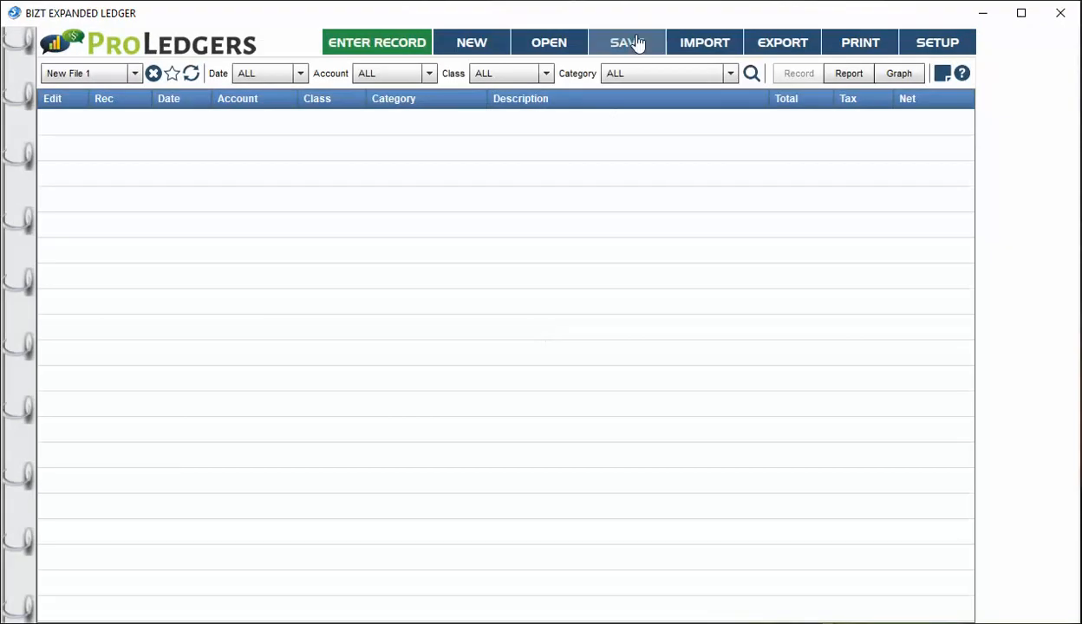
Save the empty ledger as 'rental file' in the BIZ IOS test folder
left_click(626, 41)
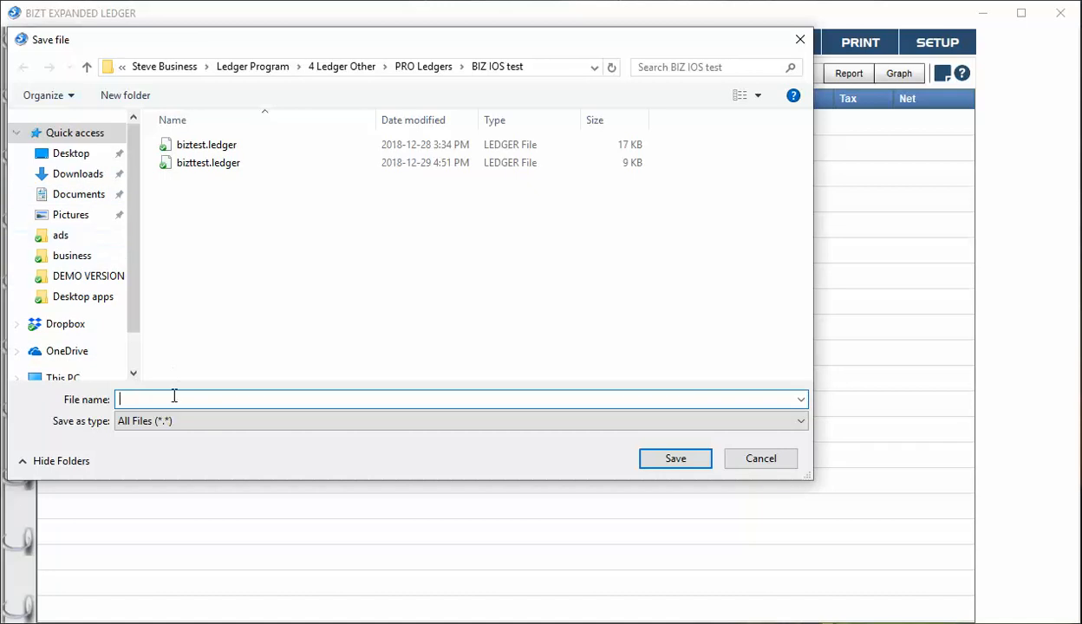
type("rentalfi")
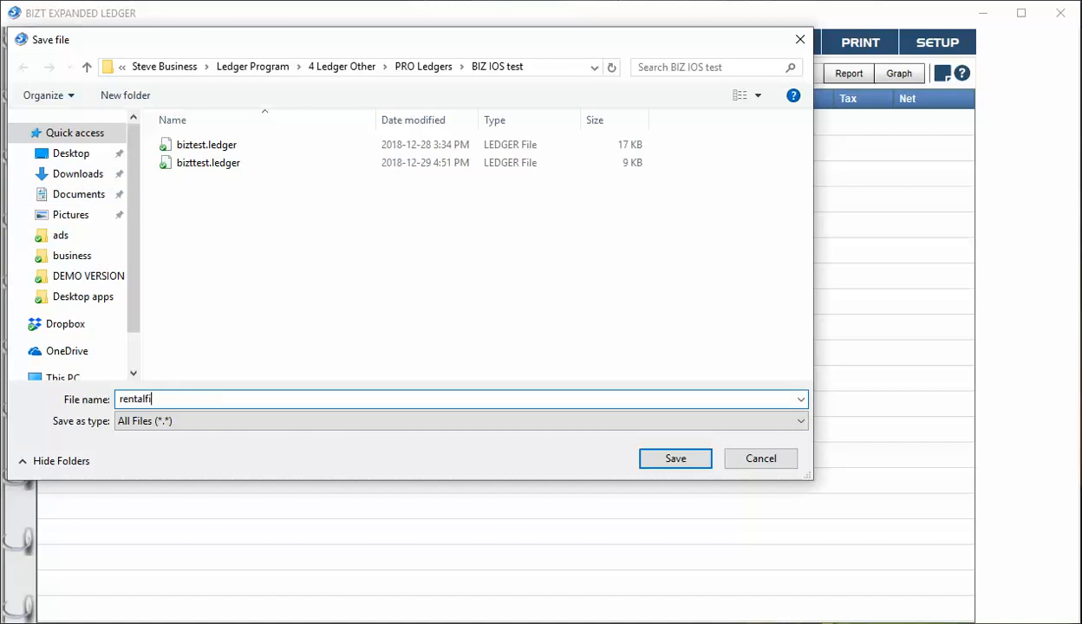
type("rental file")
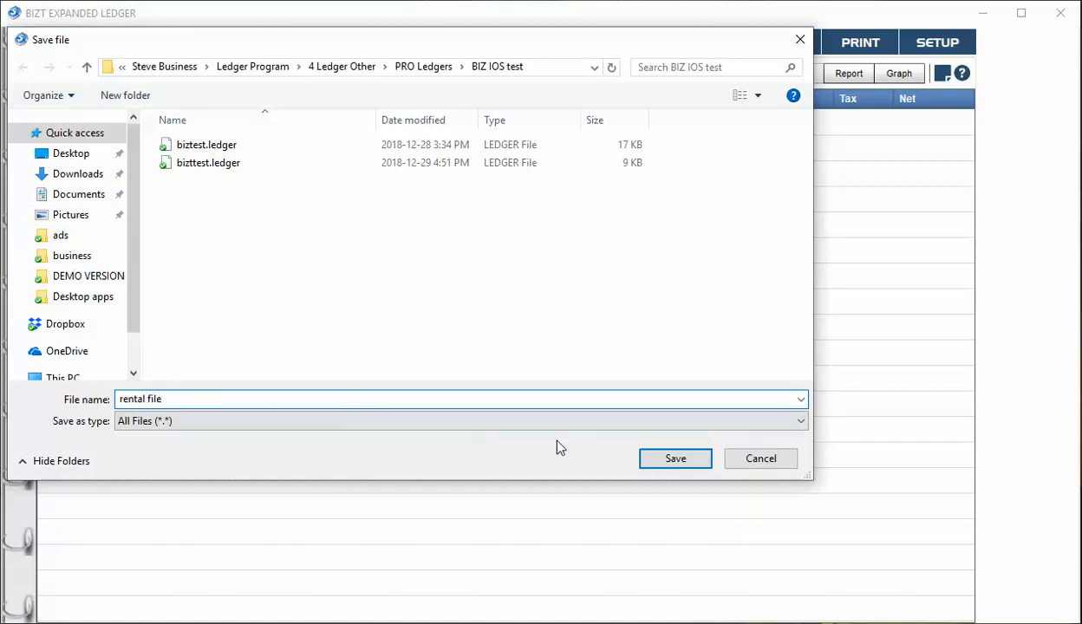
left_click(676, 458)
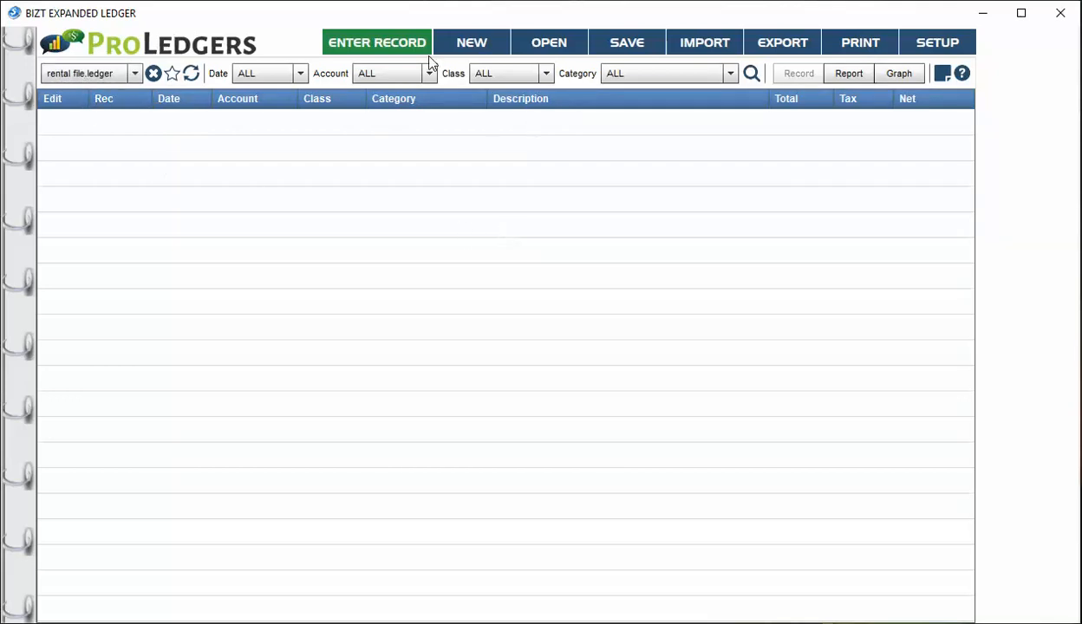
left_click(376, 42)
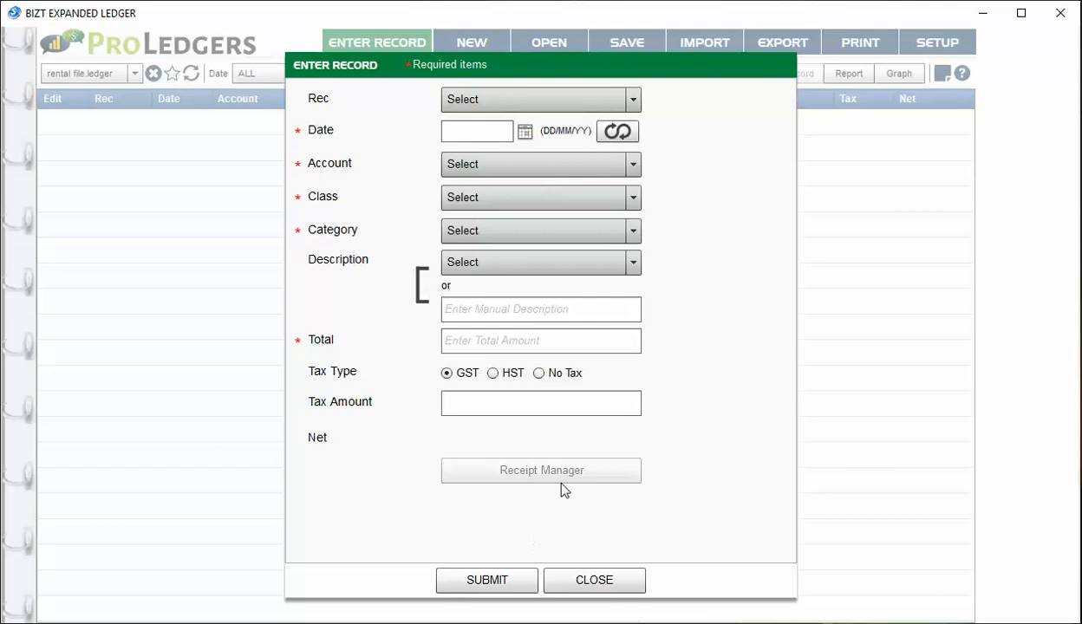
left_click(594, 580)
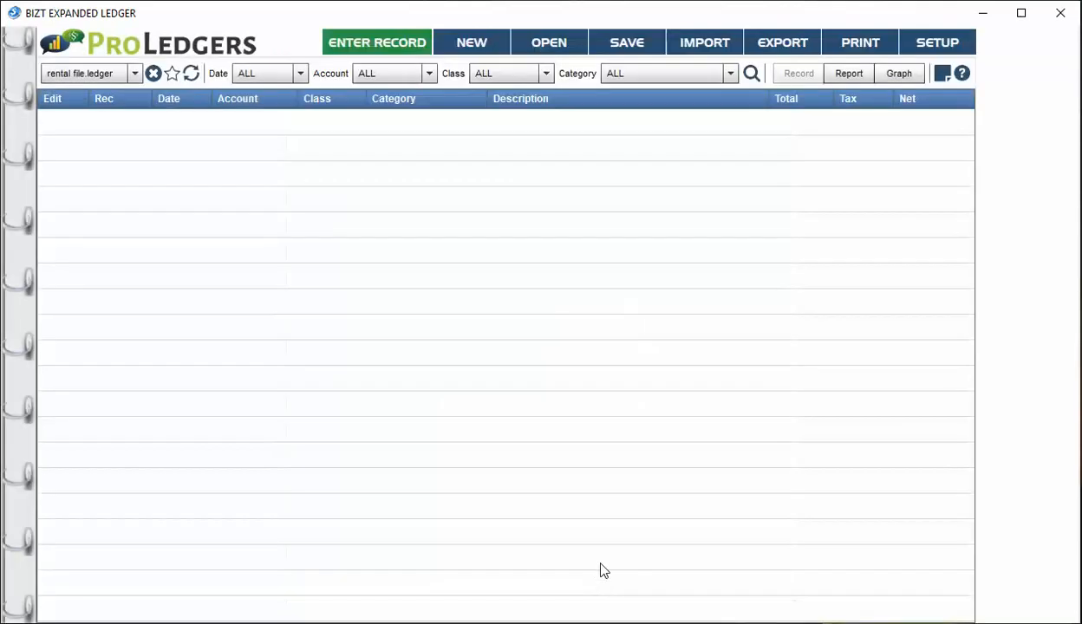
mouse_move(540, 283)
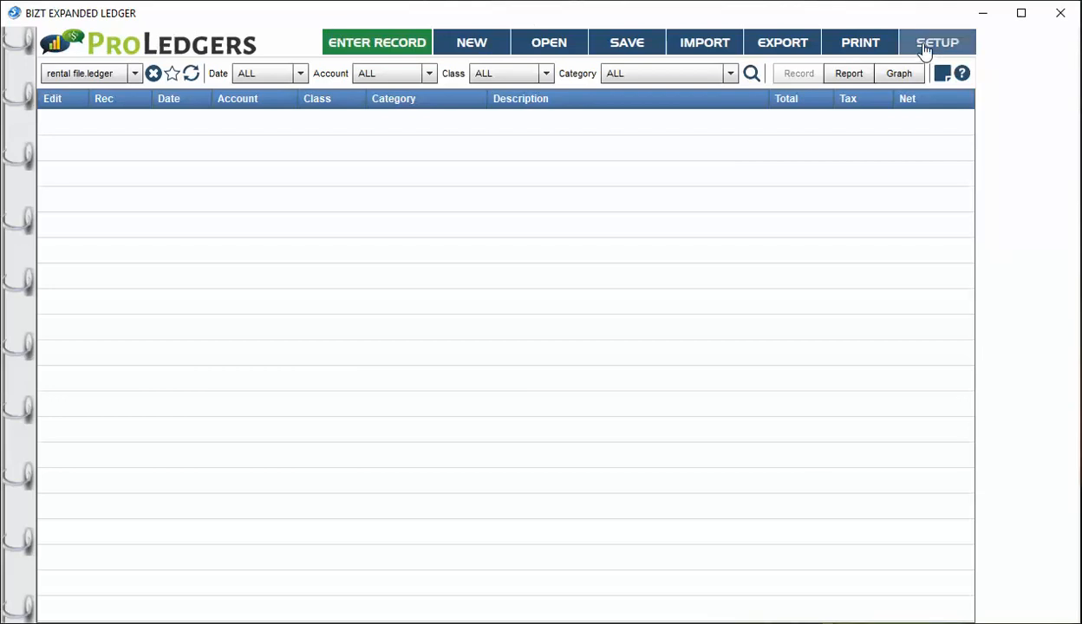
Open Setup and scroll down to the Income and Expense Categories sections
left_click(938, 41)
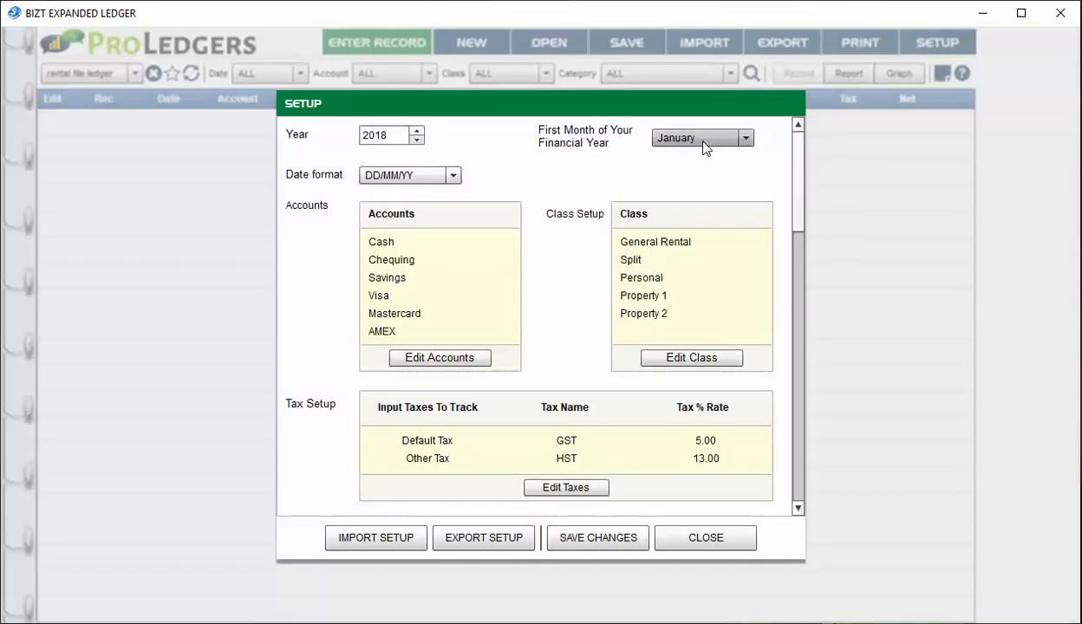
mouse_move(663, 256)
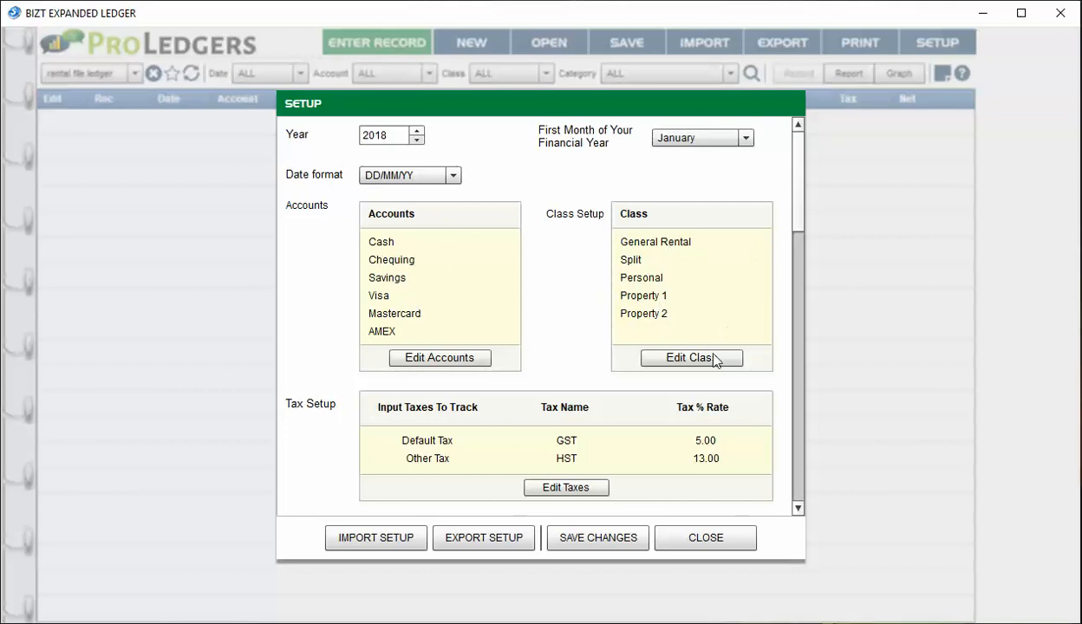
scroll("down", 3)
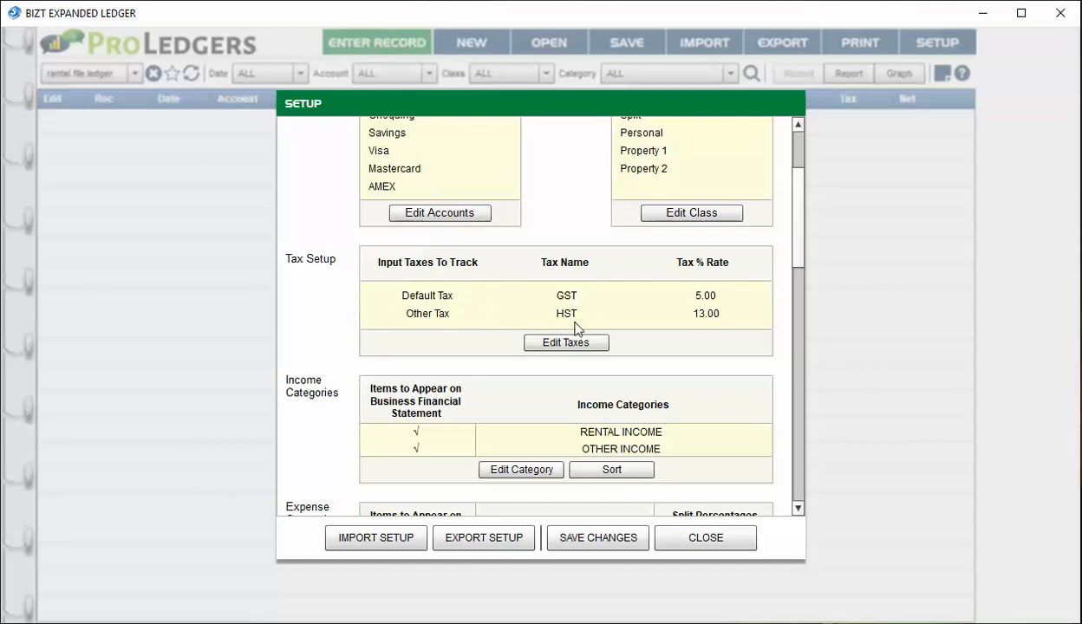
scroll("down", 3)
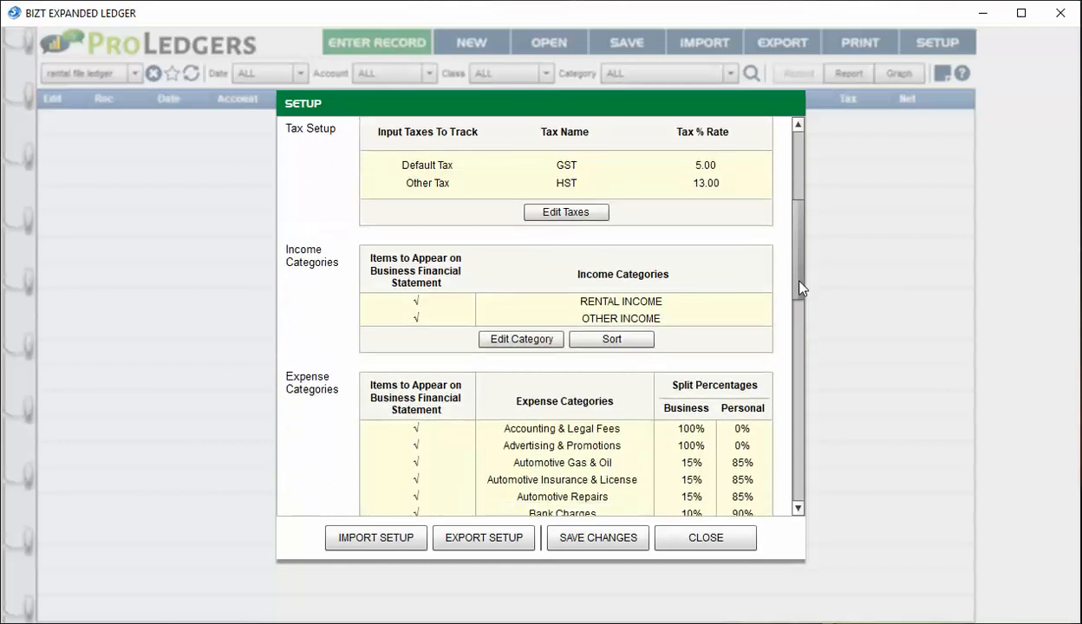
scroll("down", 3)
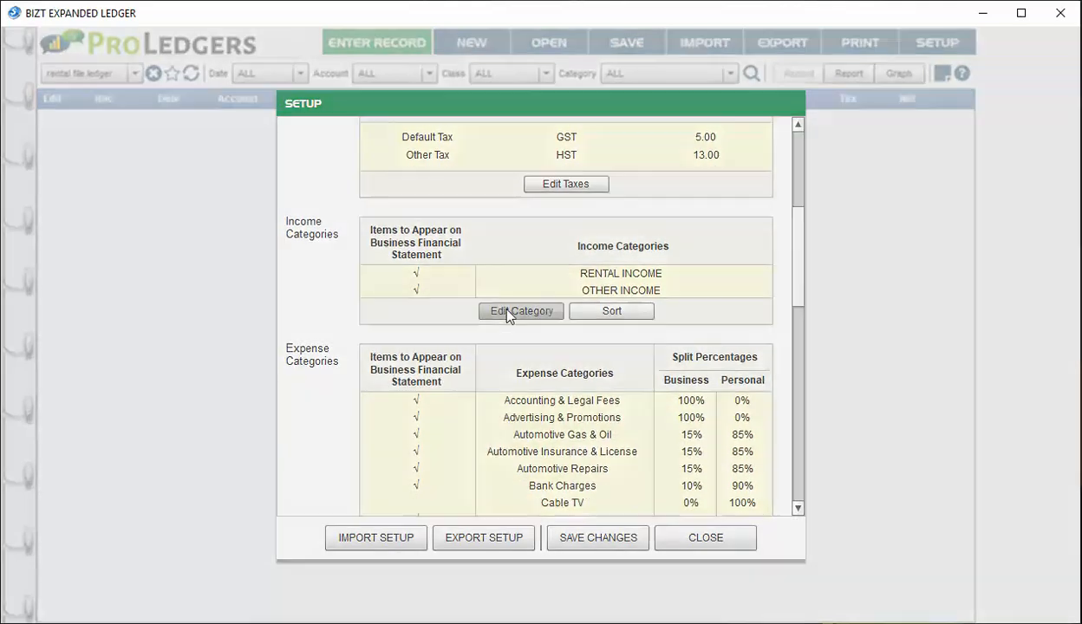
Add 'Salary' as a new income category and close the category editor
left_click(520, 311)
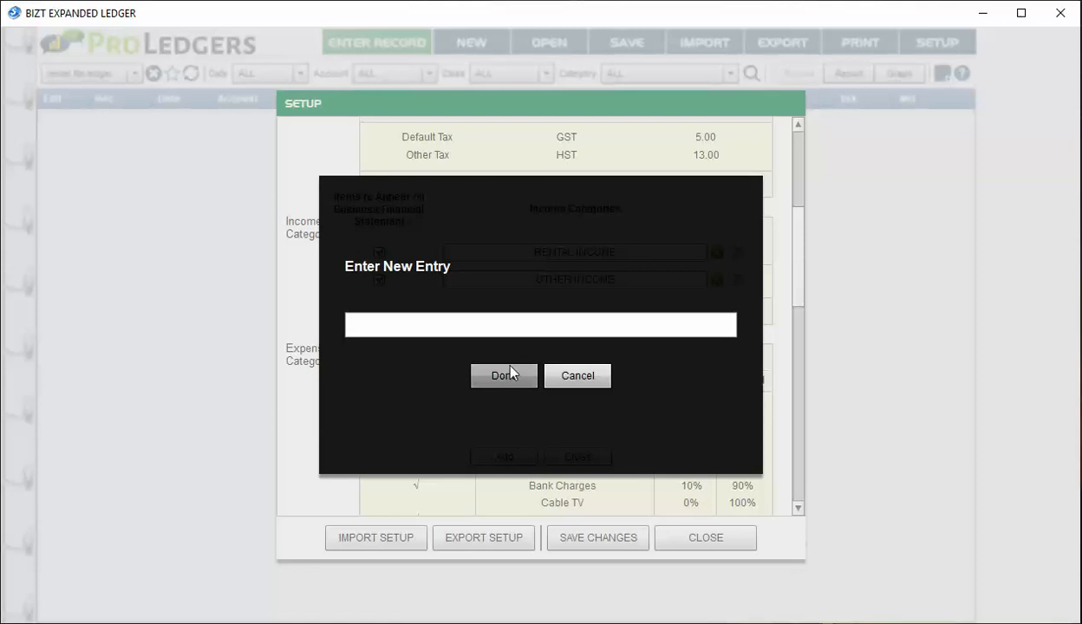
type("Salary")
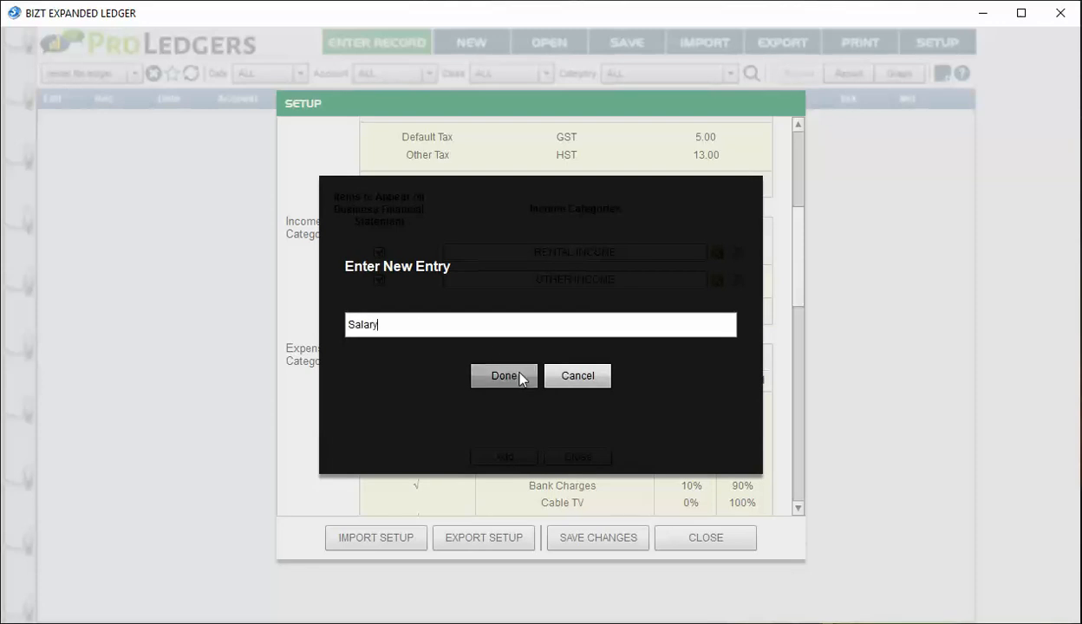
left_click(503, 375)
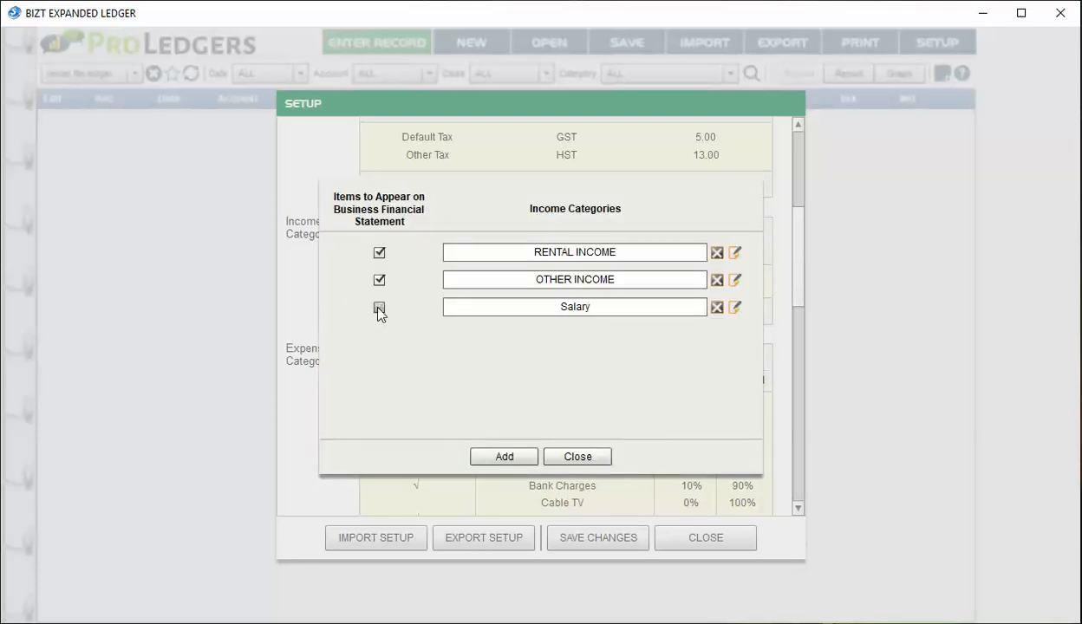
left_click(379, 307)
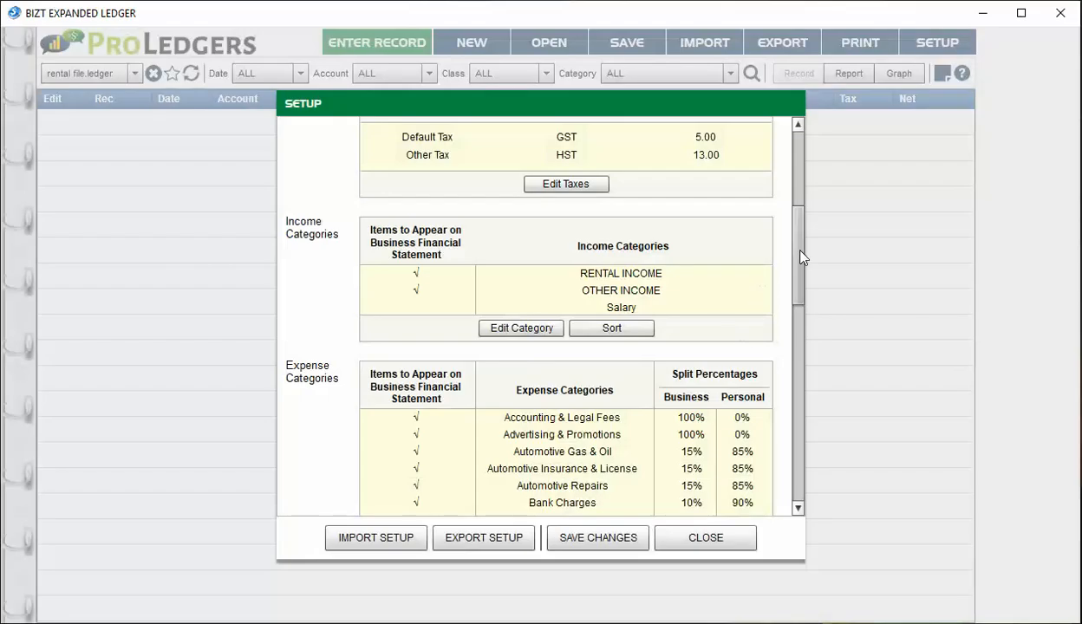
Open the expense categories and the Automotive Gas & Oil split percentages for editing
scroll("down", 3)
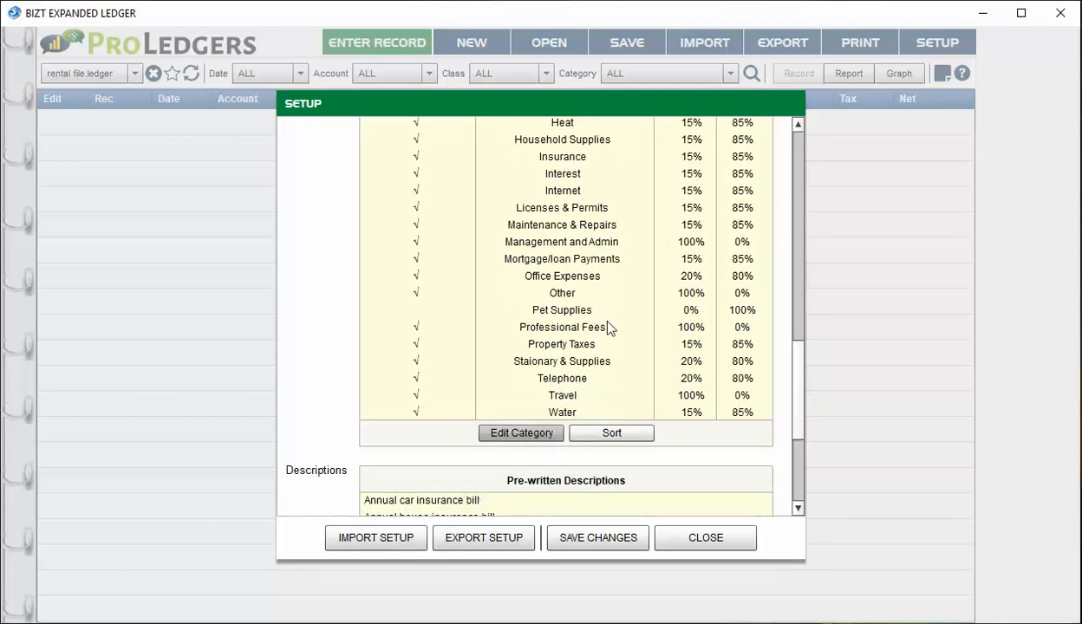
left_click(521, 433)
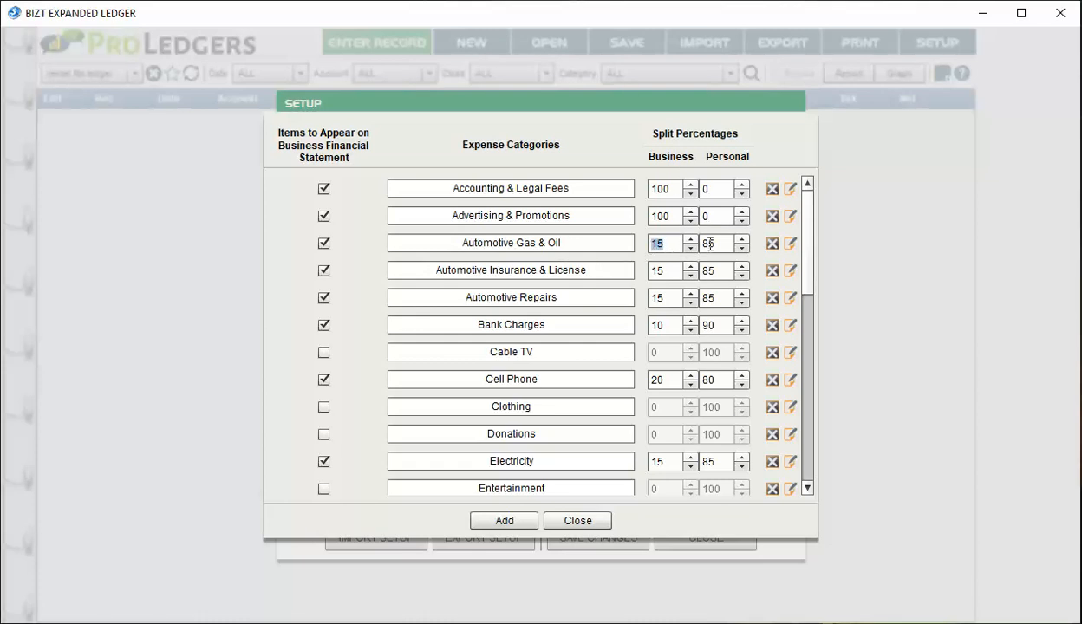
left_click(708, 243)
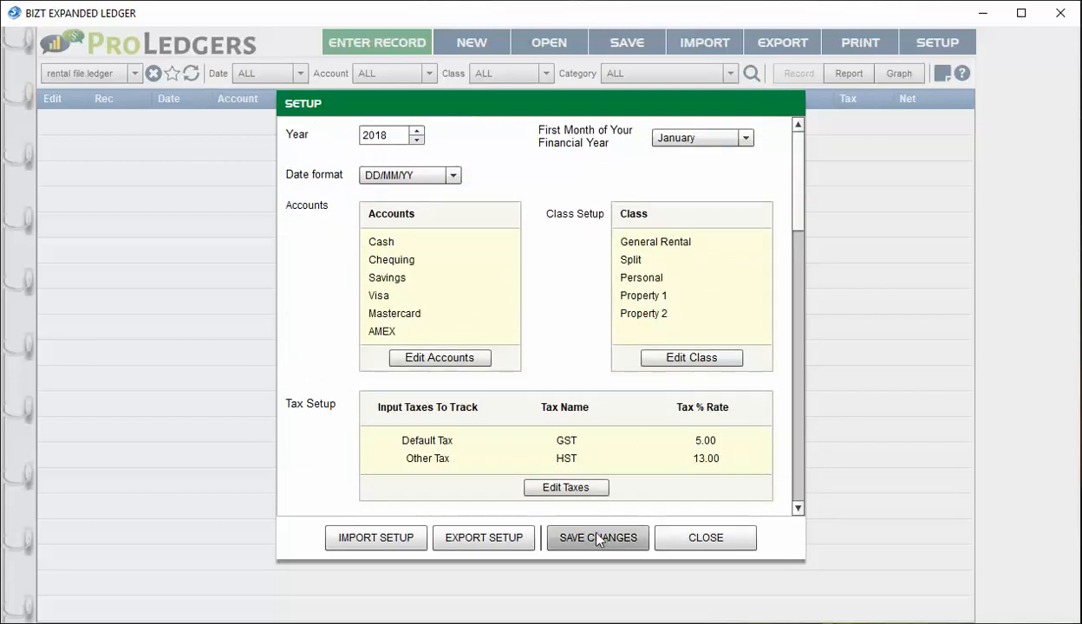
Set the date format to MM/DD/YY, then save setup and acknowledge the sync warning
left_click(598, 537)
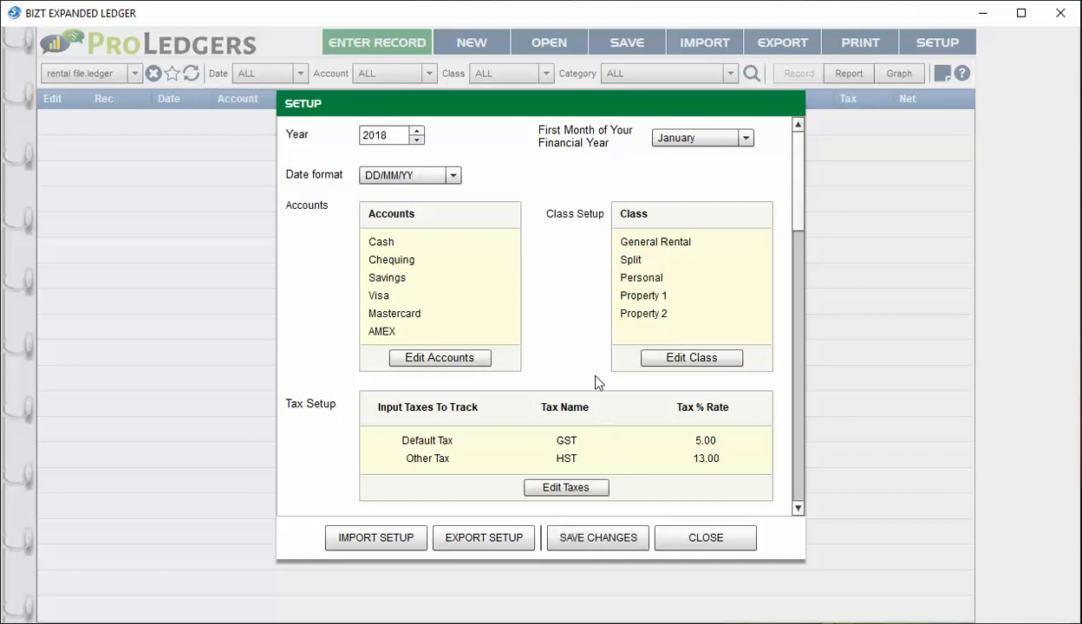
mouse_move(595, 380)
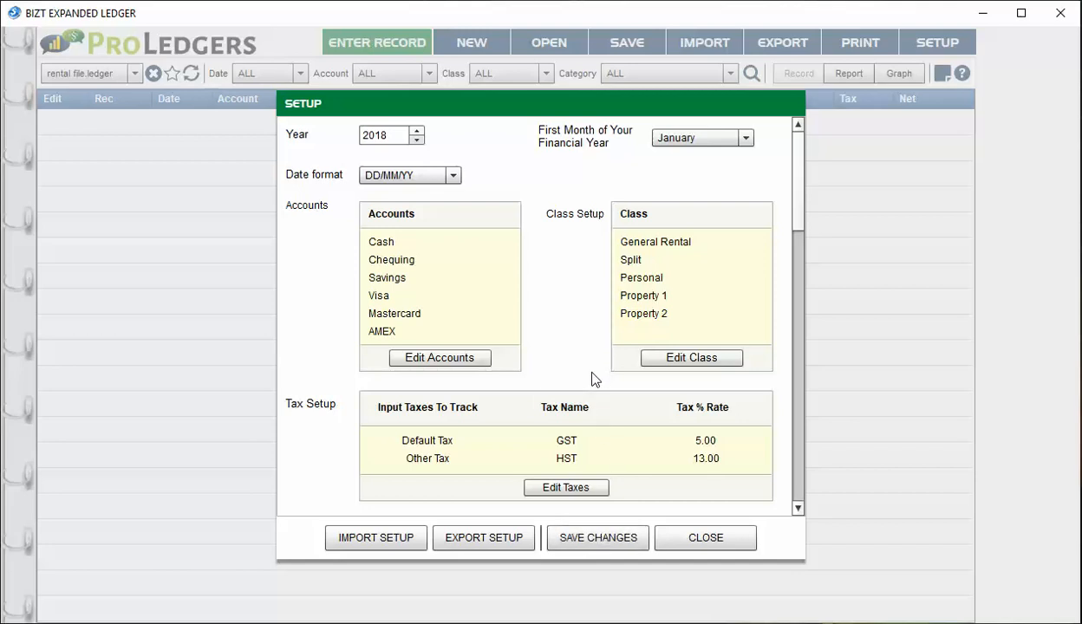
mouse_move(303, 484)
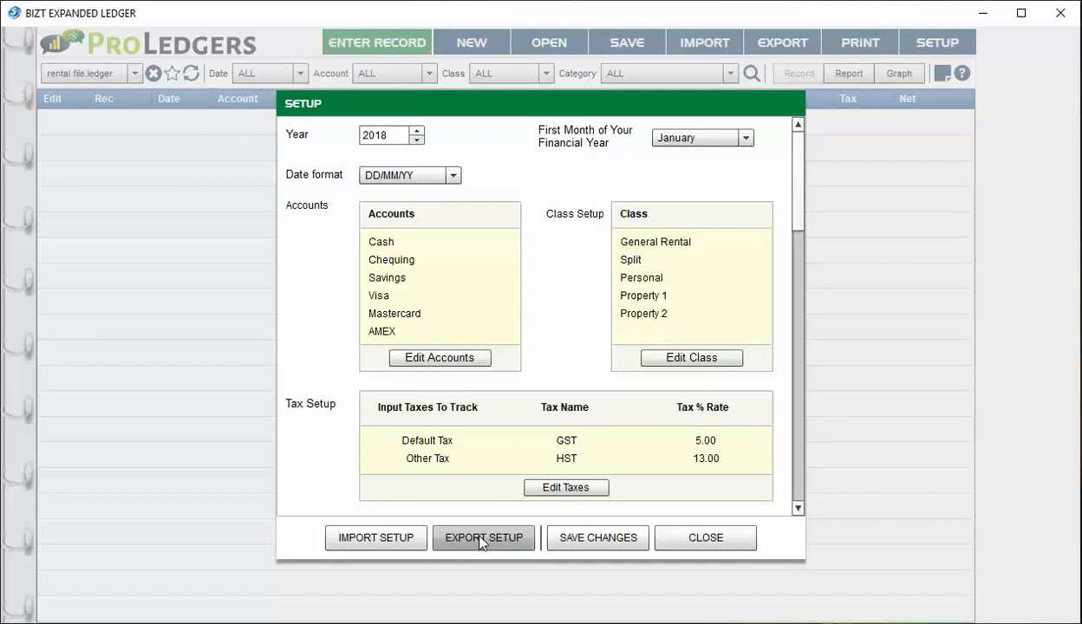
mouse_move(375, 537)
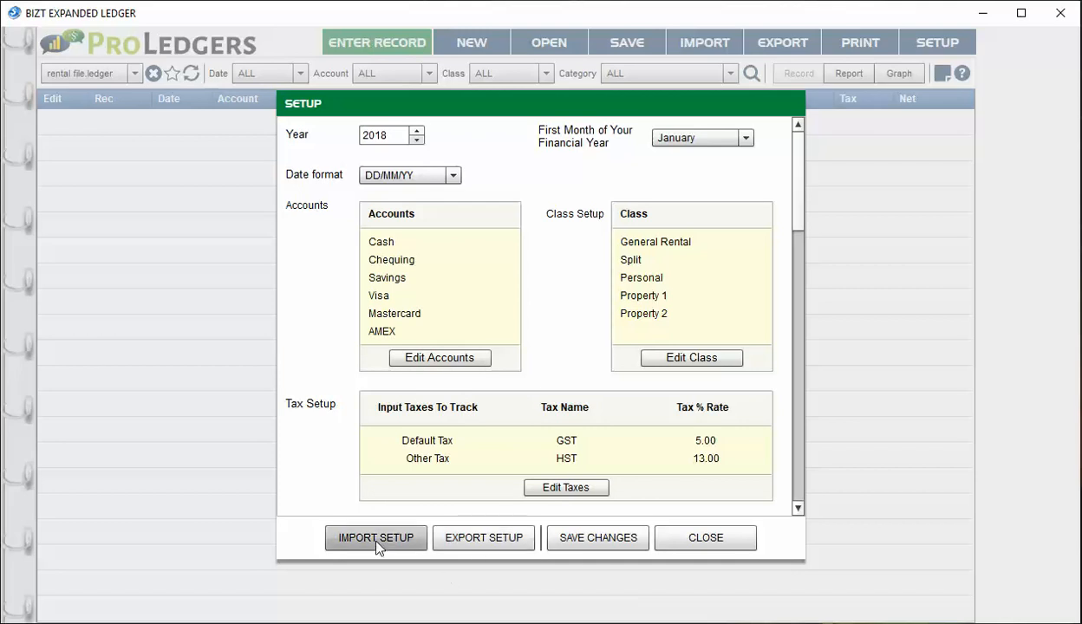
mouse_move(559, 278)
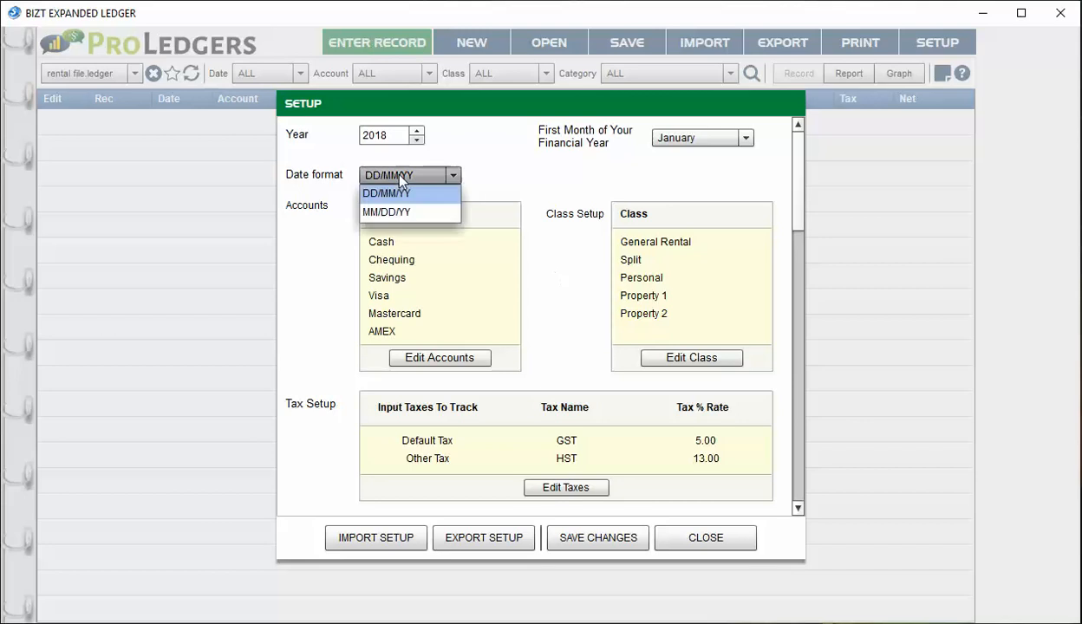
left_click(385, 213)
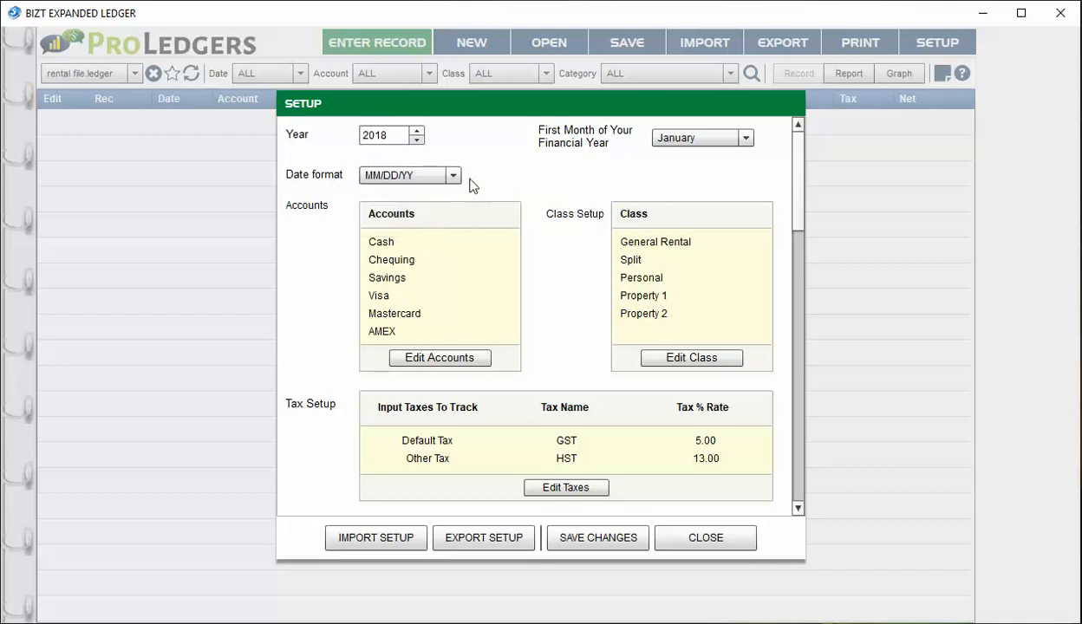
mouse_move(493, 165)
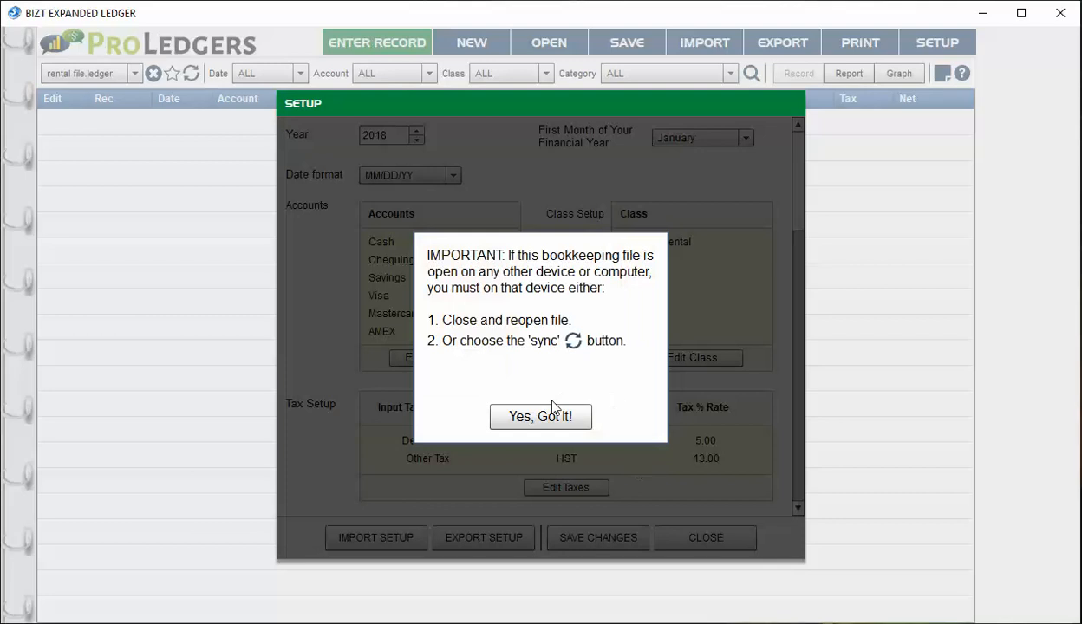
left_click(540, 416)
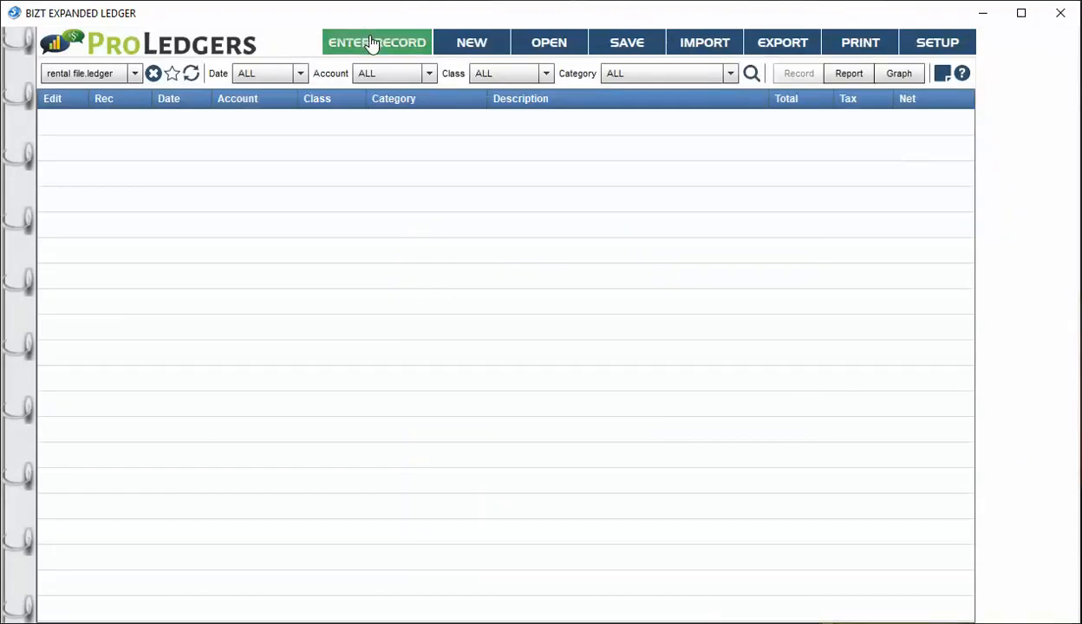
Enter a 12/01/18 Savings, Property 1 security deposit from tenant for 500.00, no tax
left_click(376, 42)
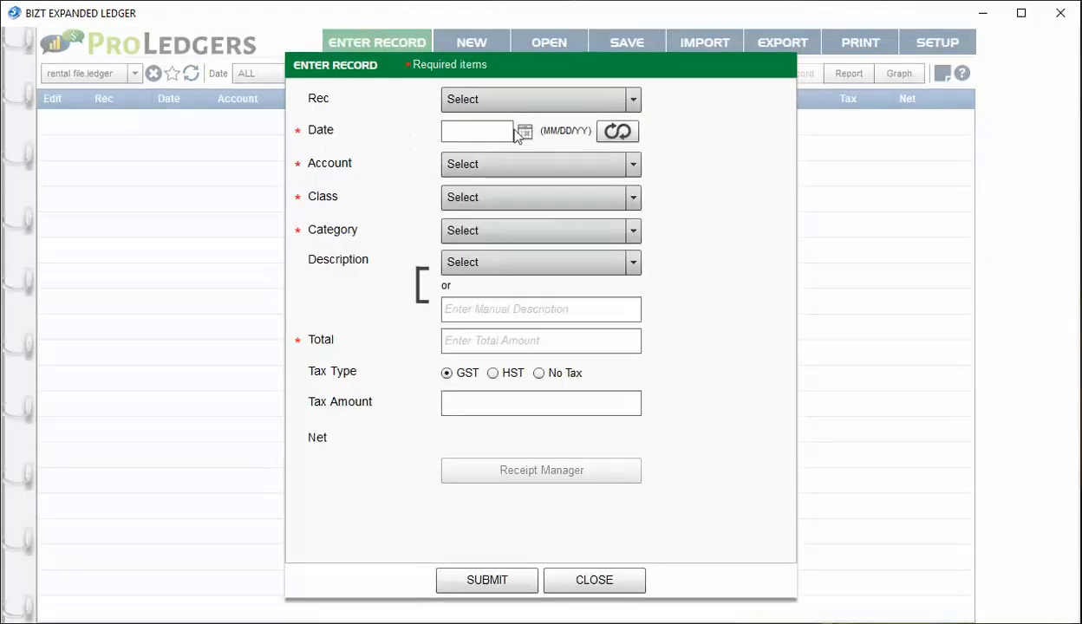
left_click(524, 131)
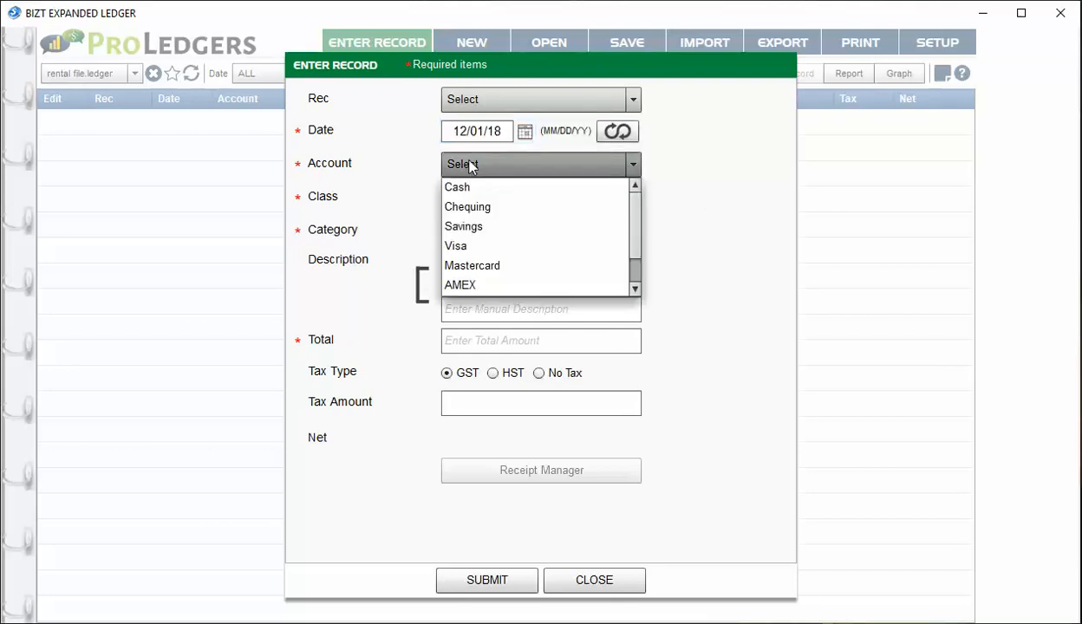
left_click(463, 226)
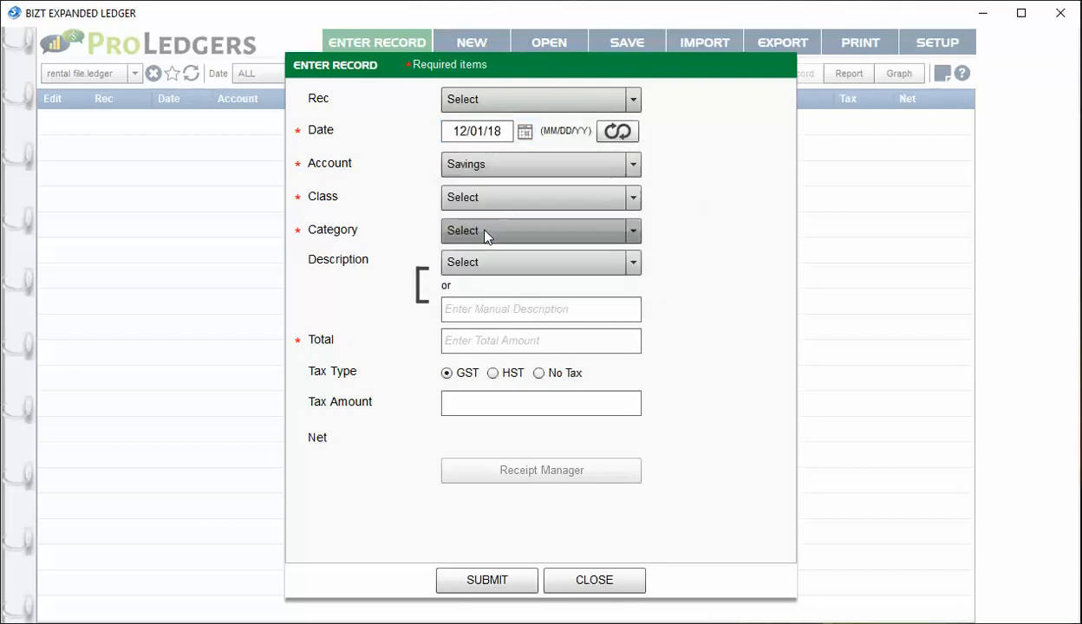
left_click(540, 197)
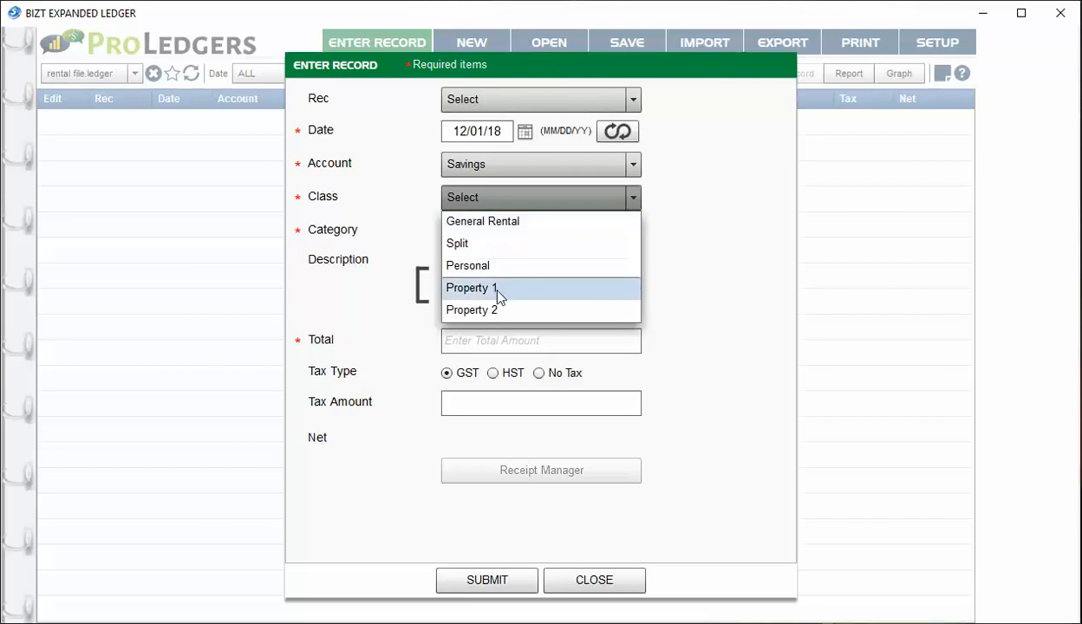
left_click(470, 288)
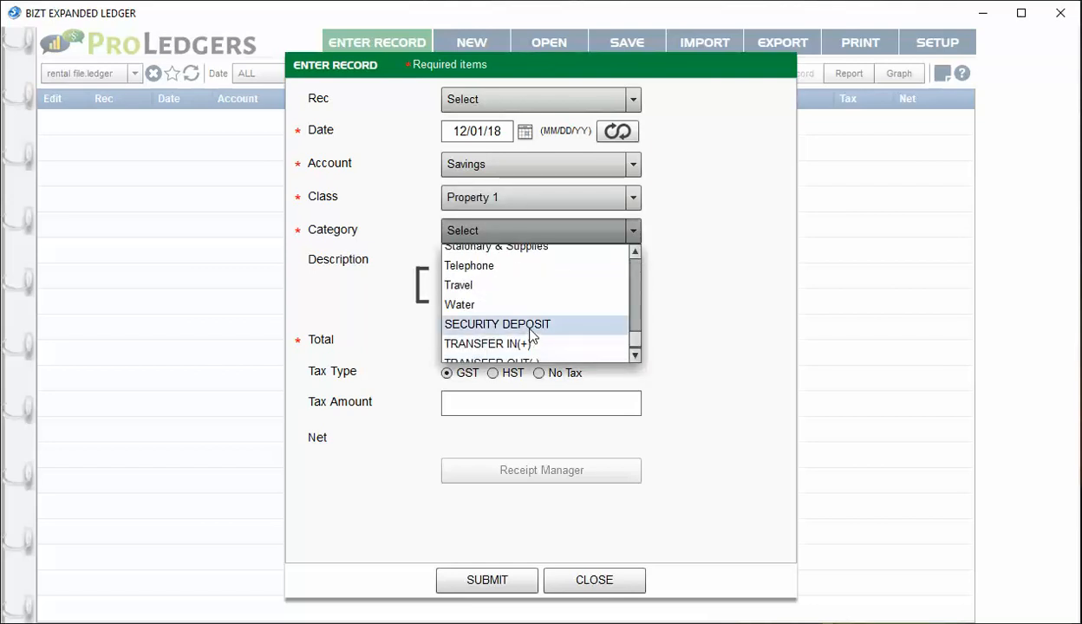
left_click(496, 324)
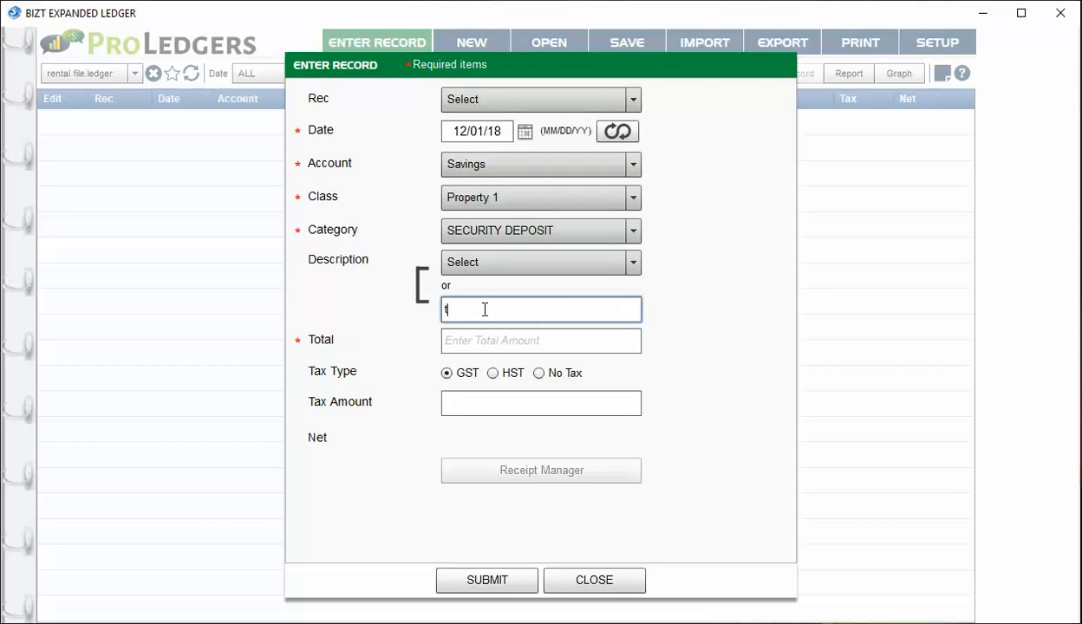
type("enan")
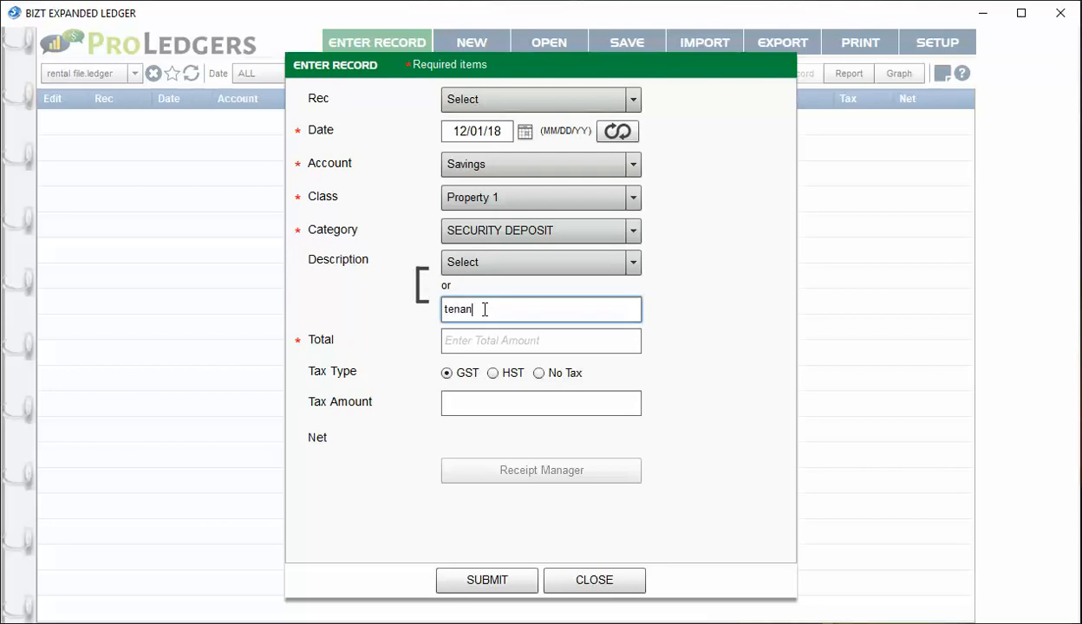
type("500.00")
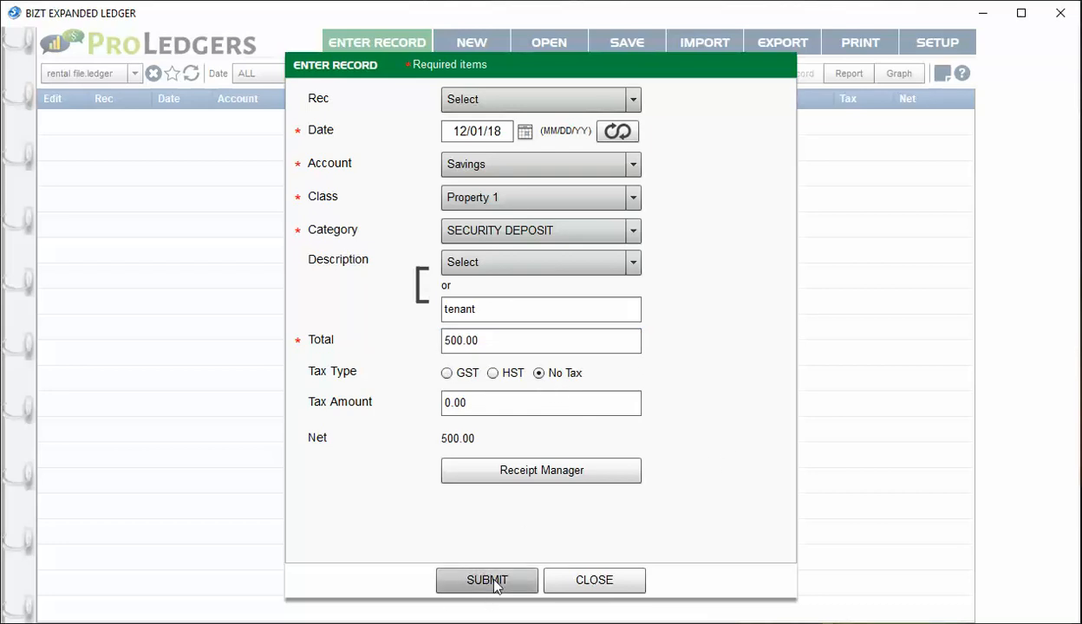
mouse_move(541, 470)
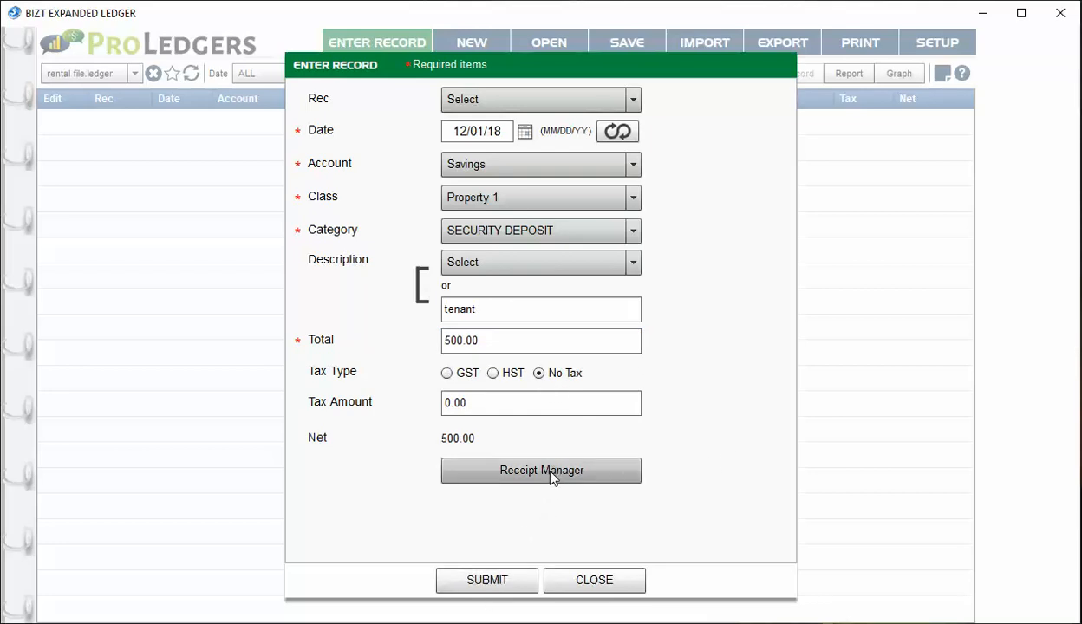
left_click(540, 469)
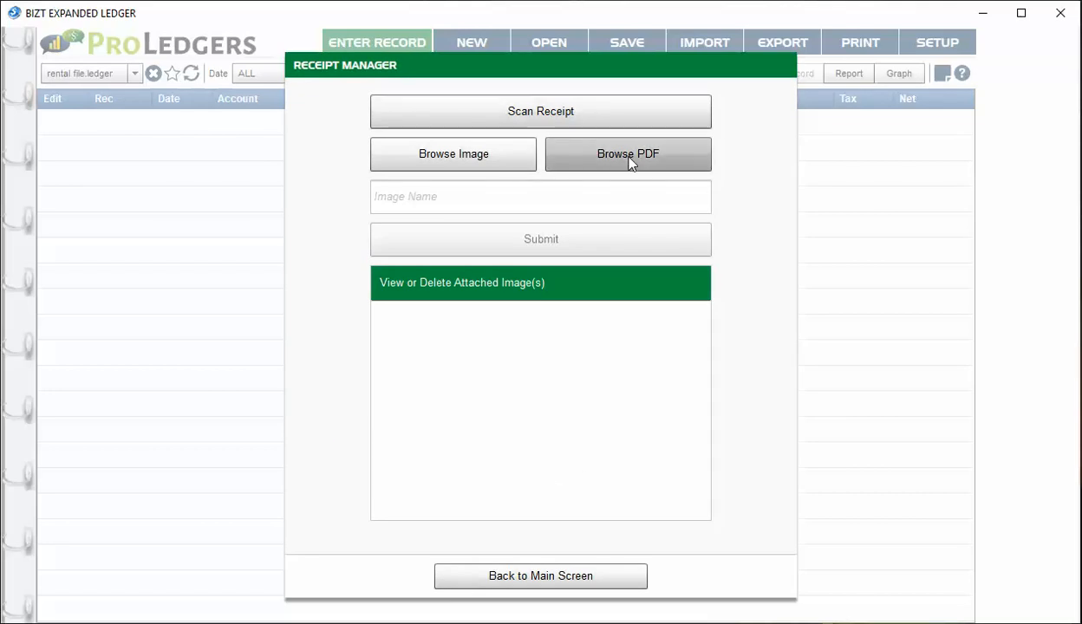
mouse_move(463, 180)
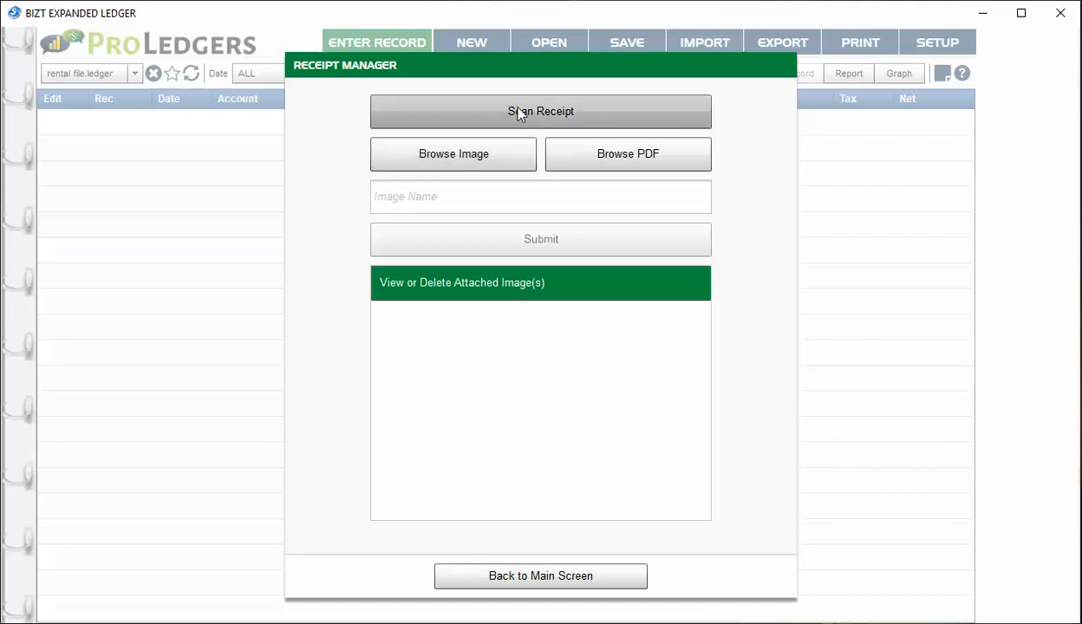
left_click(540, 110)
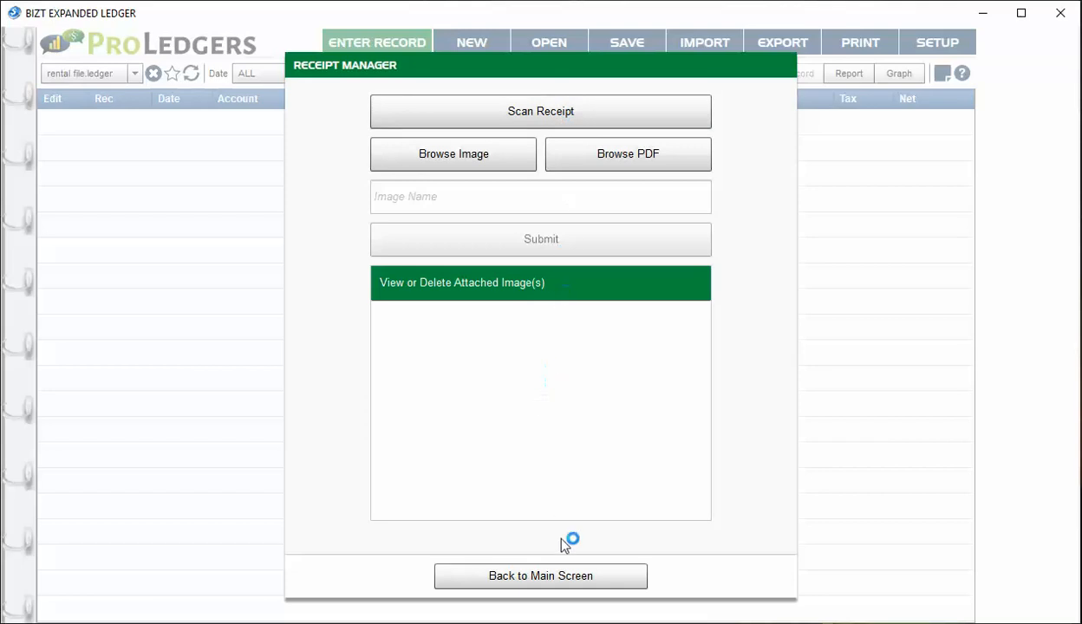
left_click(540, 575)
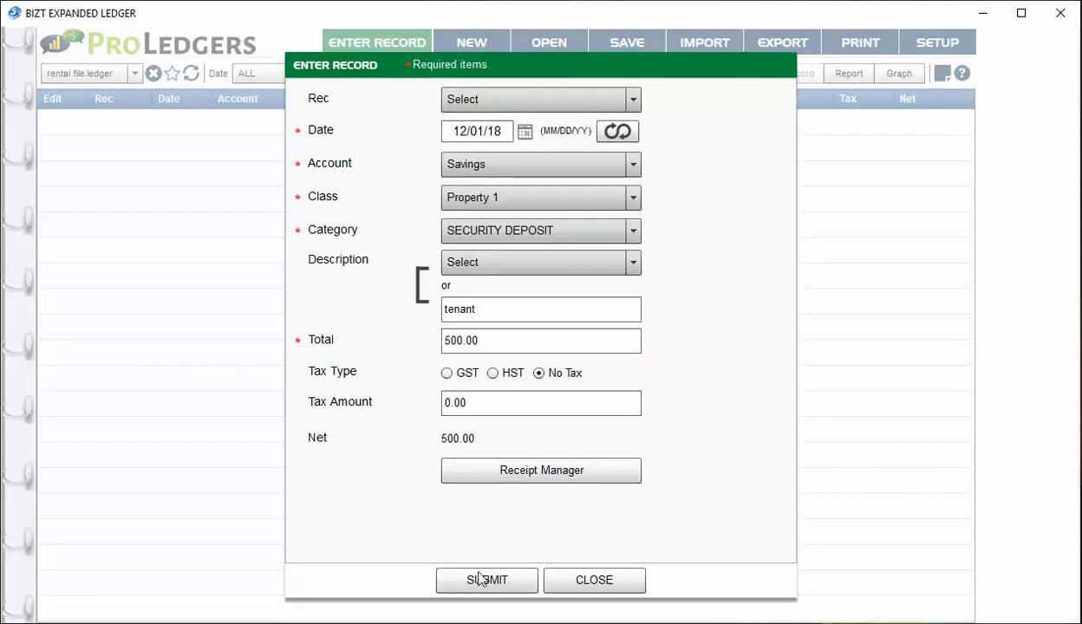
Submit the 500.00 Property 1 security deposit, close the form, and view its Rec options
left_click(487, 580)
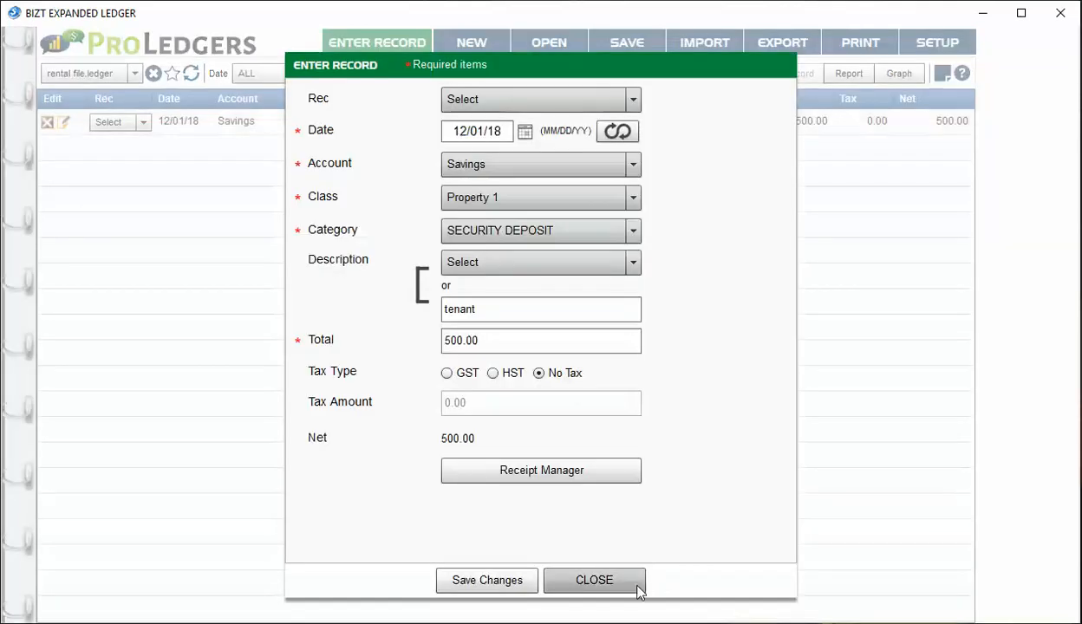
left_click(594, 580)
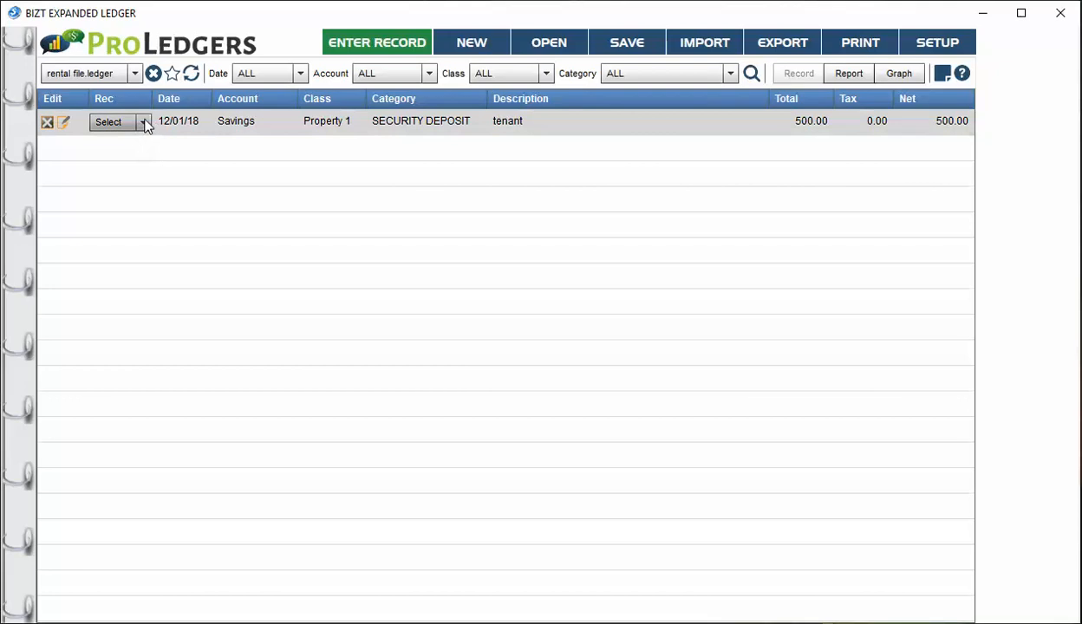
left_click(143, 122)
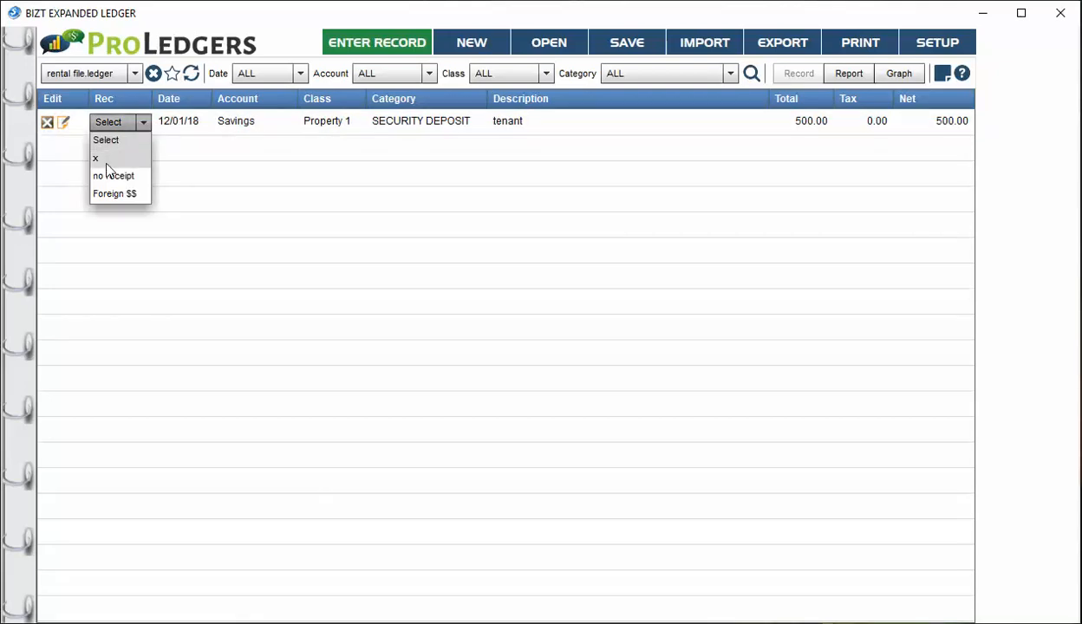
mouse_move(130, 193)
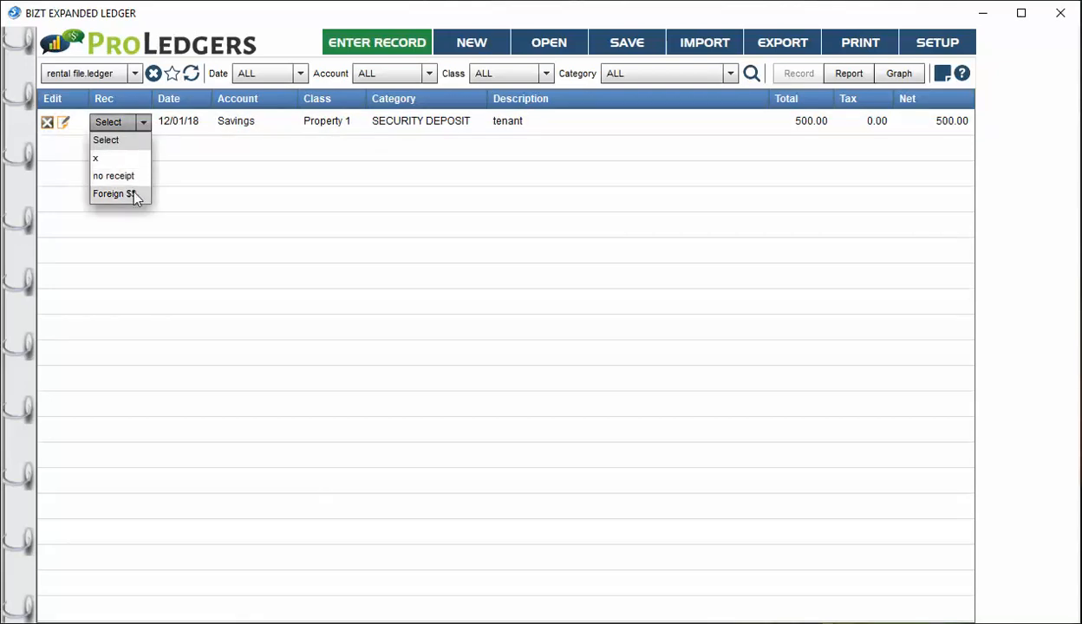
mouse_move(218, 165)
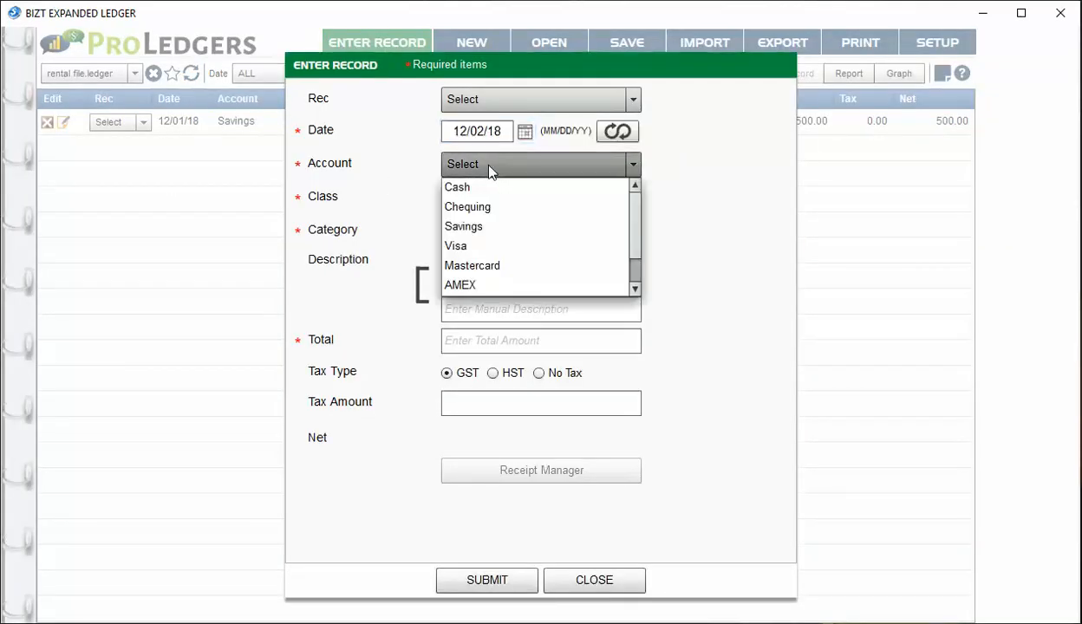
Enter a Chequing, Property 1 RENTAL INCOME record for 'tenant name', 800.00, no tax
left_click(468, 206)
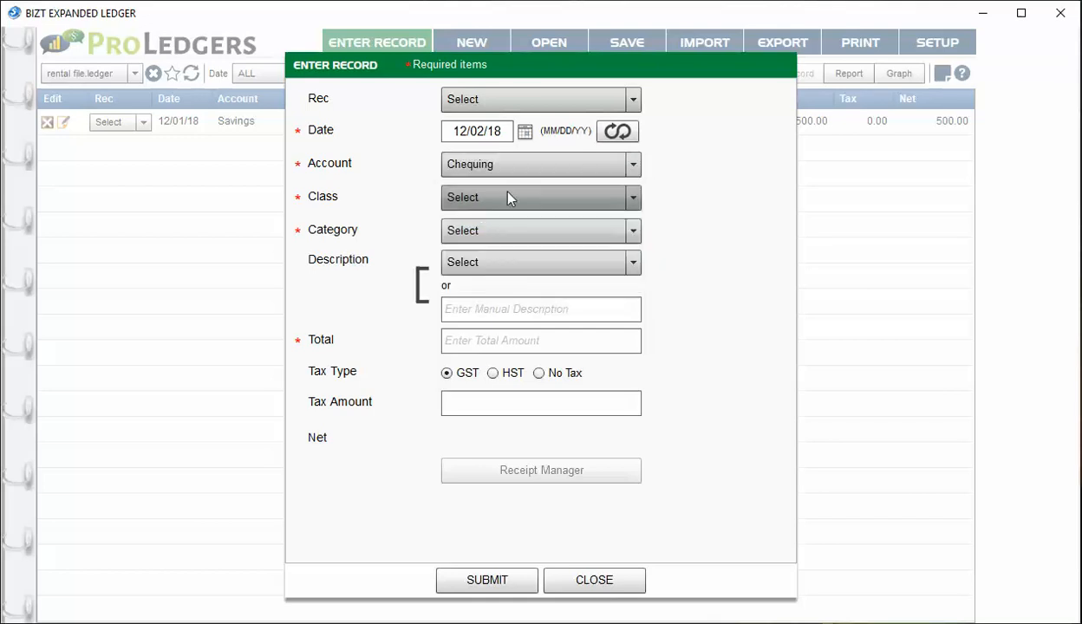
left_click(541, 196)
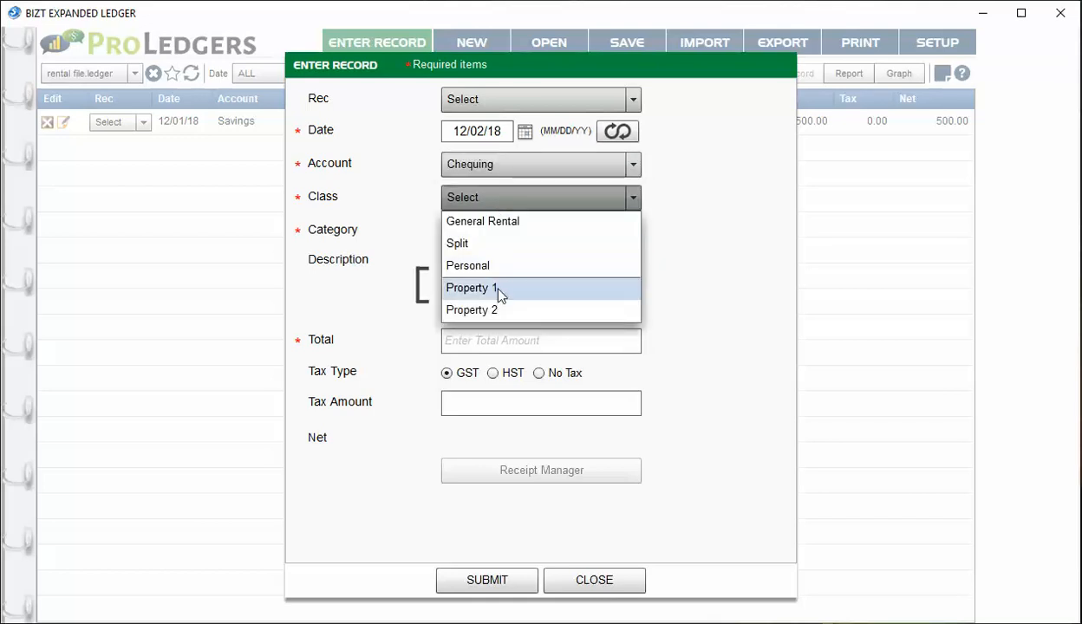
left_click(471, 288)
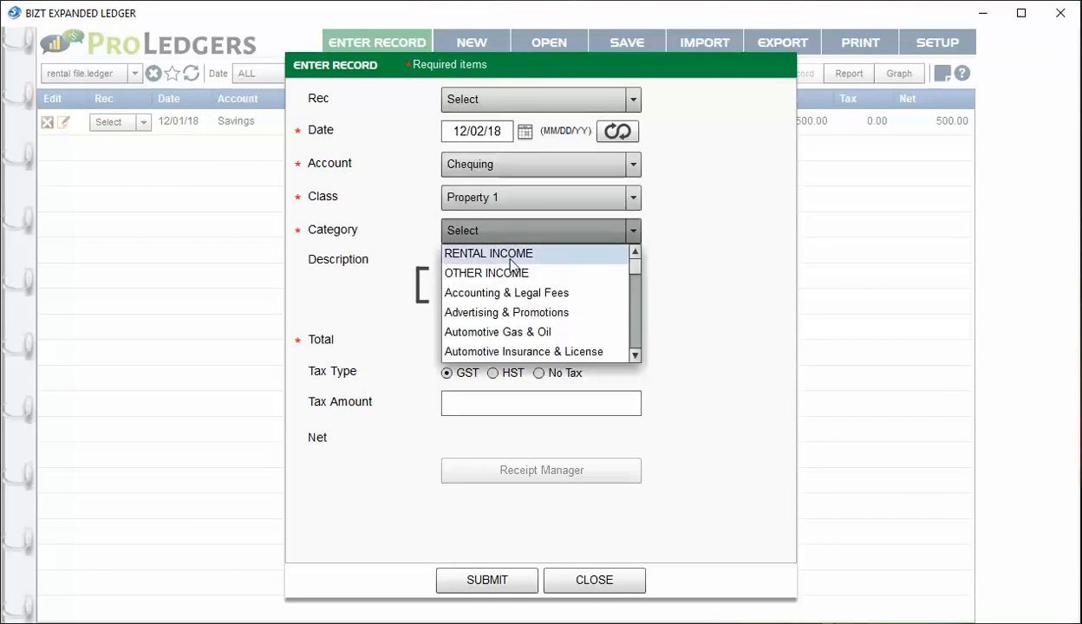
left_click(488, 253)
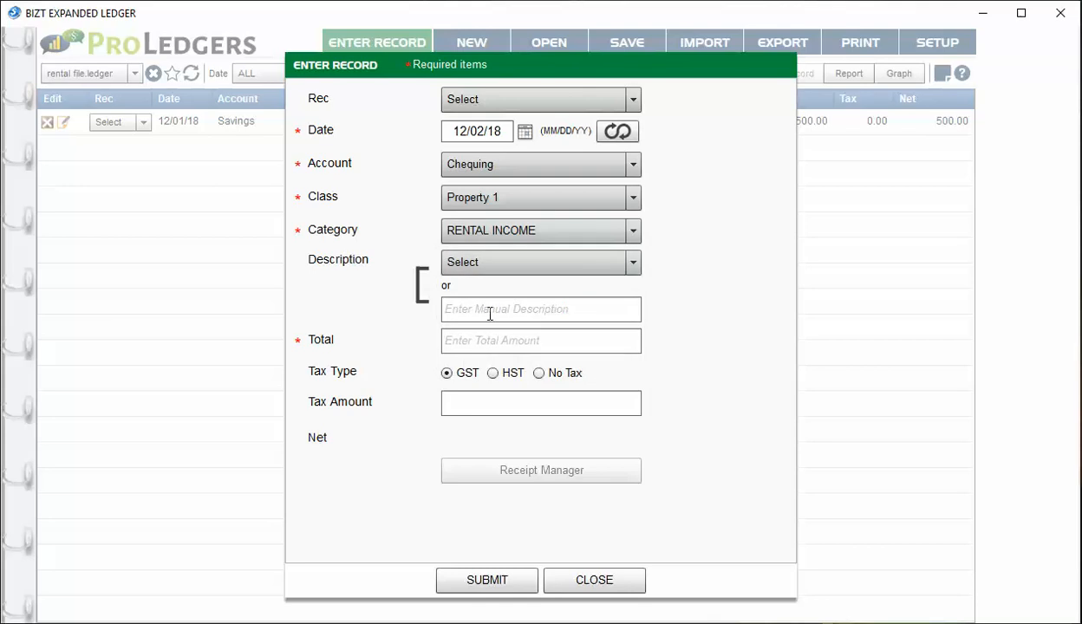
type("tren")
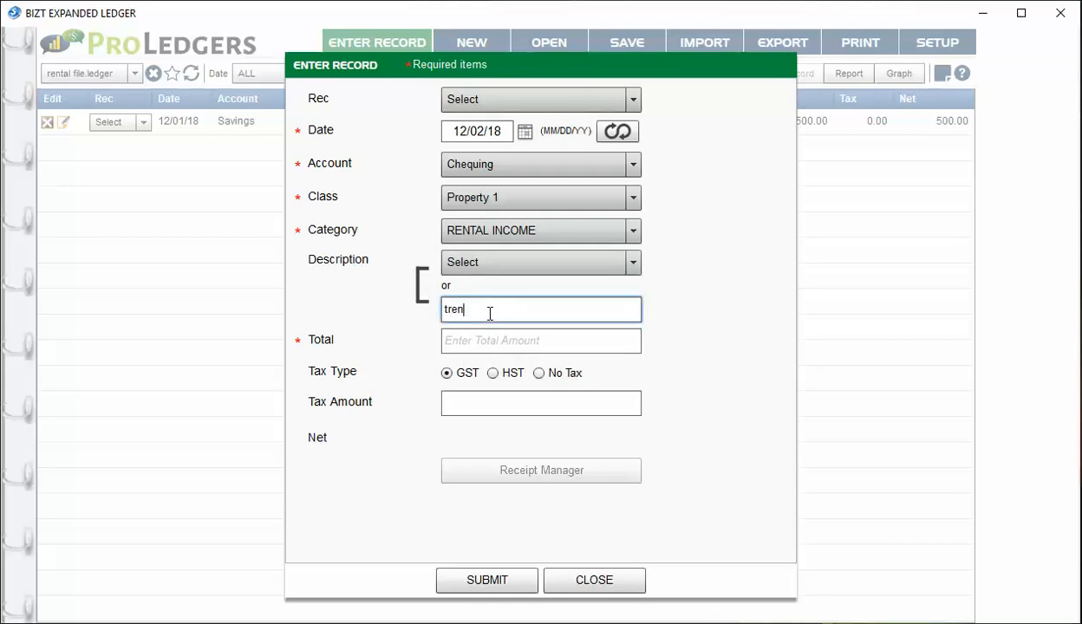
type("ena")
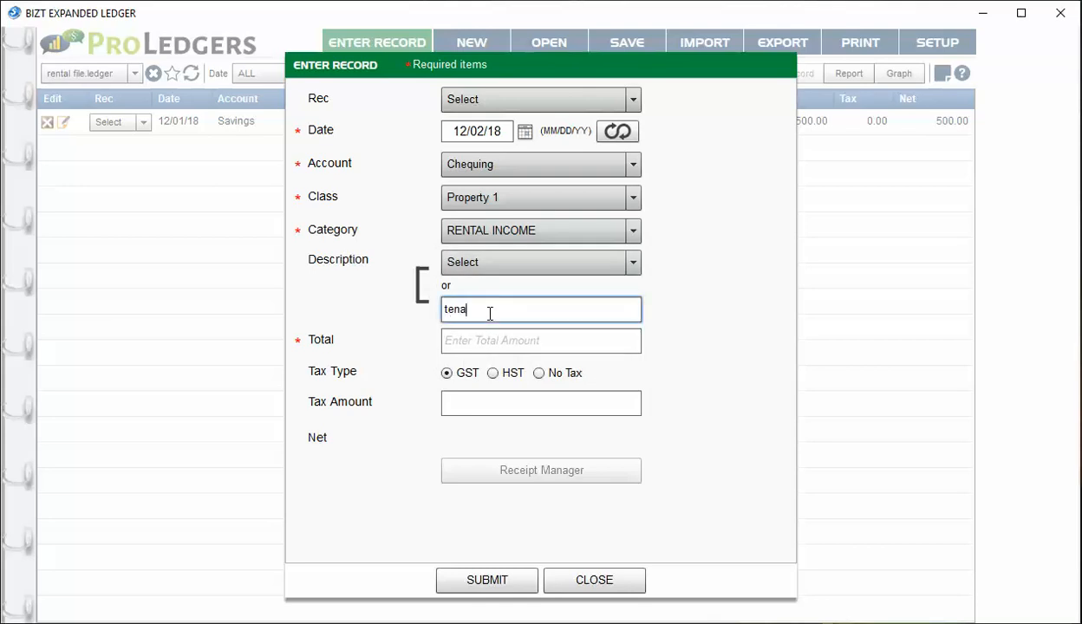
type("nt name")
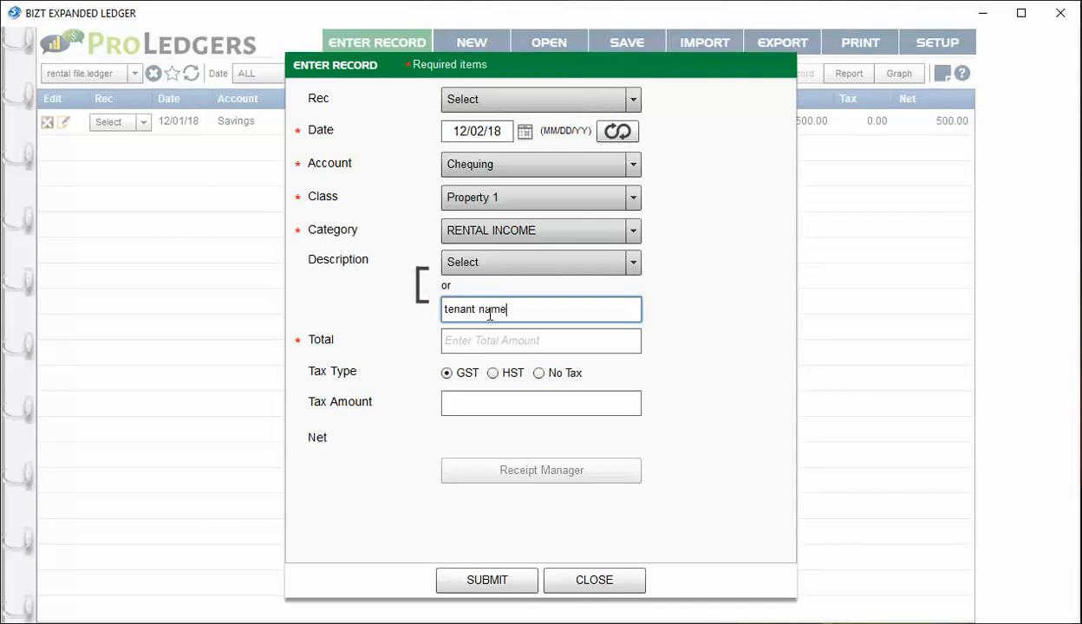
type("800")
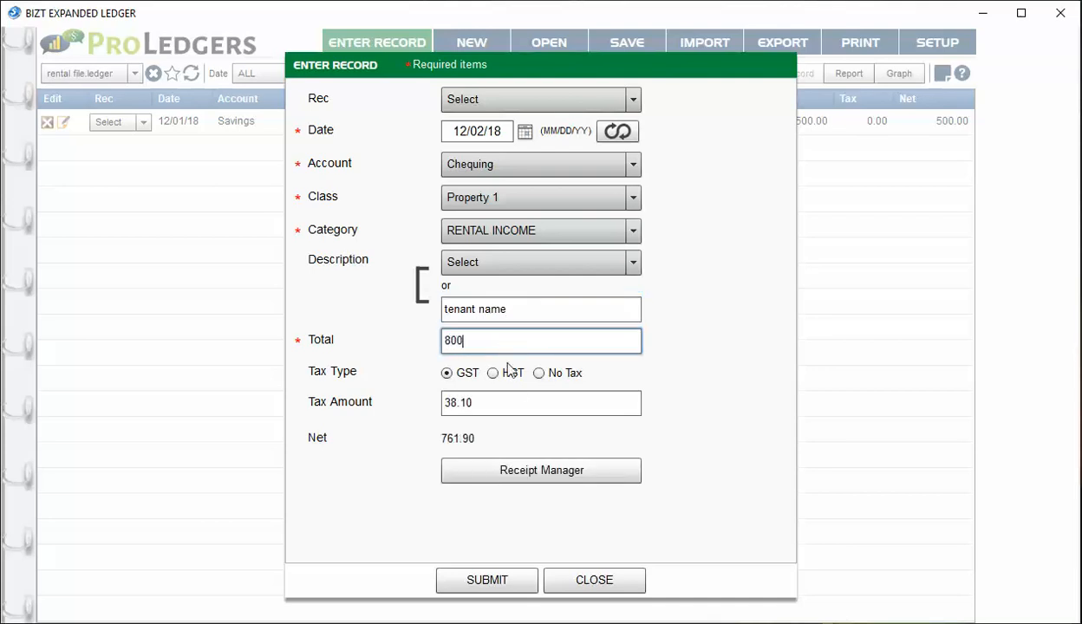
left_click(539, 373)
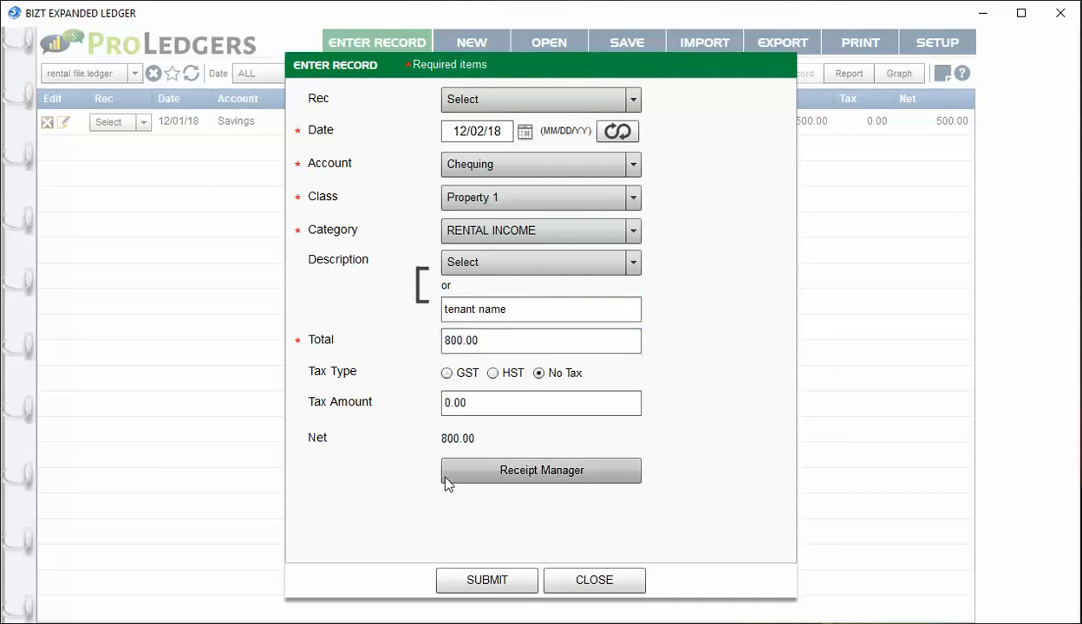
mouse_move(671, 408)
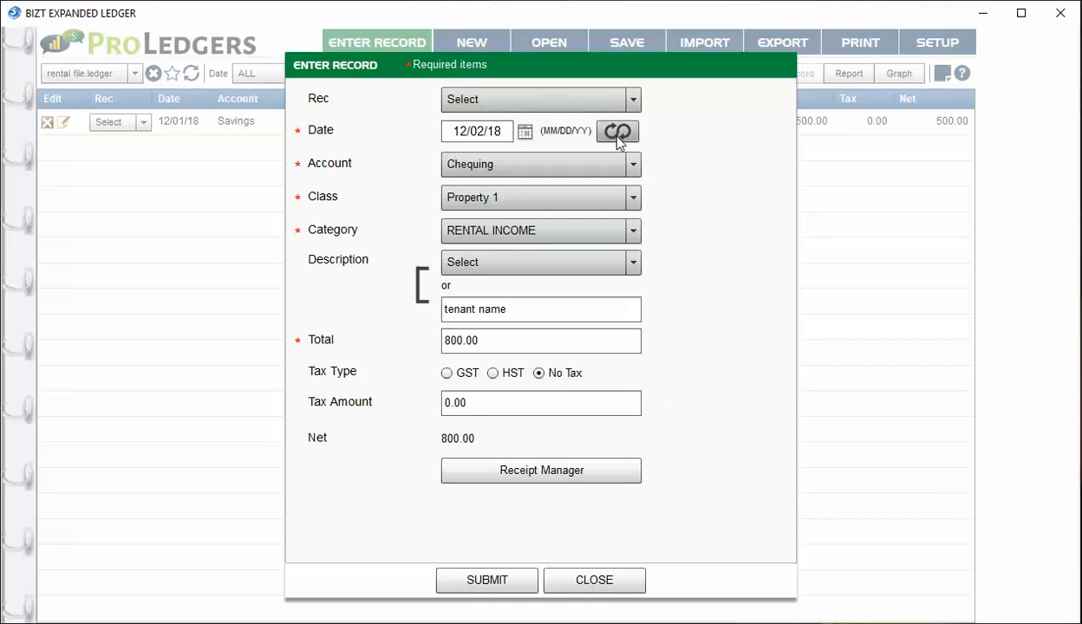
mouse_move(618, 132)
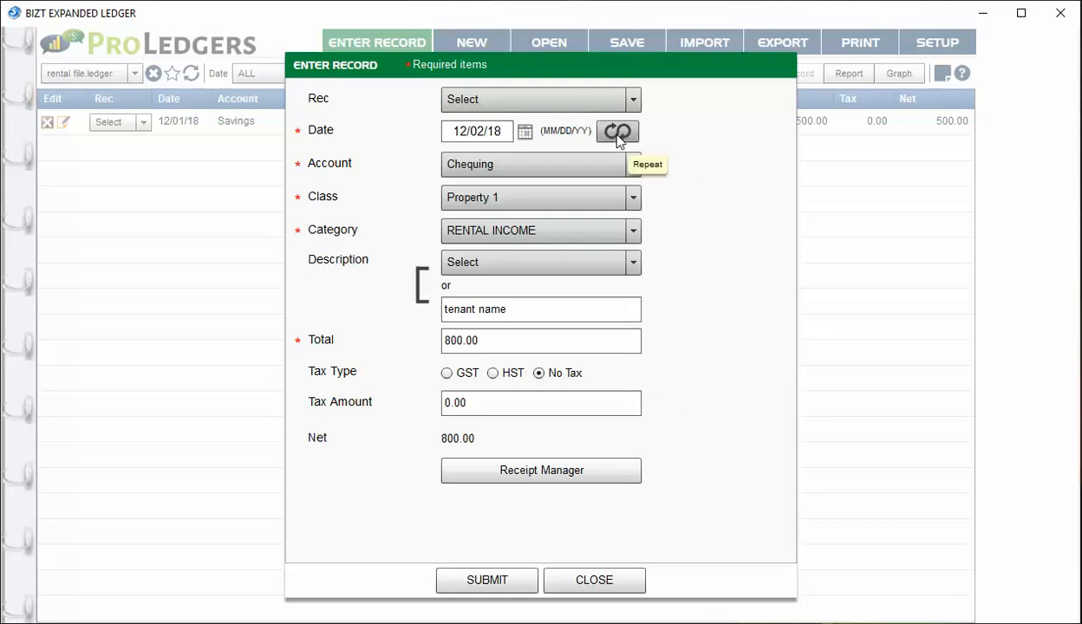
mouse_move(617, 132)
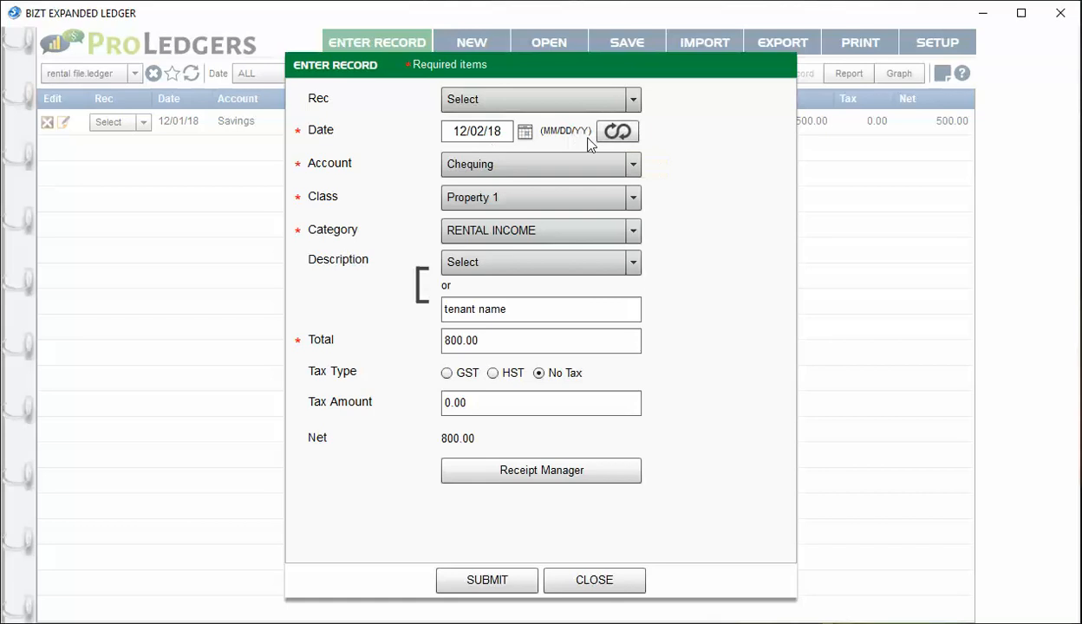
Repeat the 800.00 rental income record on 11/01, 10/01 and 09/01/18
left_click(617, 131)
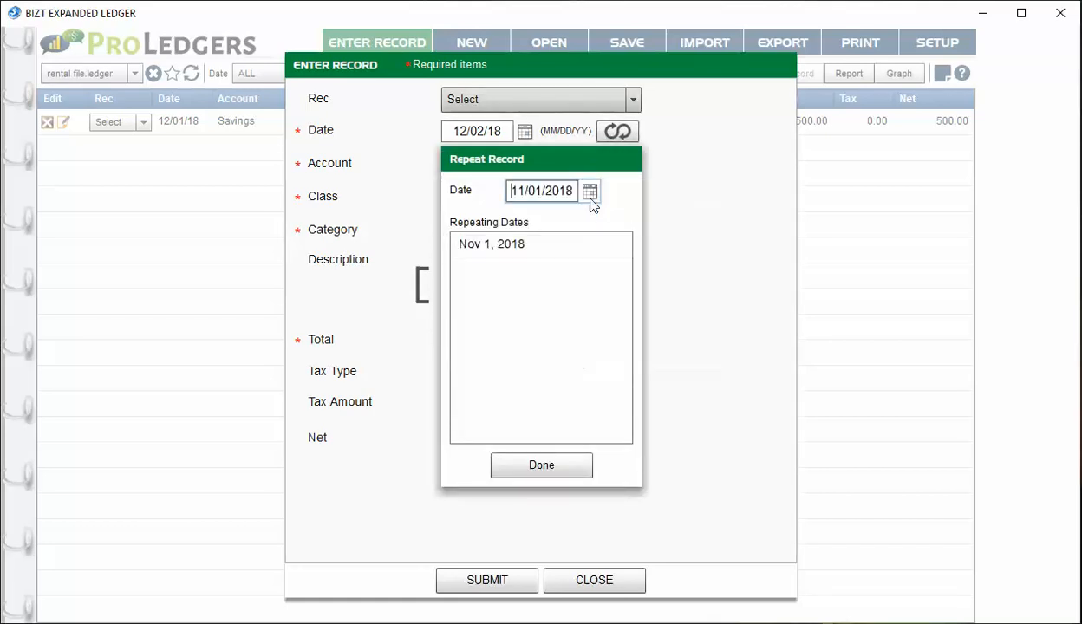
left_click(589, 190)
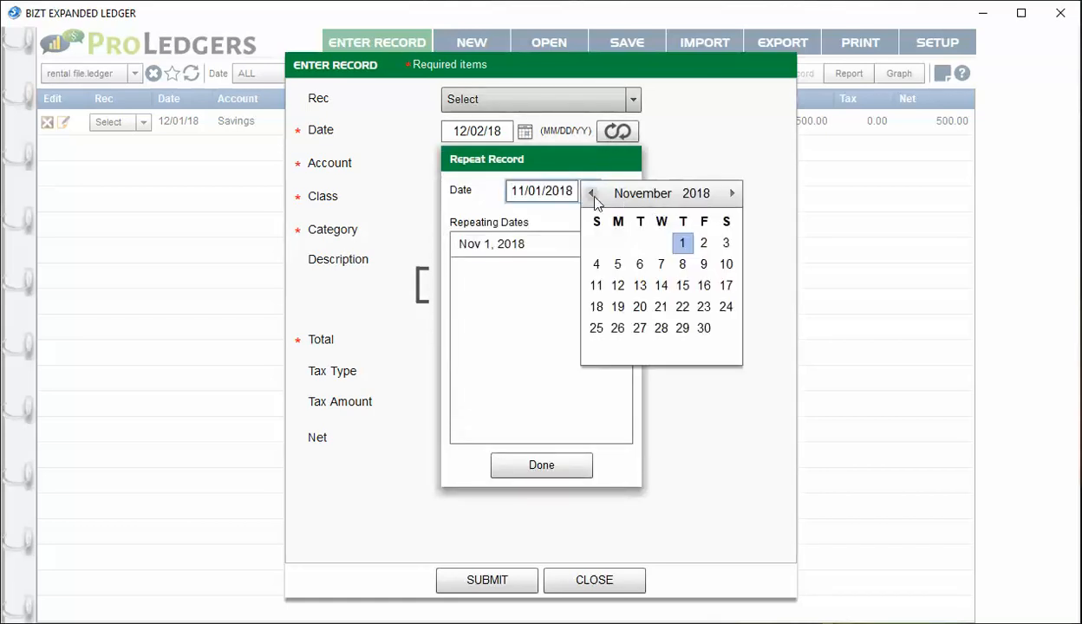
left_click(593, 194)
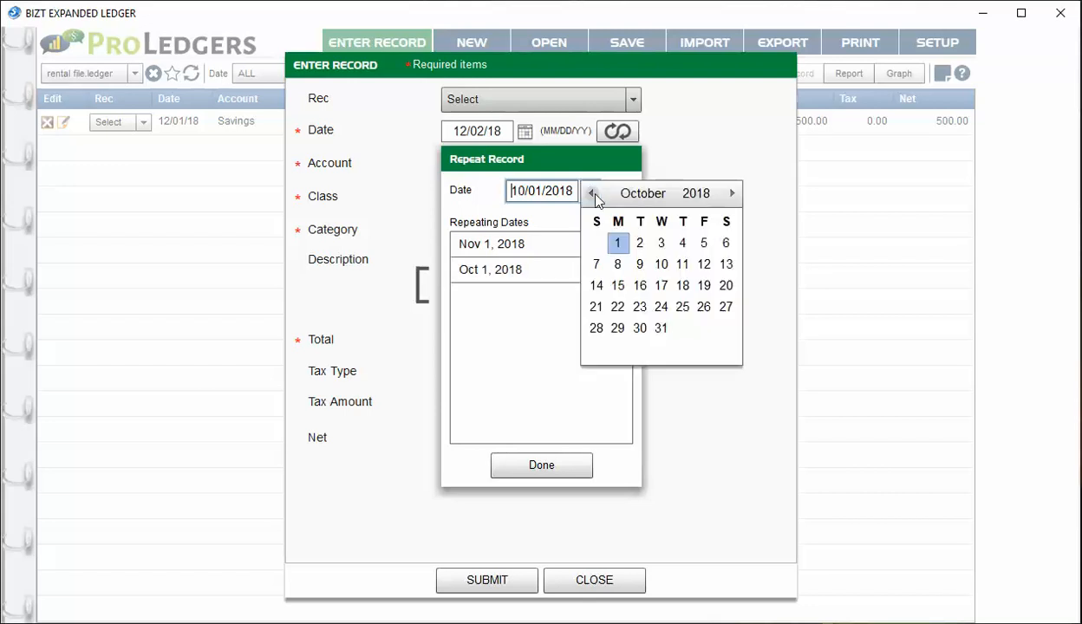
left_click(593, 193)
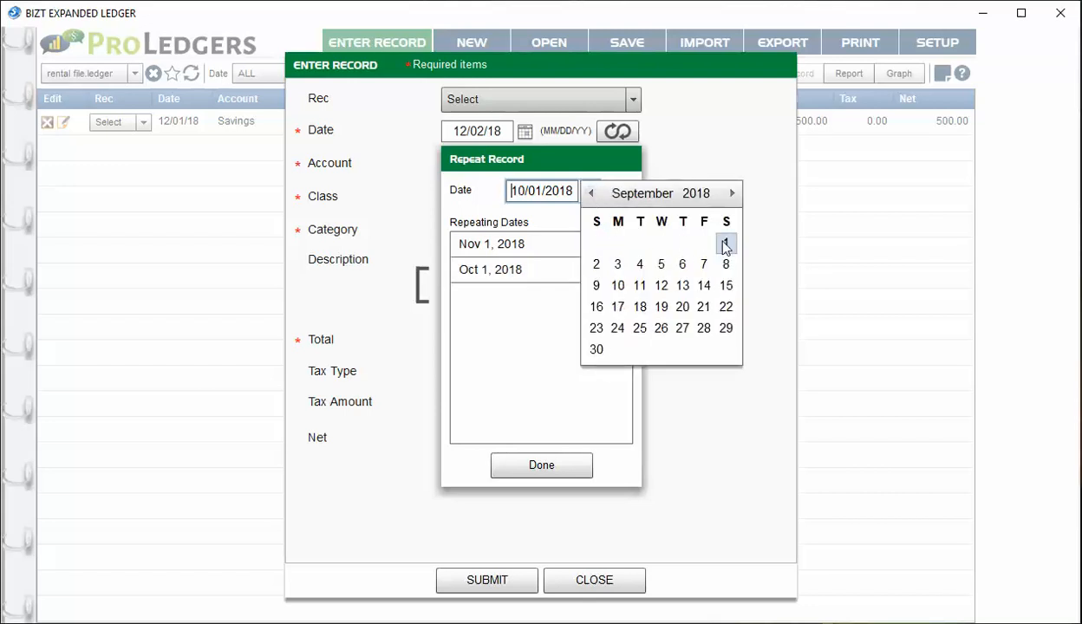
left_click(726, 244)
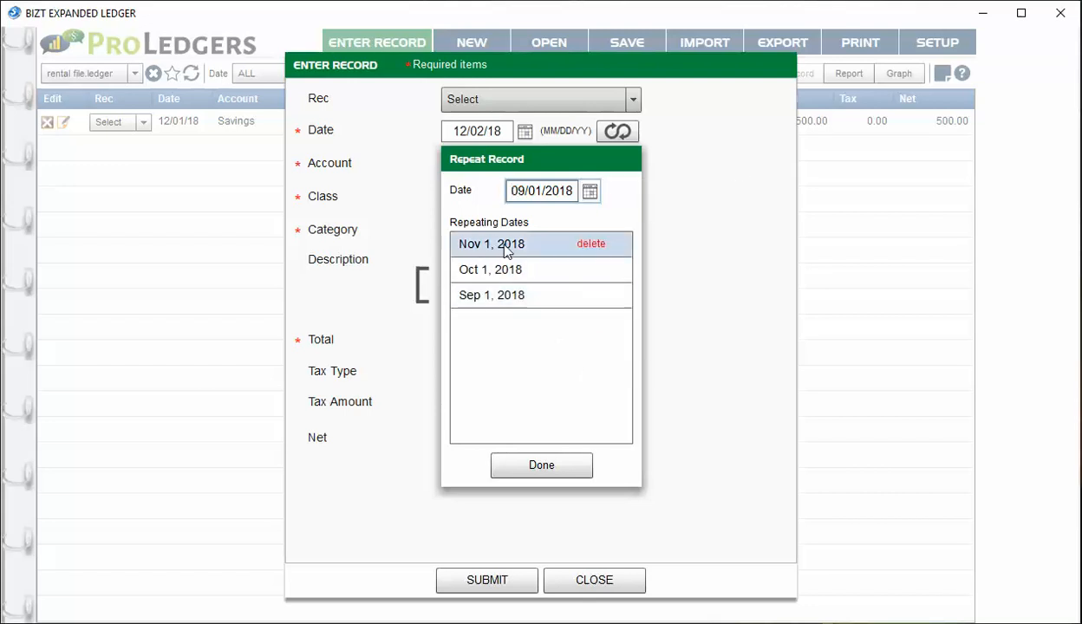
left_click(541, 466)
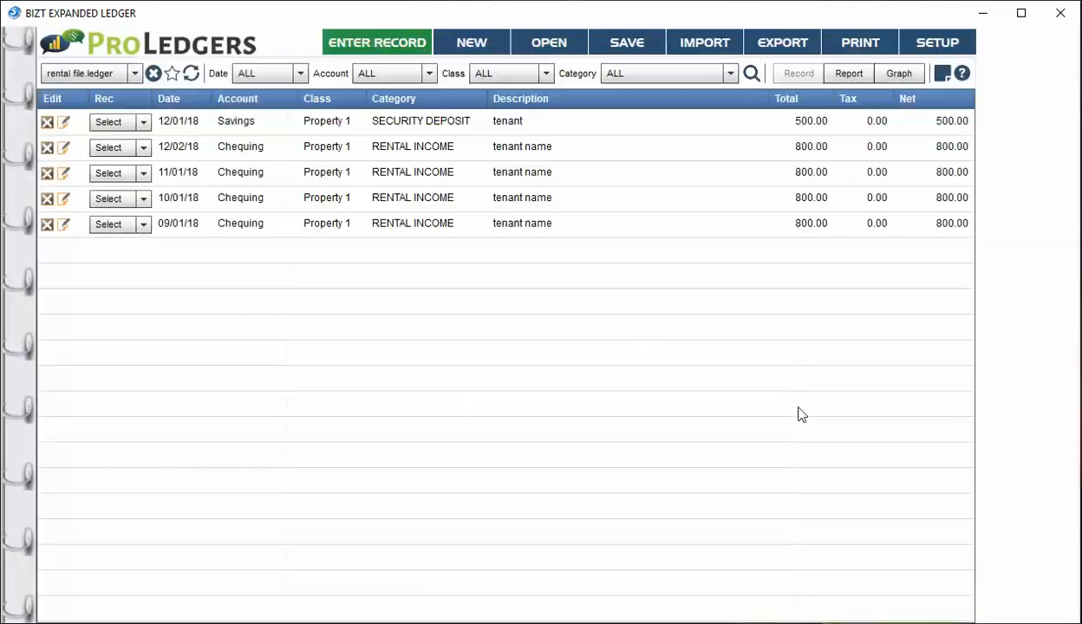
mouse_move(485, 310)
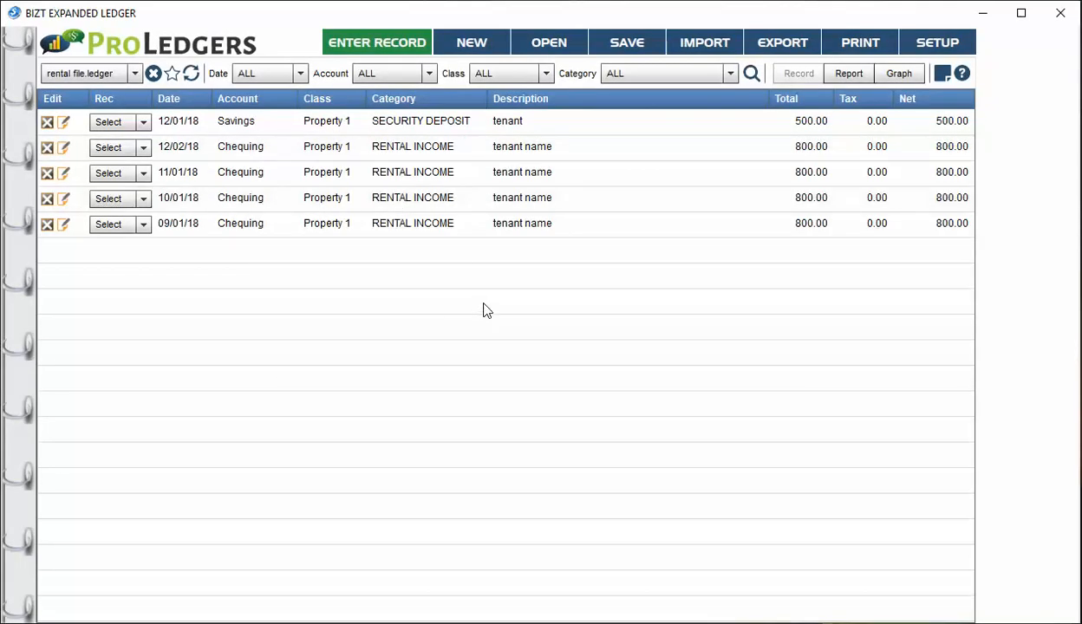
Open the 12/02/18 Chequing rental income record for editing with its pencil icon
left_click(376, 41)
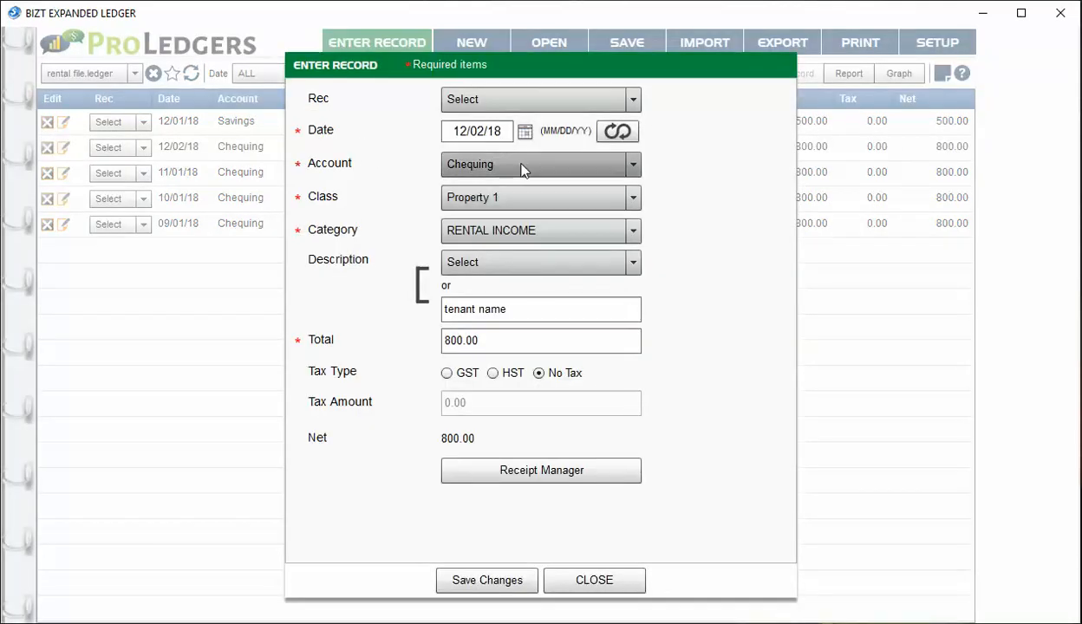
Change the 12/02/18 record's account from Chequing to Savings and close the edit form
left_click(540, 164)
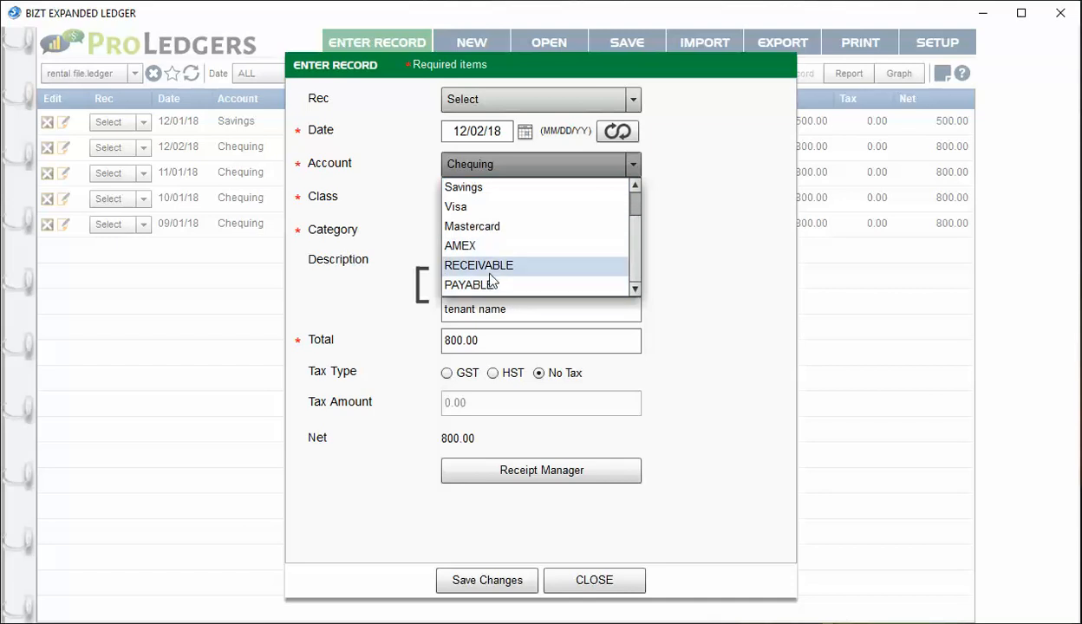
left_click(487, 580)
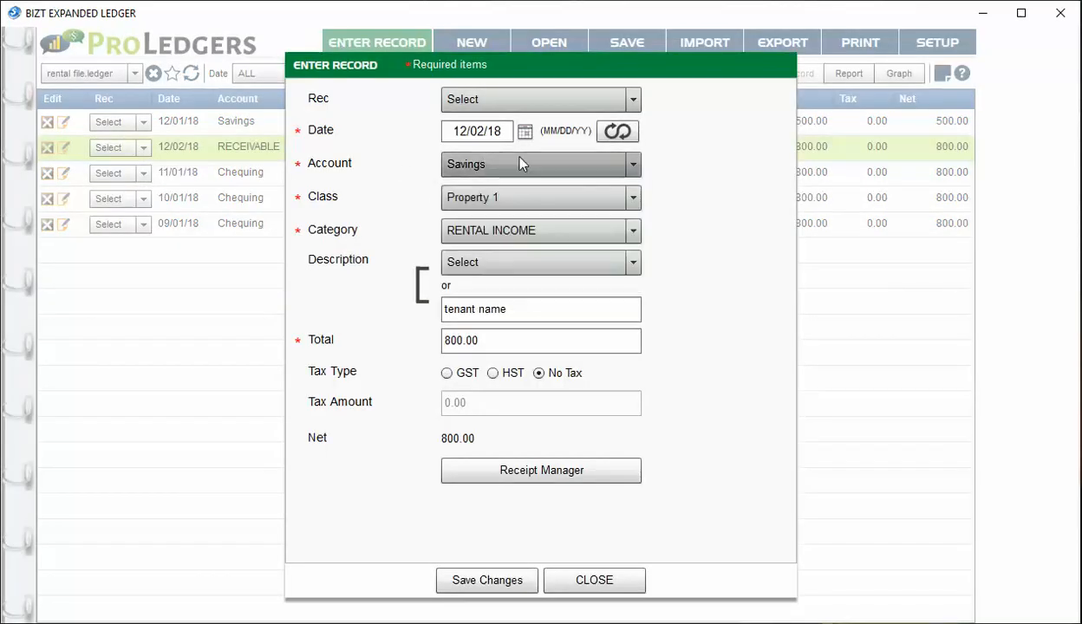
mouse_move(527, 504)
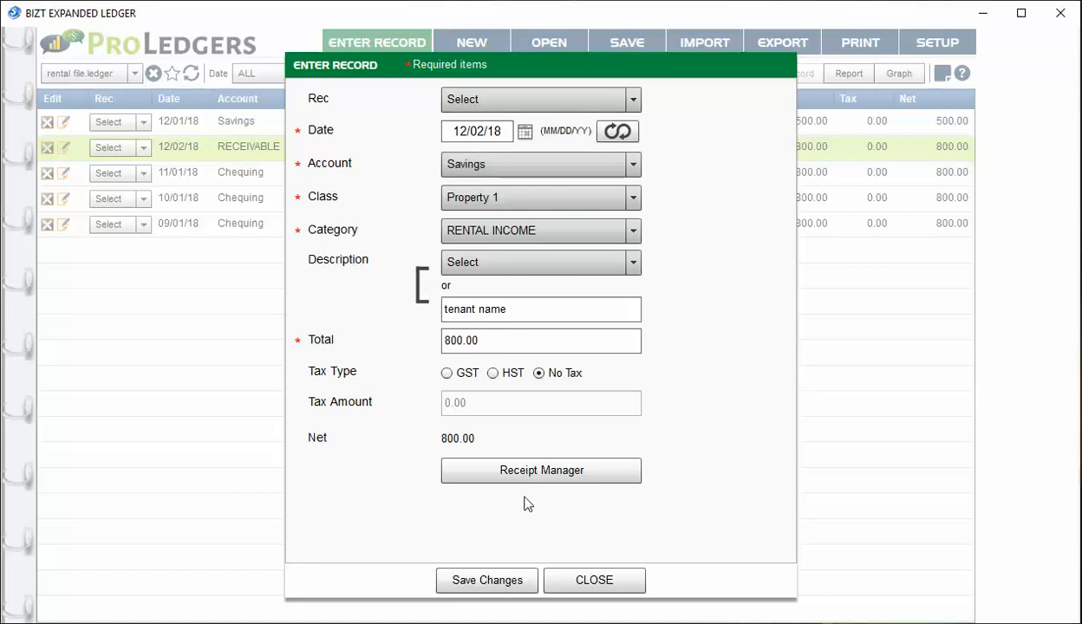
left_click(593, 580)
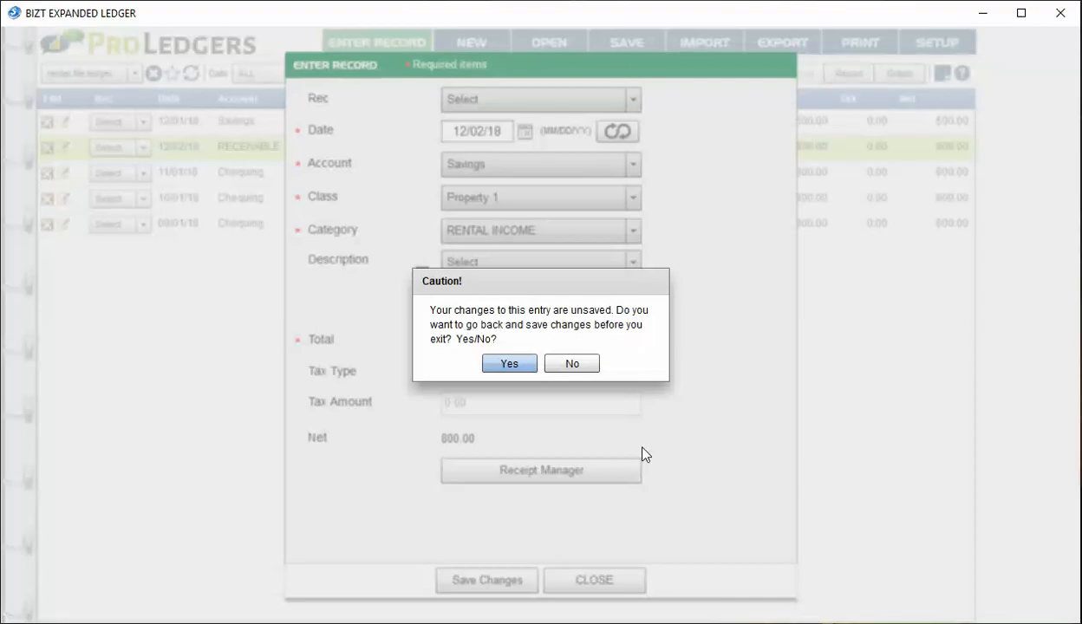
left_click(571, 363)
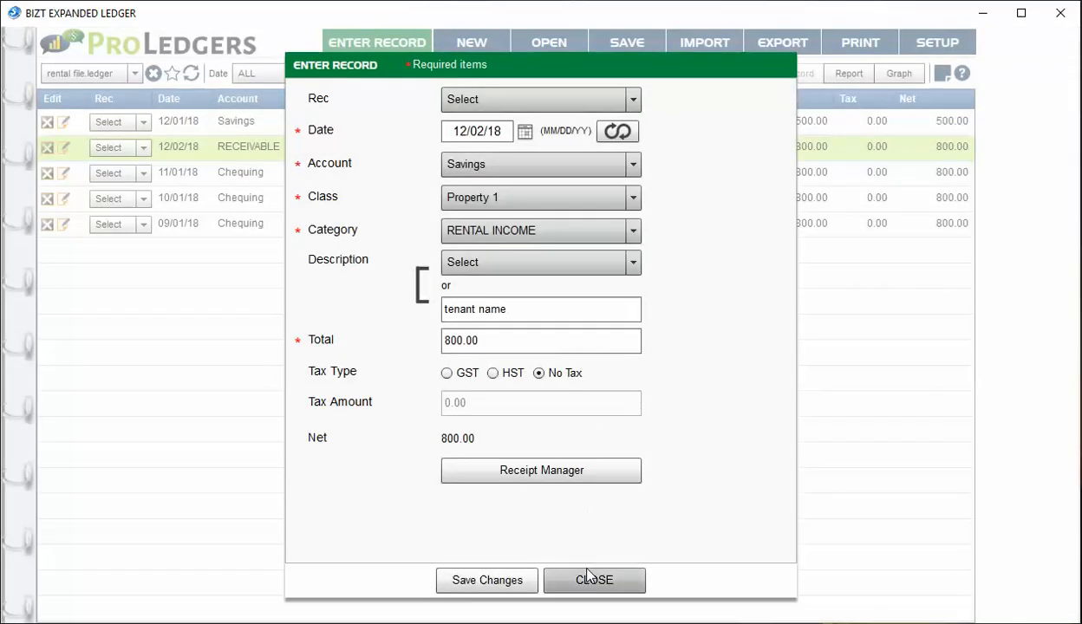
left_click(594, 580)
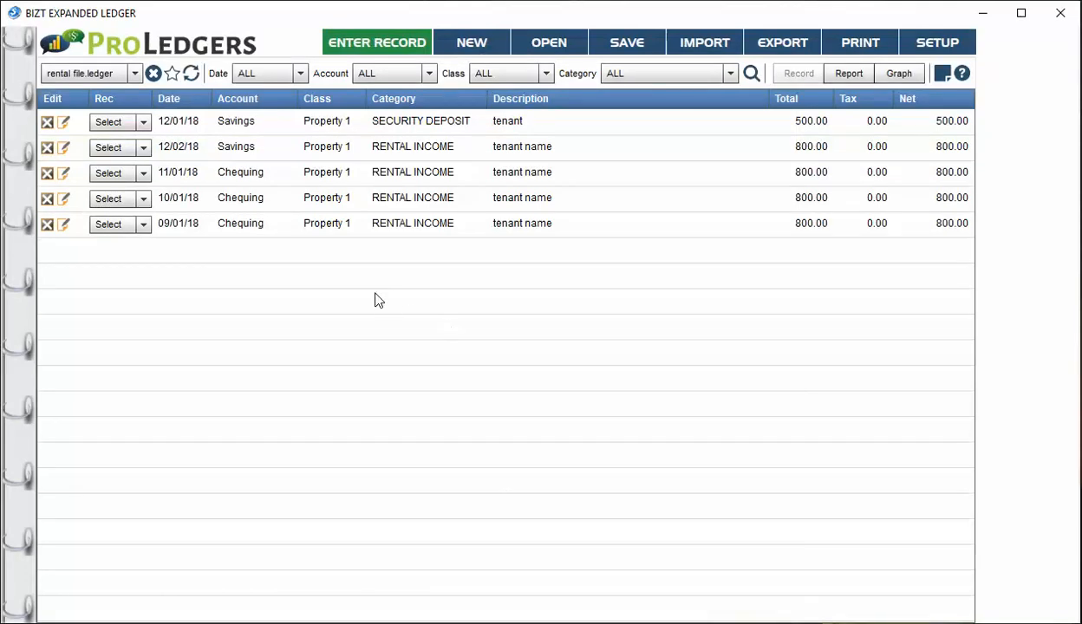
mouse_move(388, 322)
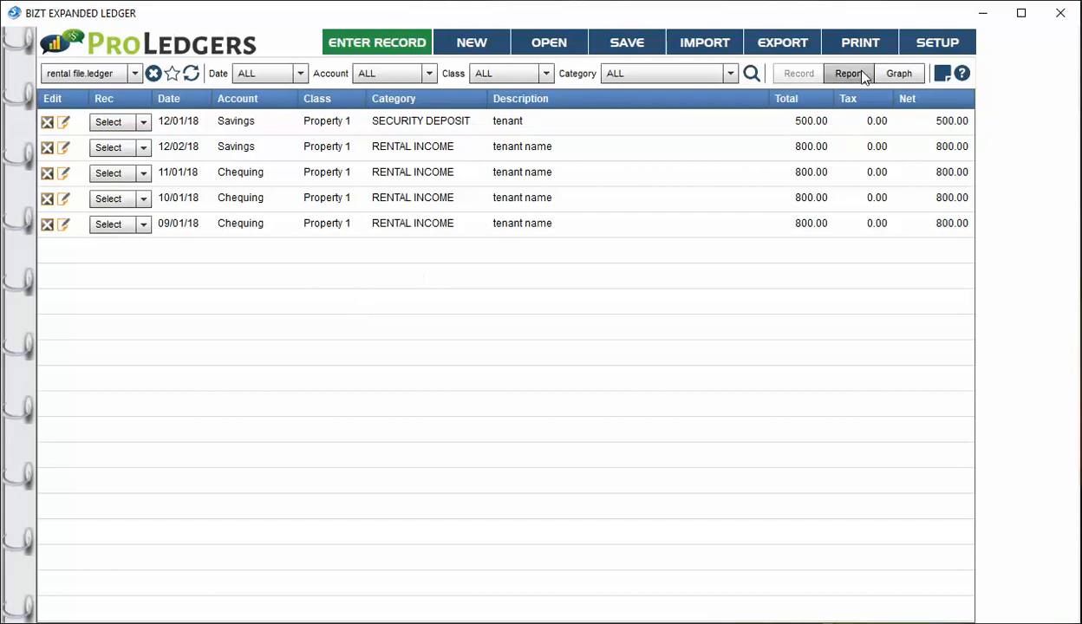
left_click(849, 73)
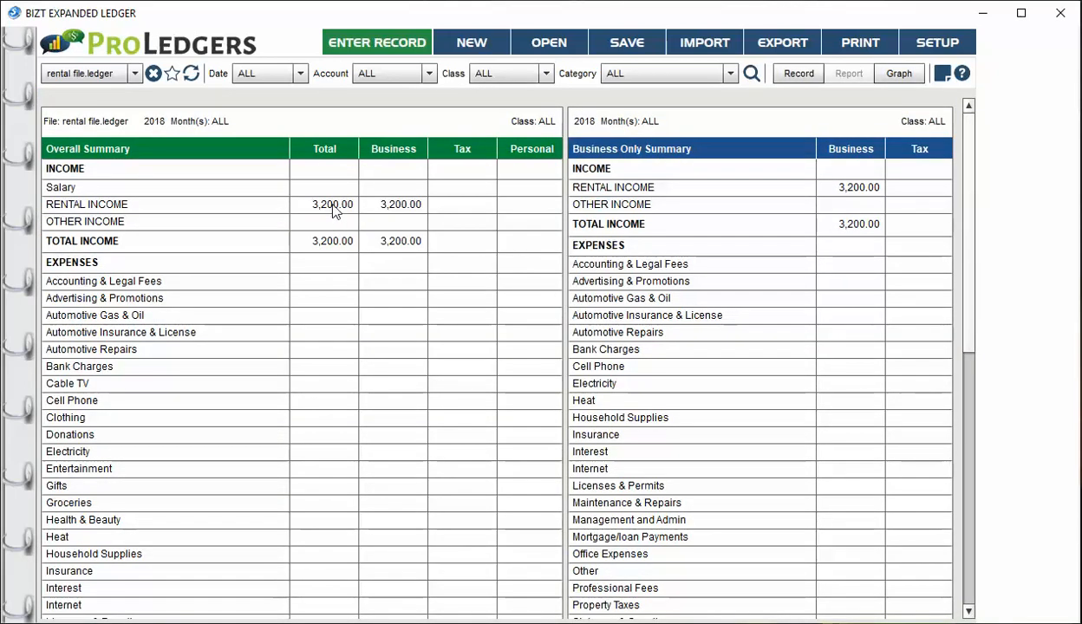
mouse_move(504, 216)
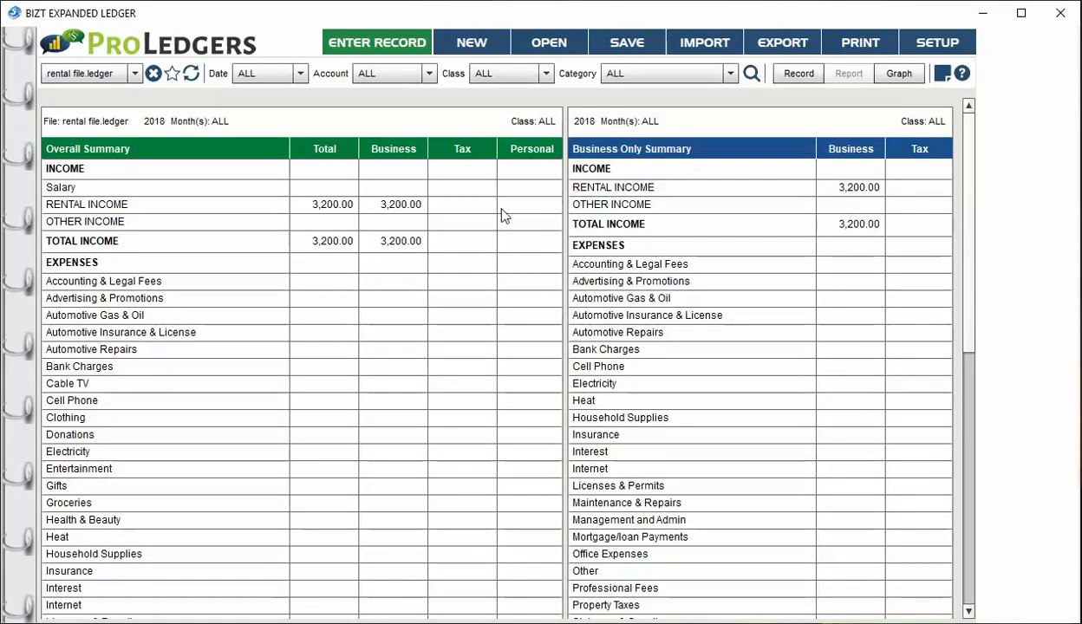
mouse_move(451, 187)
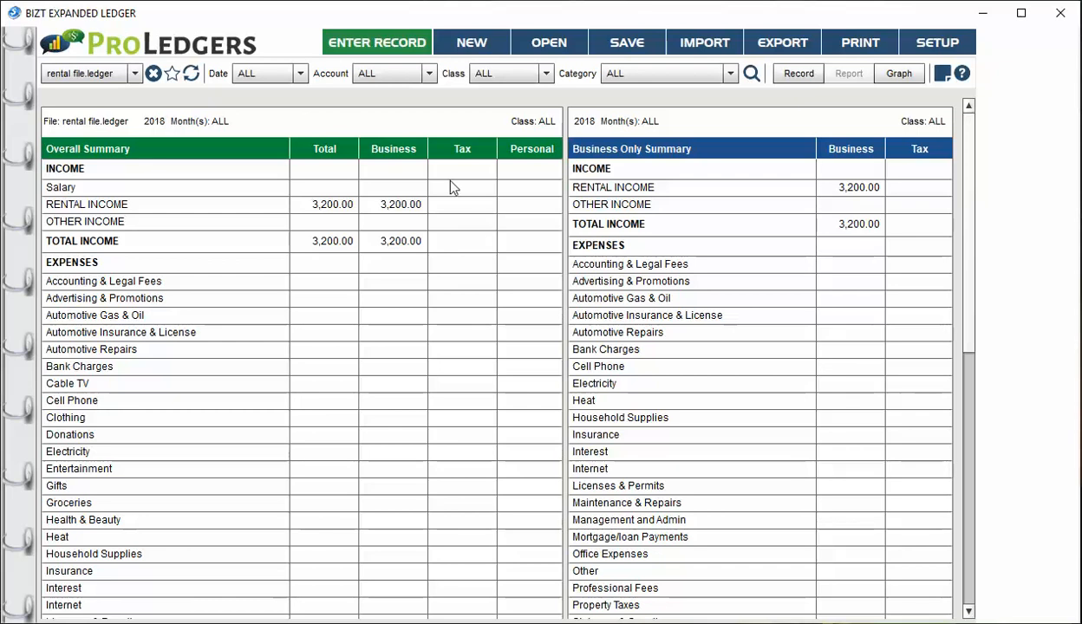
mouse_move(390, 161)
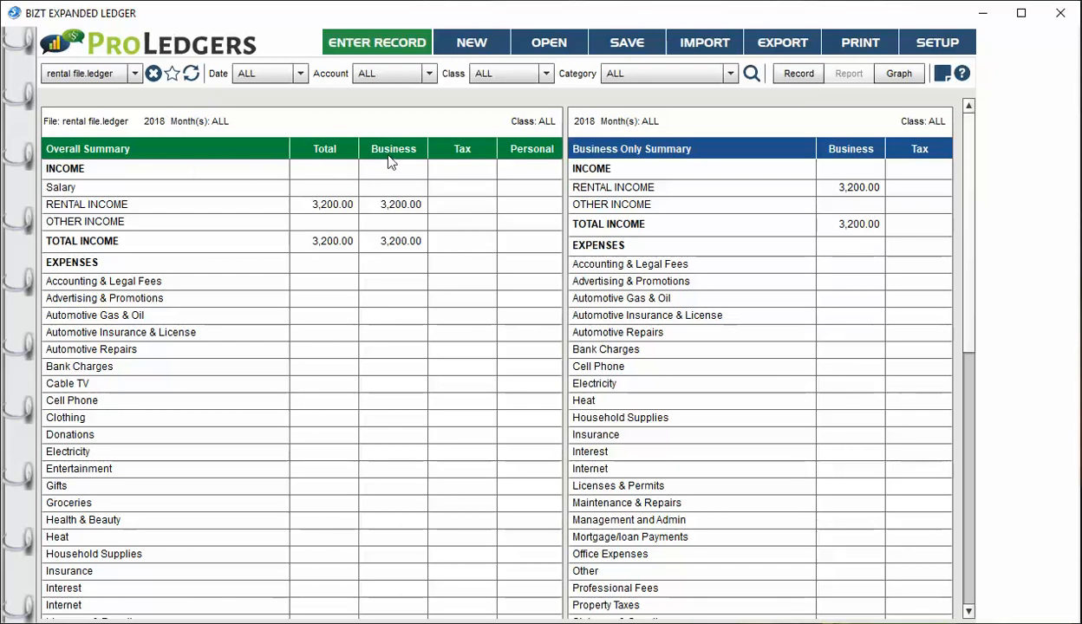
mouse_move(531, 169)
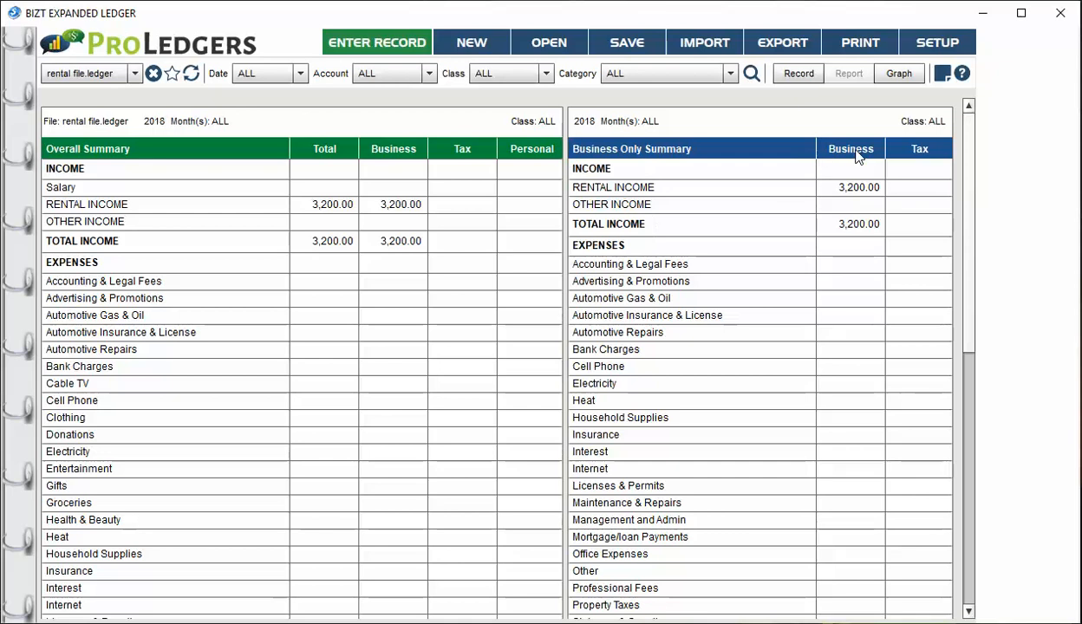
scroll("down", 3)
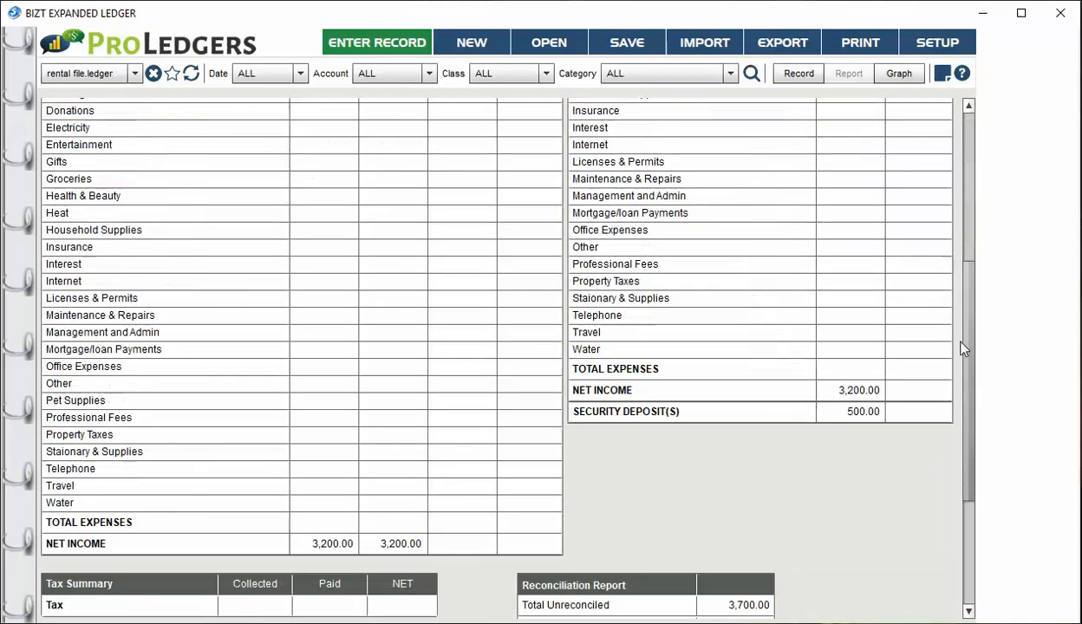
scroll("down", 3)
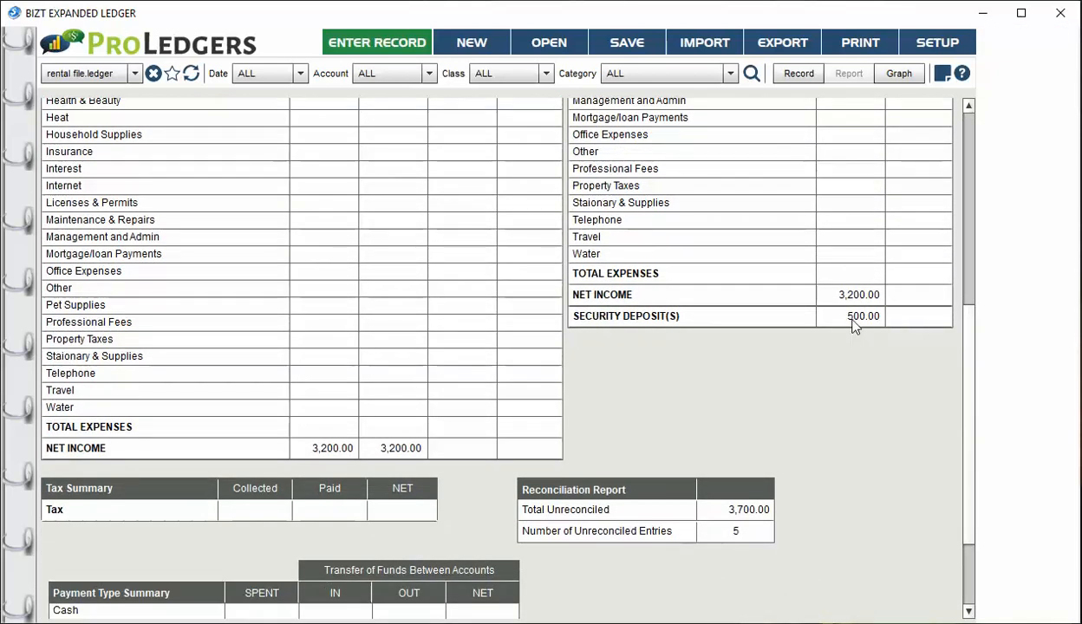
scroll("down", 3)
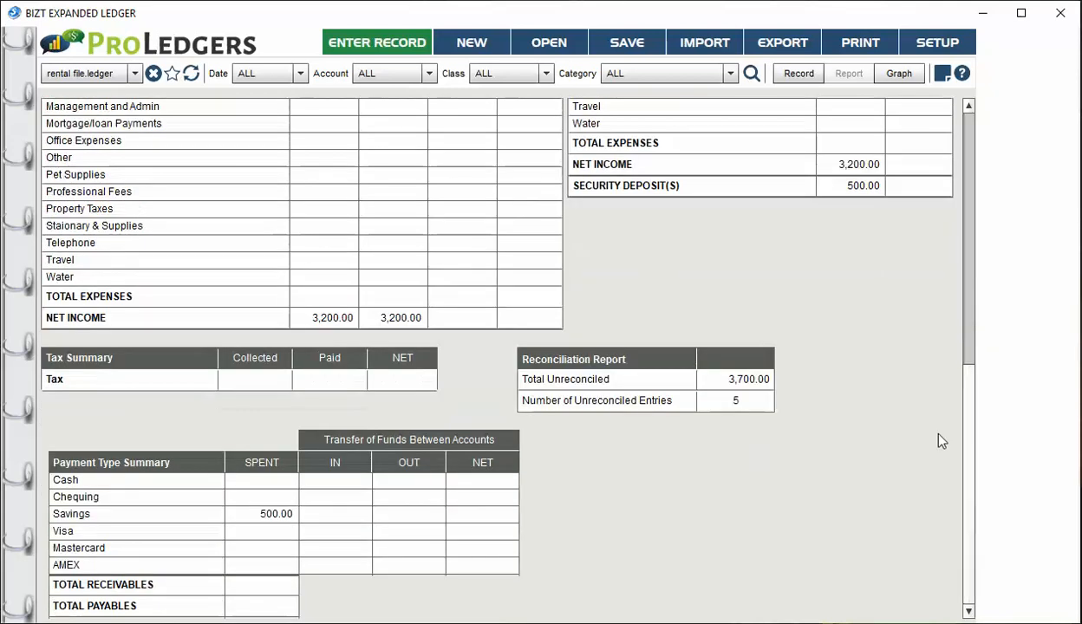
mouse_move(264, 514)
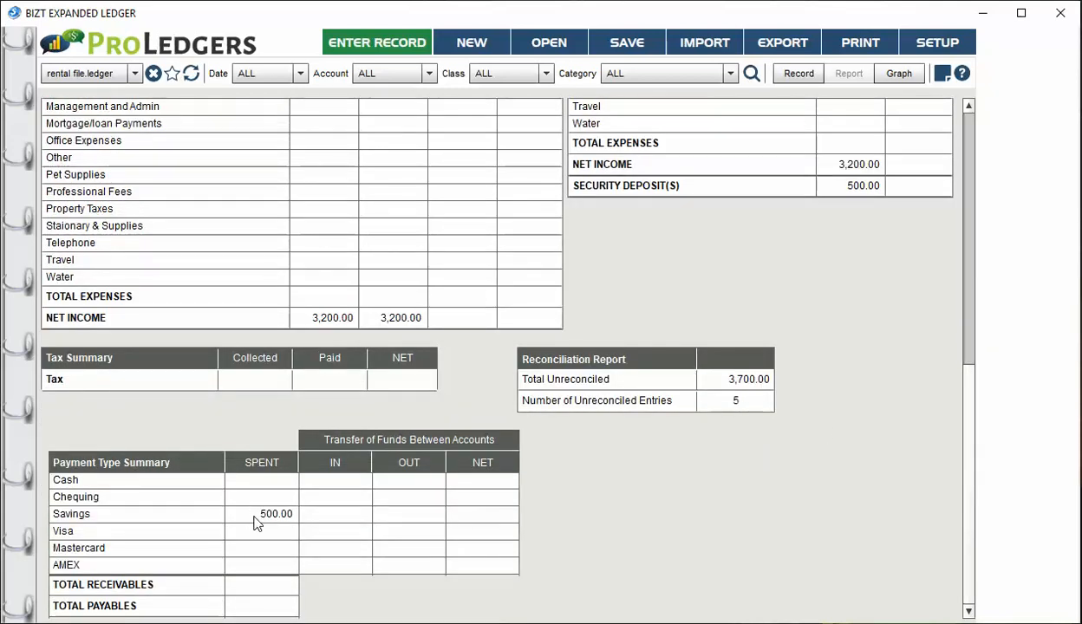
mouse_move(753, 405)
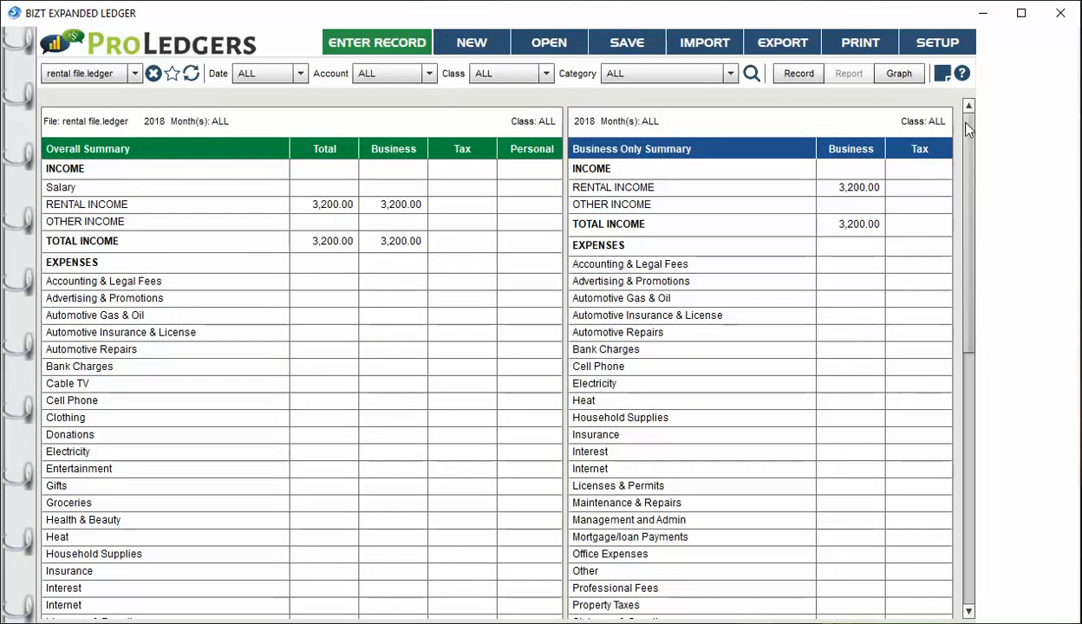
Chart monthly income, expenses and net income as columns, limited to December
left_click(898, 73)
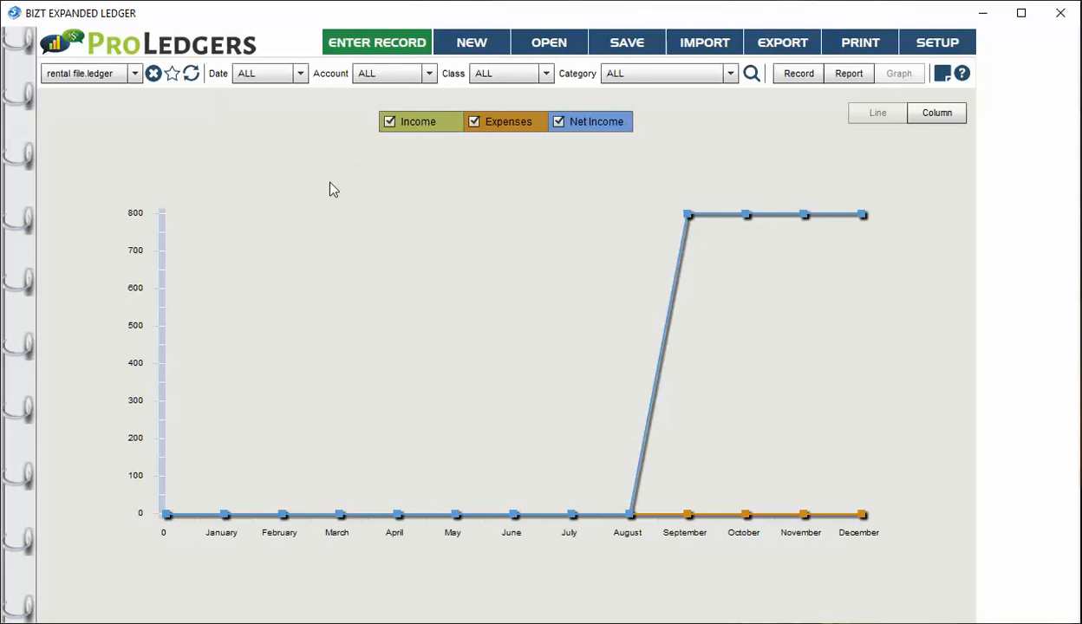
left_click(936, 113)
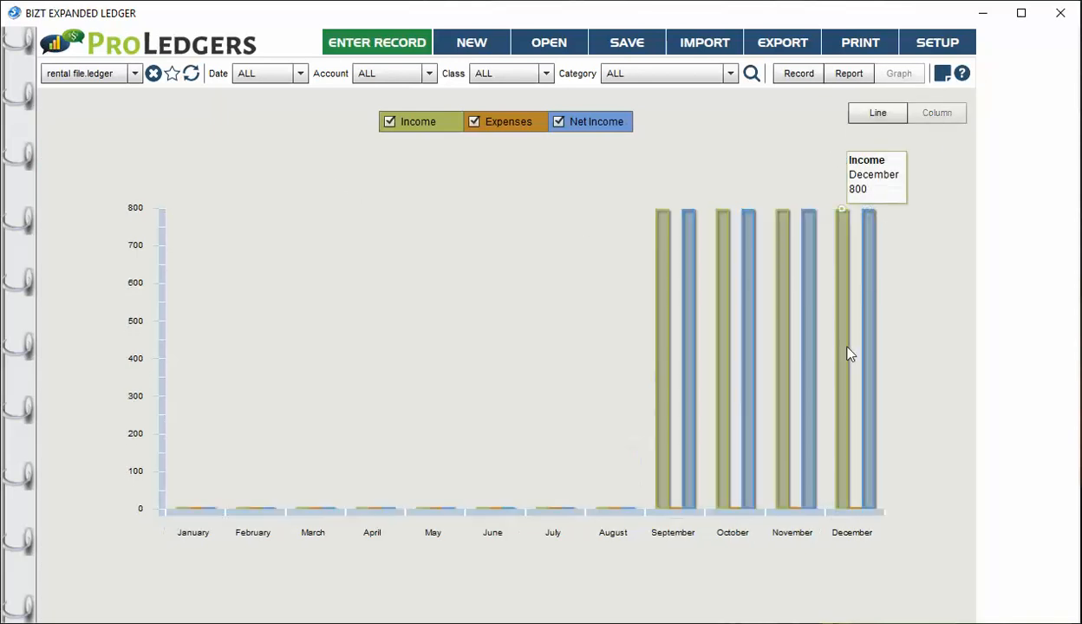
left_click(300, 73)
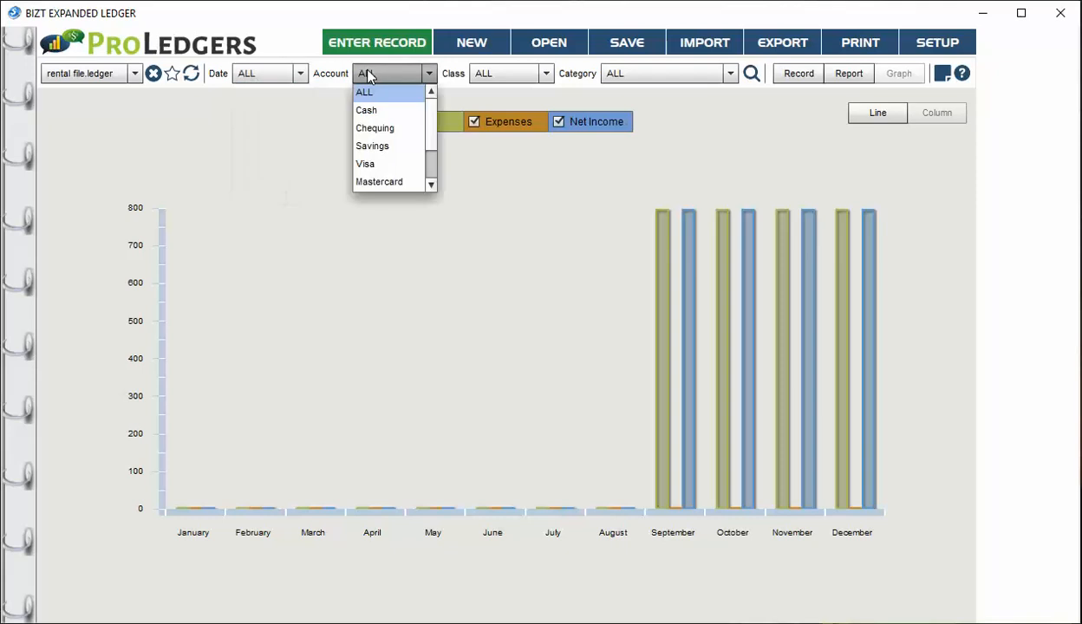
left_click(730, 73)
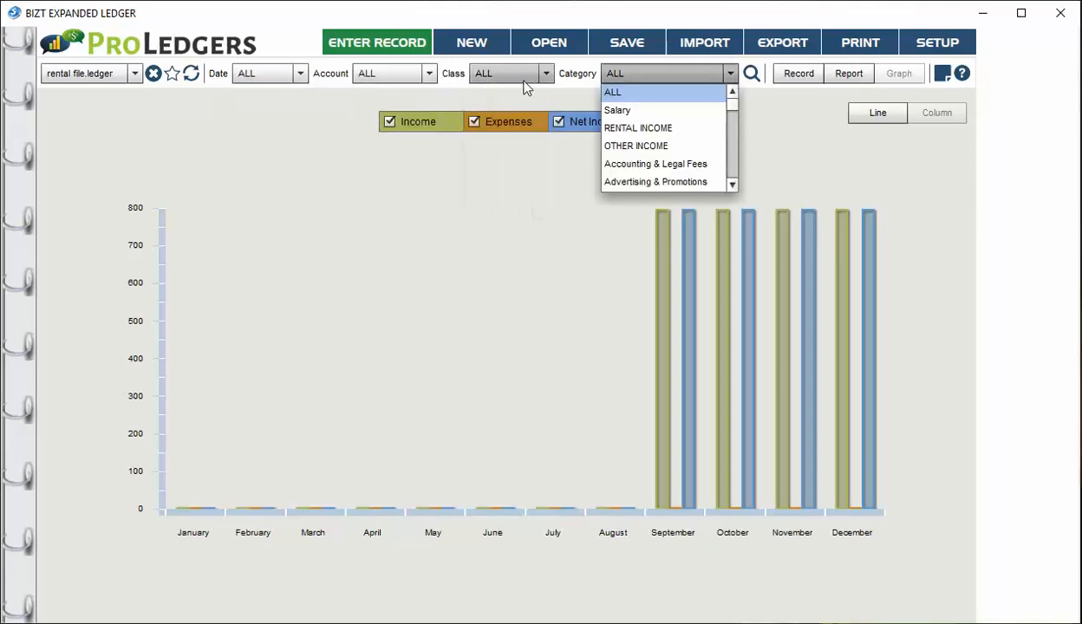
left_click(300, 73)
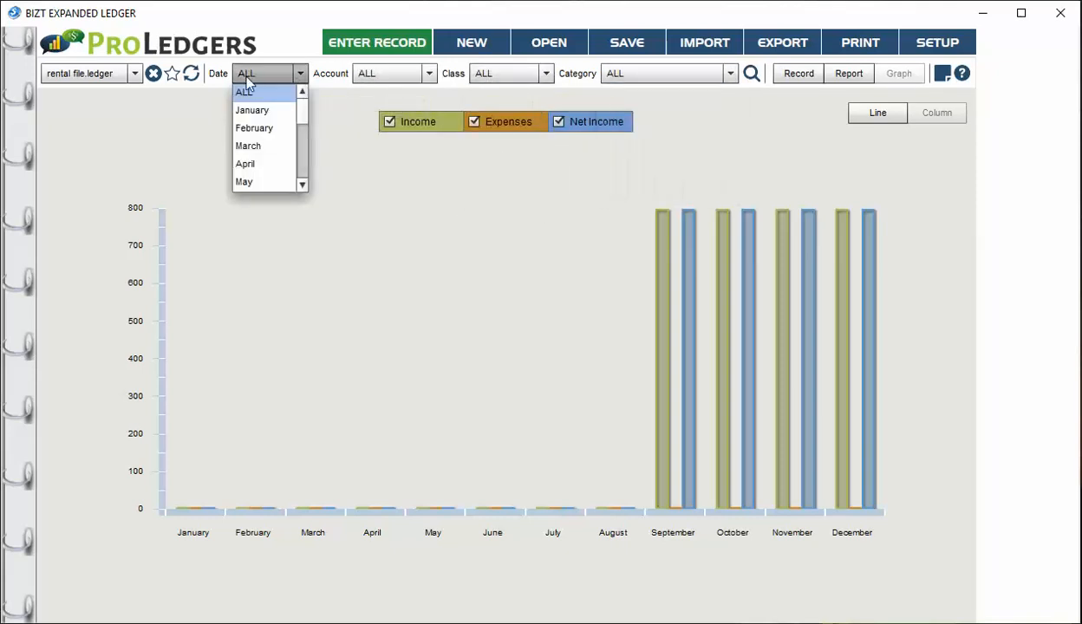
scroll("down", 3)
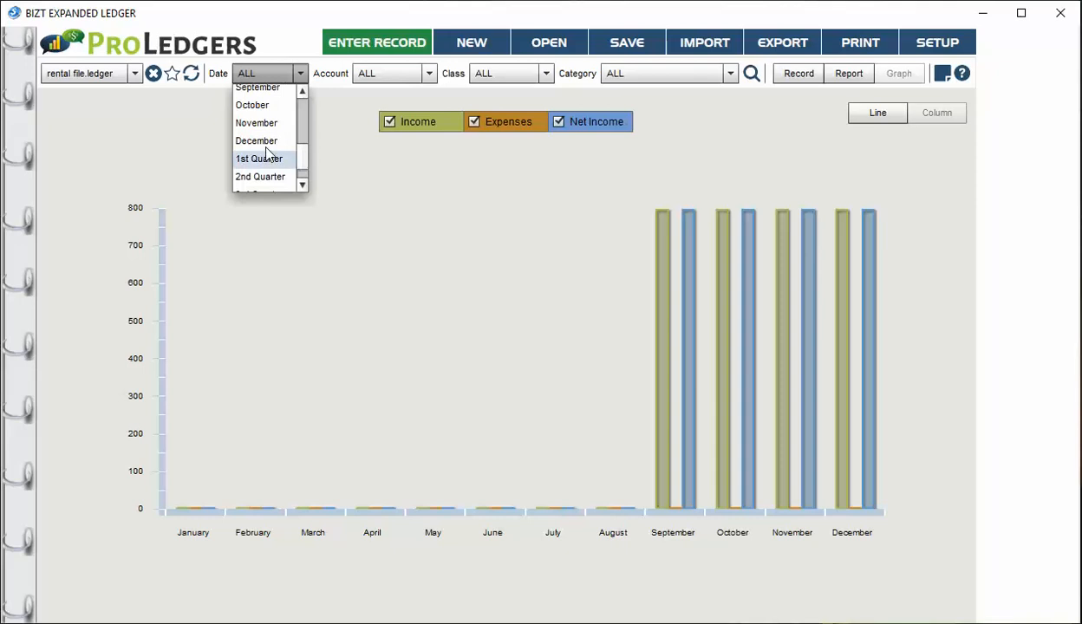
left_click(256, 140)
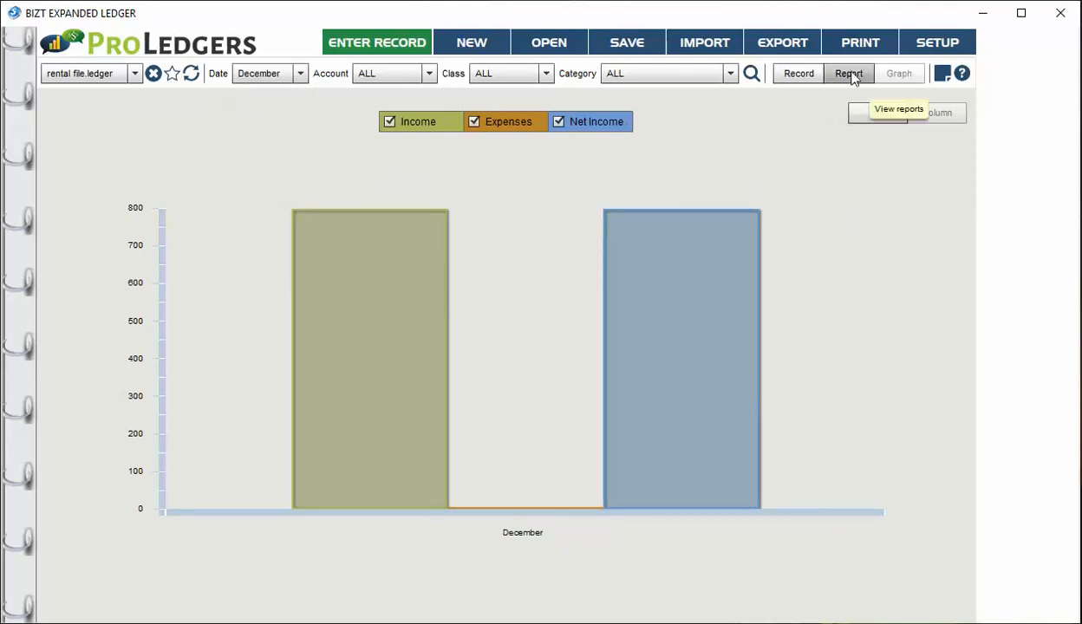
View the December summary report and individual records, then show all dates
left_click(848, 73)
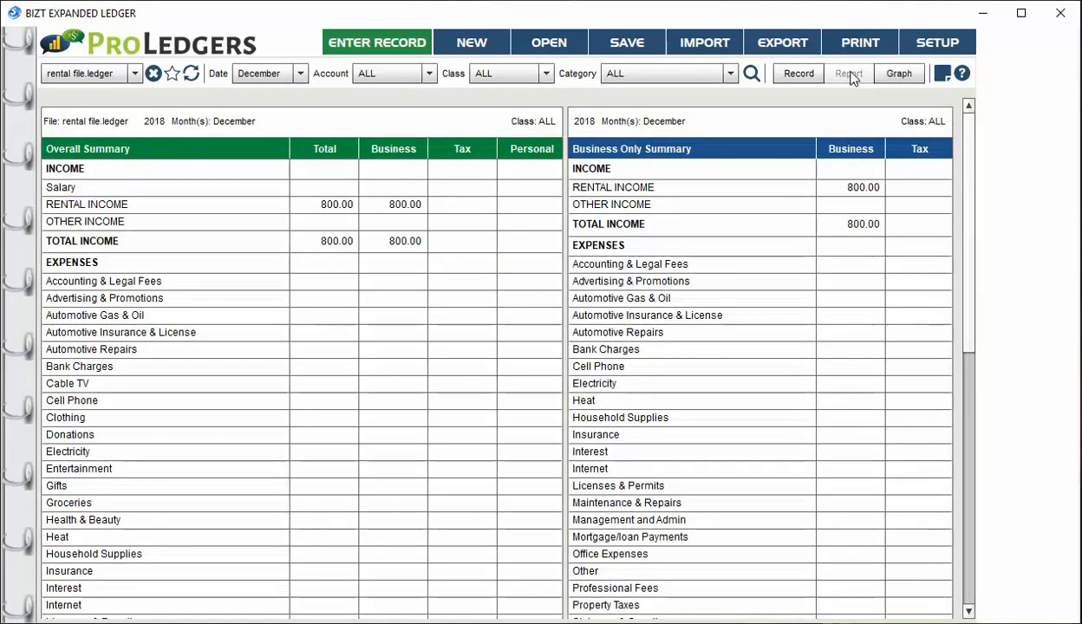
left_click(798, 73)
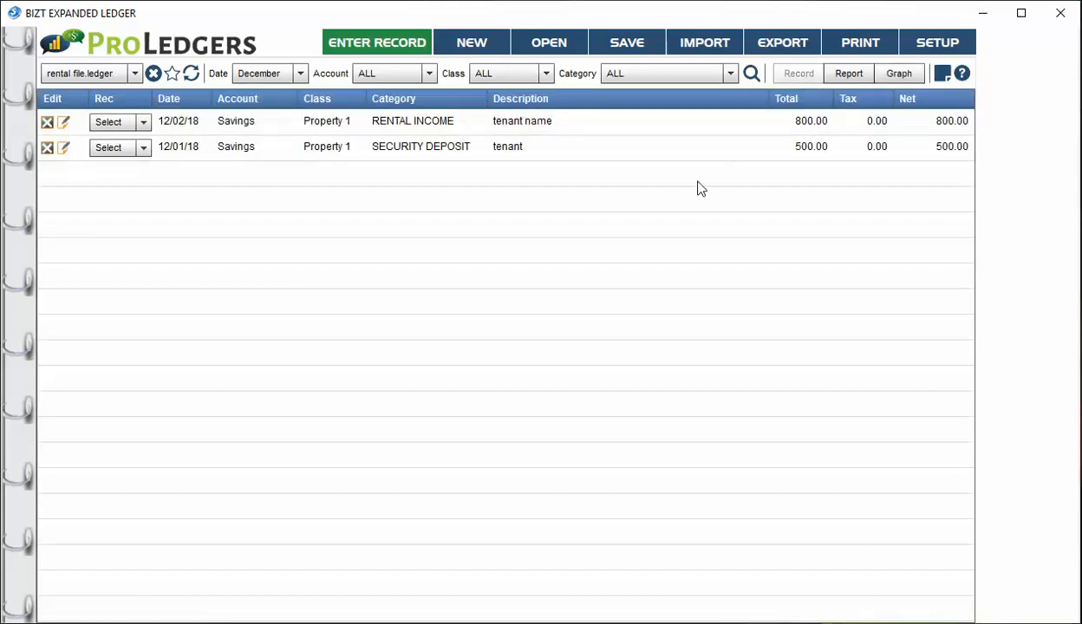
left_click(301, 73)
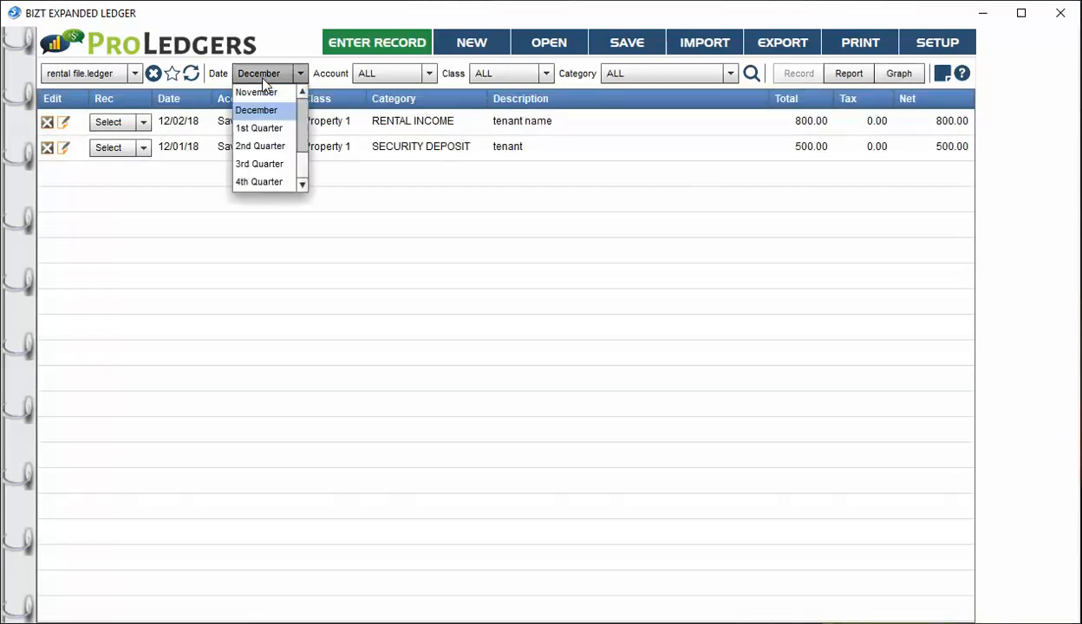
left_click(256, 110)
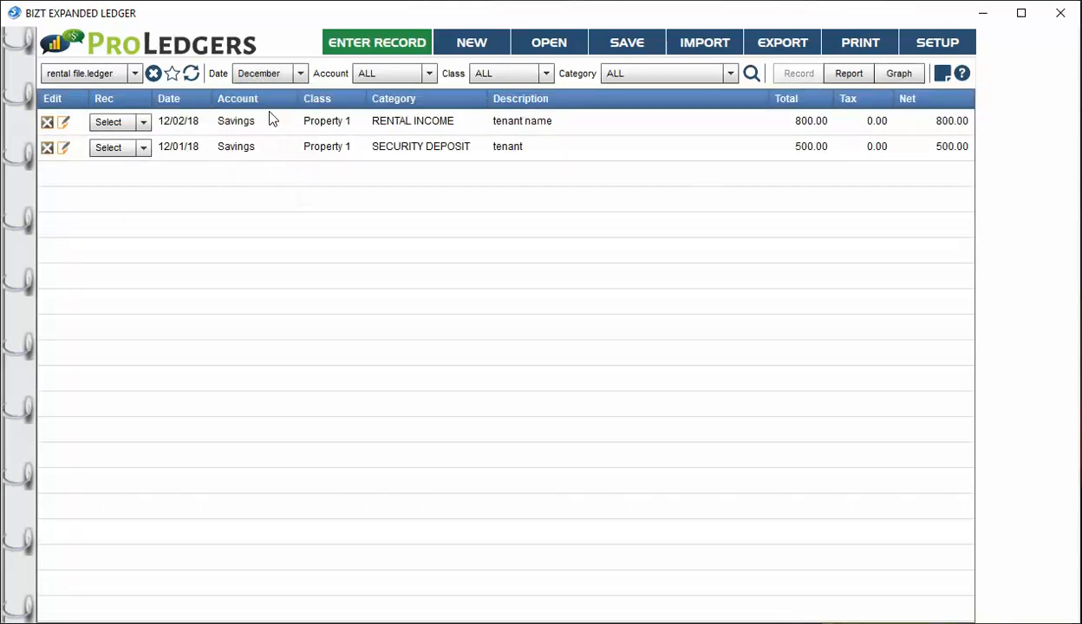
left_click(545, 73)
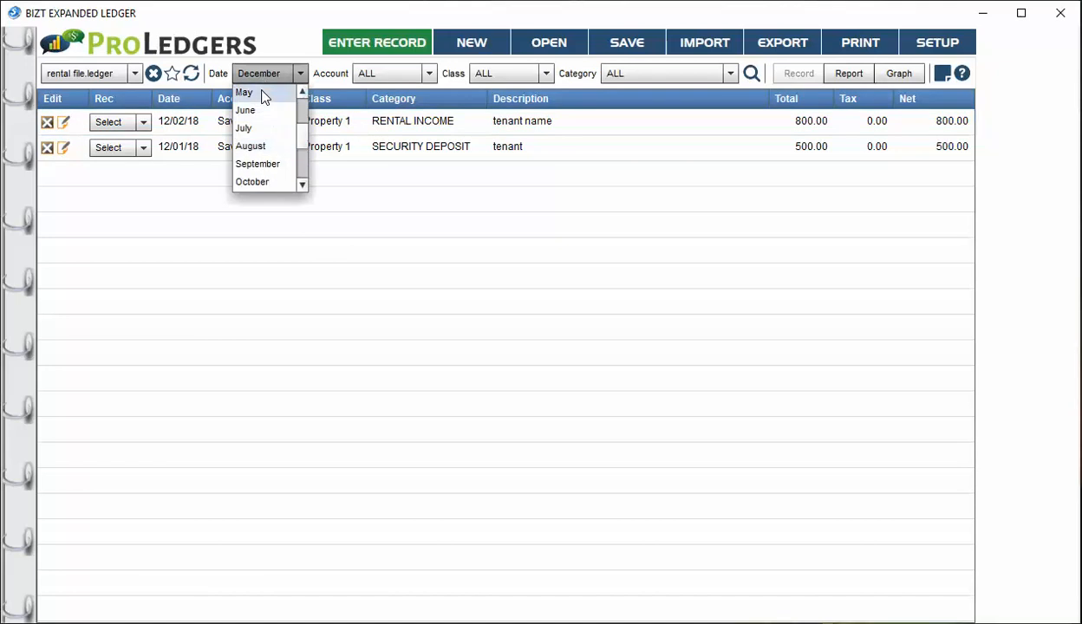
left_click(264, 73)
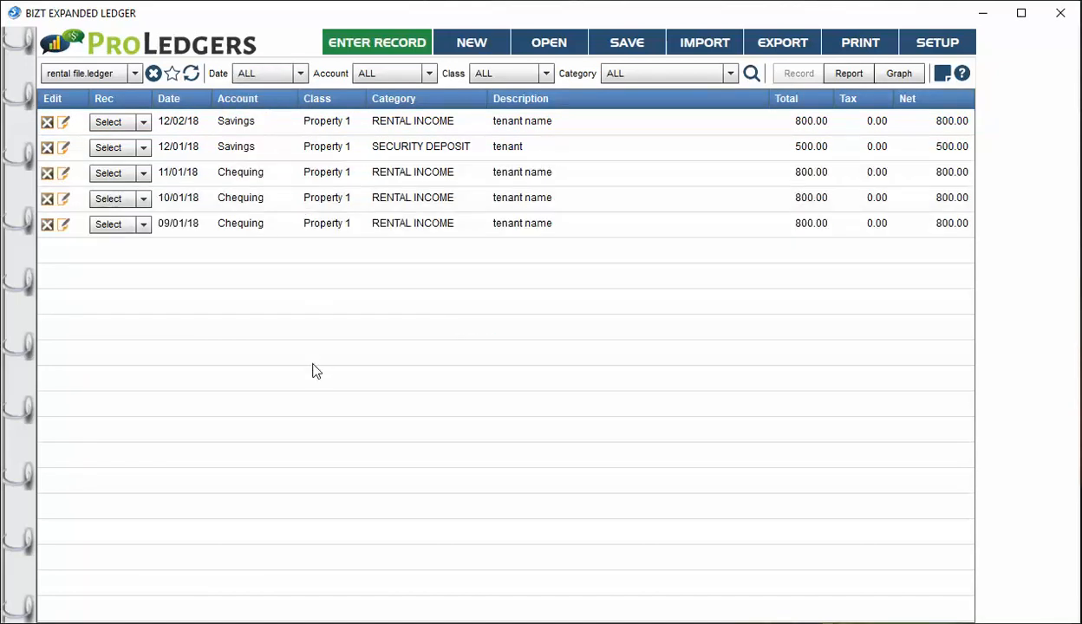
mouse_move(436, 359)
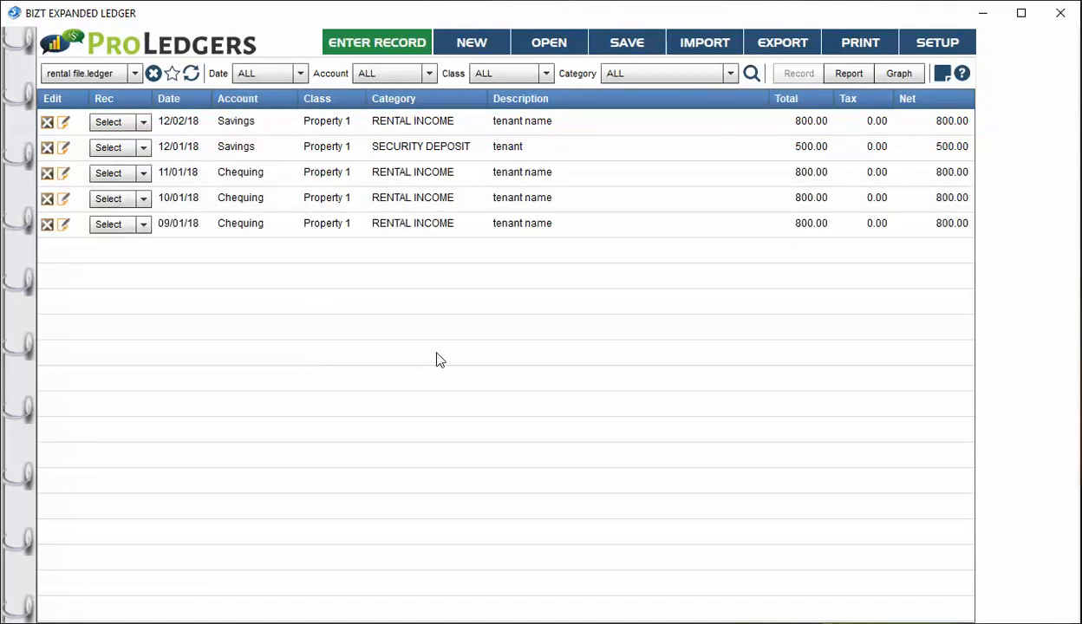
mouse_move(456, 386)
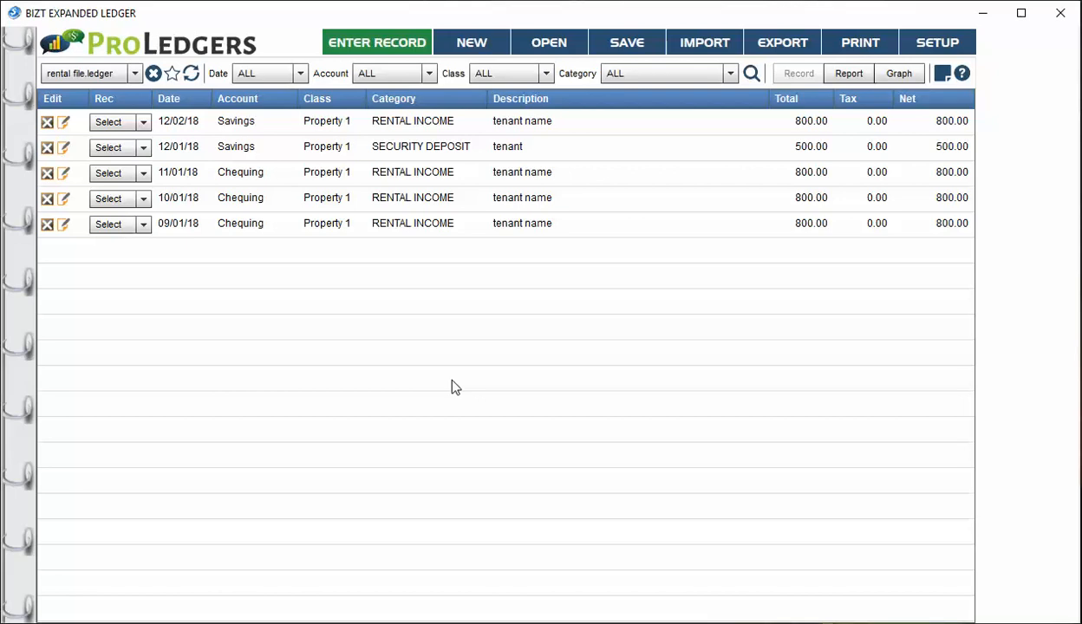
Filter the records to December, then reset the date filter to all dates
left_click(300, 73)
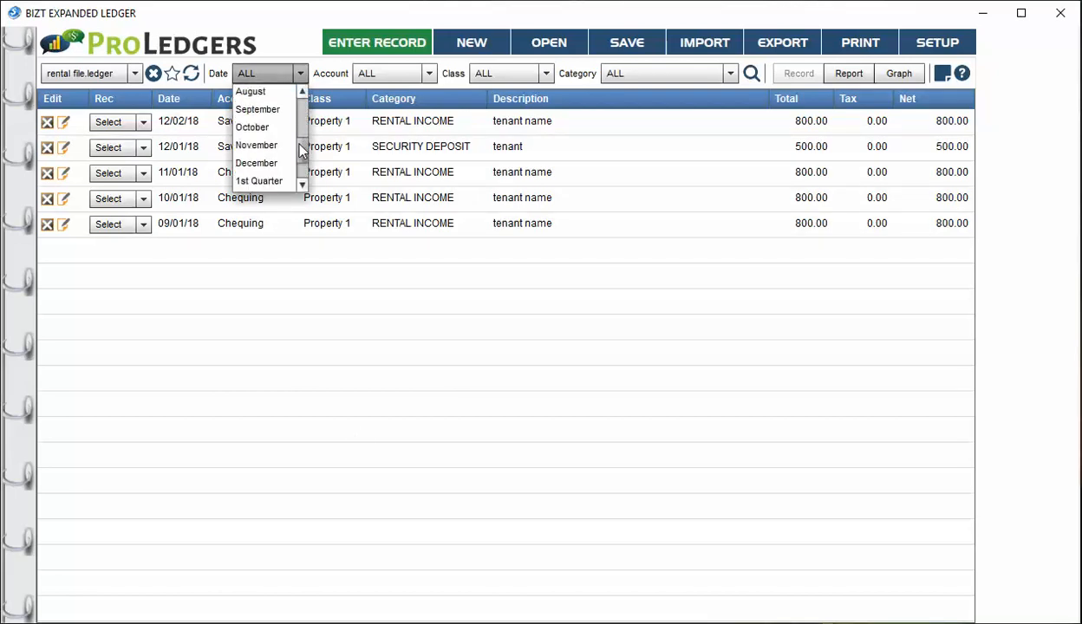
left_click(256, 163)
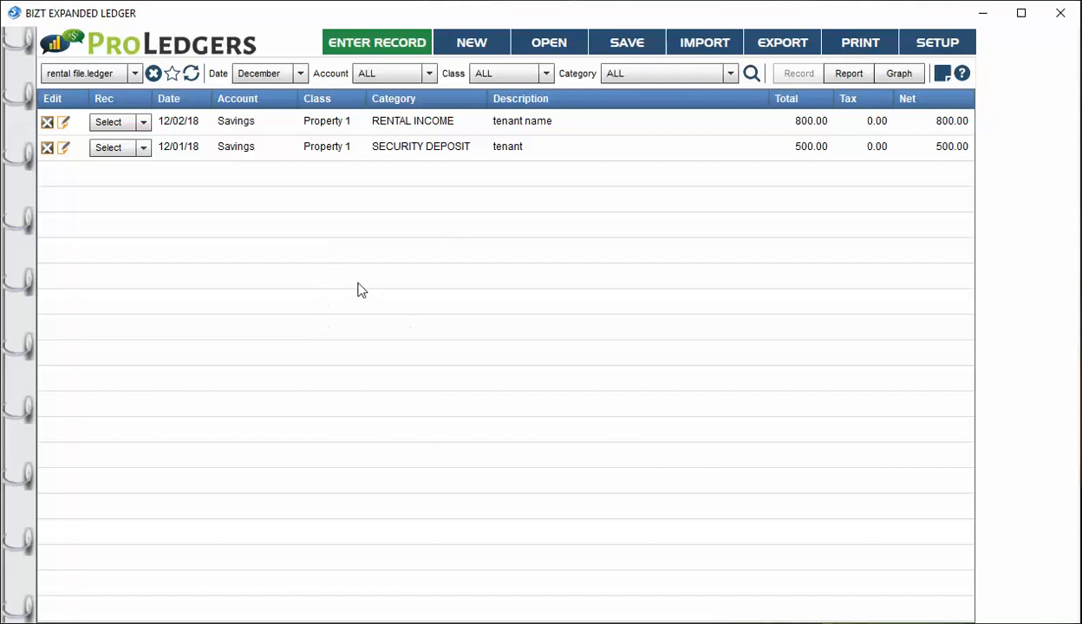
mouse_move(401, 264)
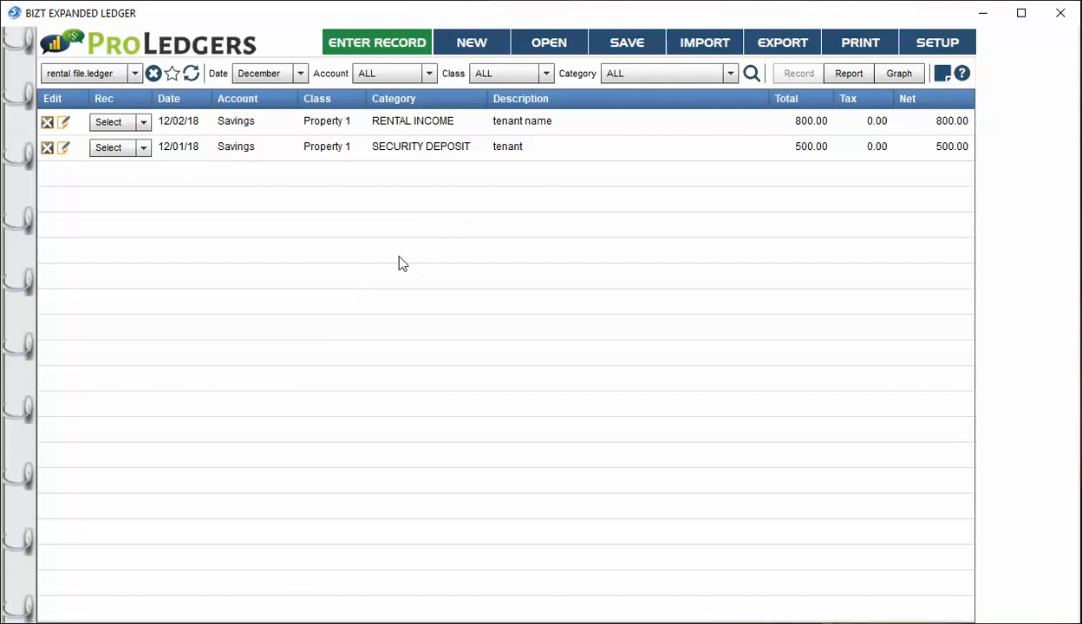
left_click(301, 72)
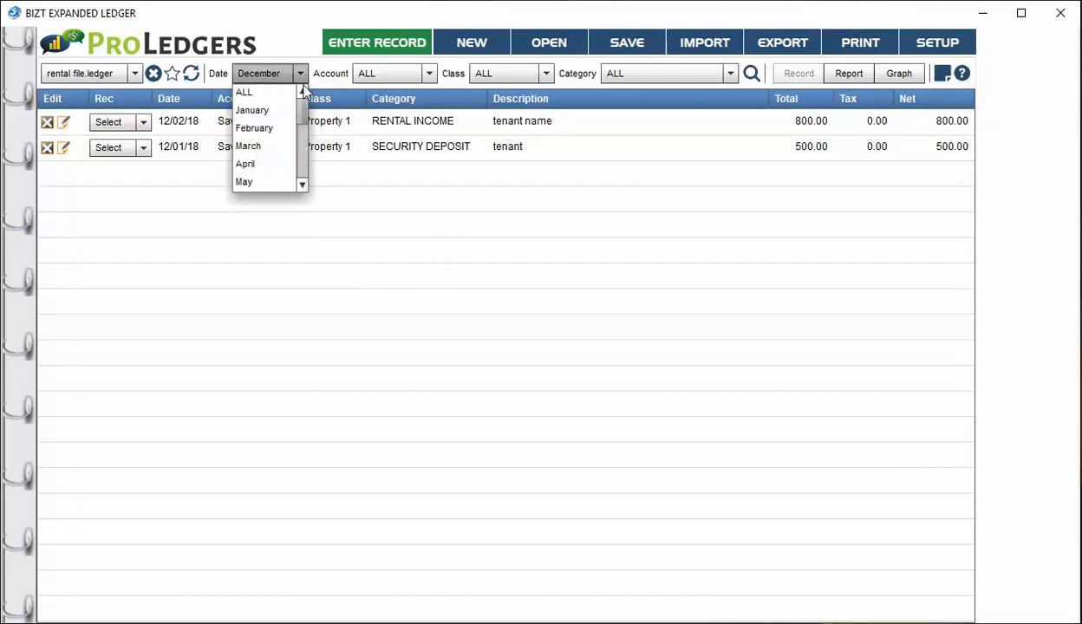
left_click(243, 92)
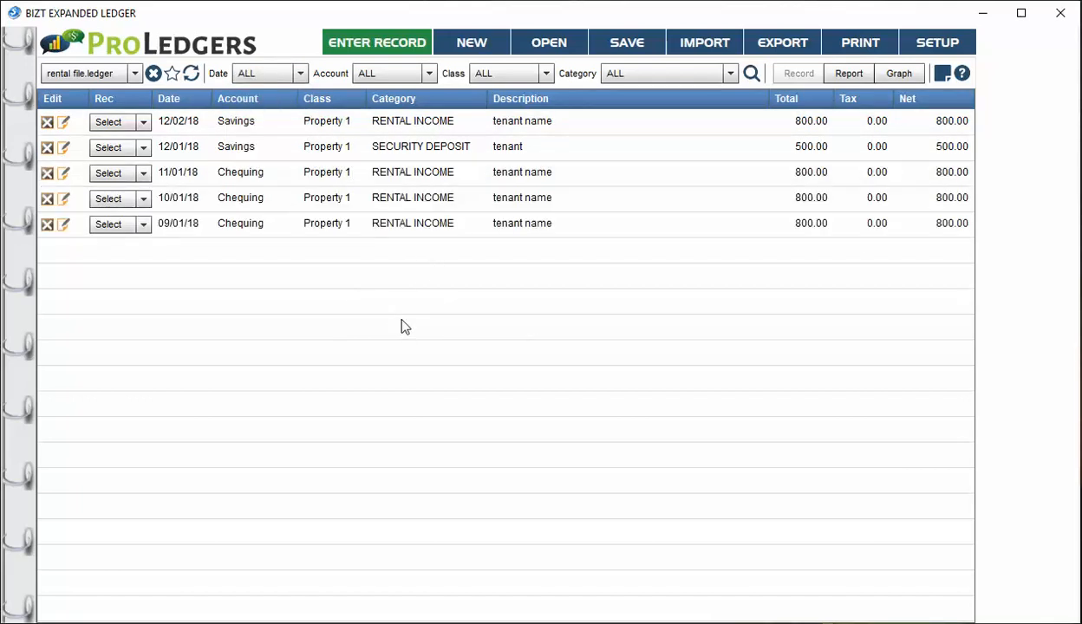
mouse_move(406, 340)
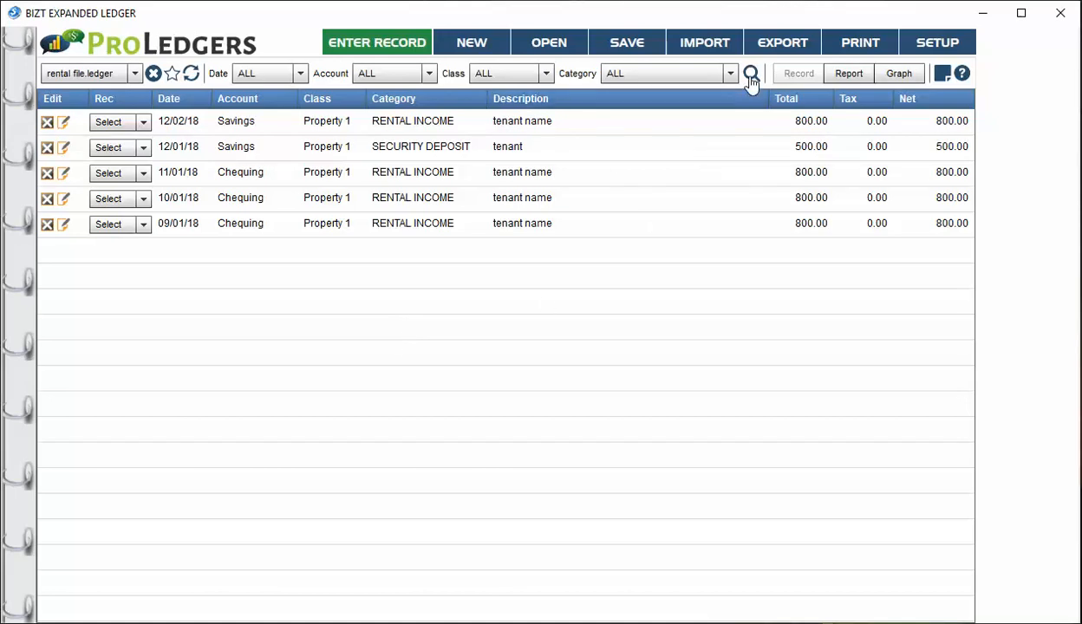
left_click(750, 72)
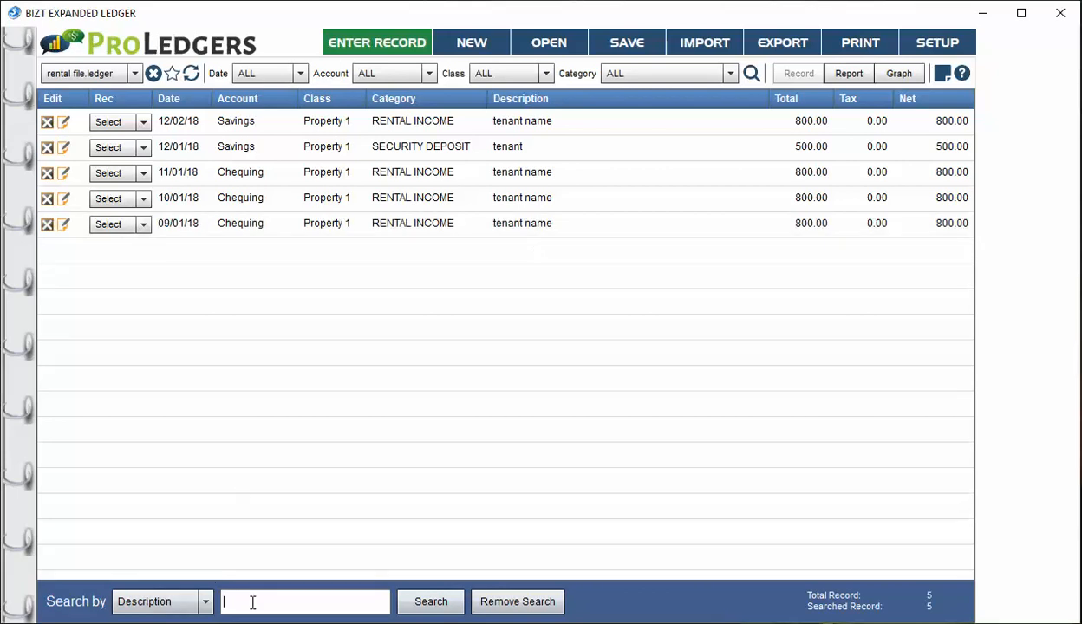
type("tenant")
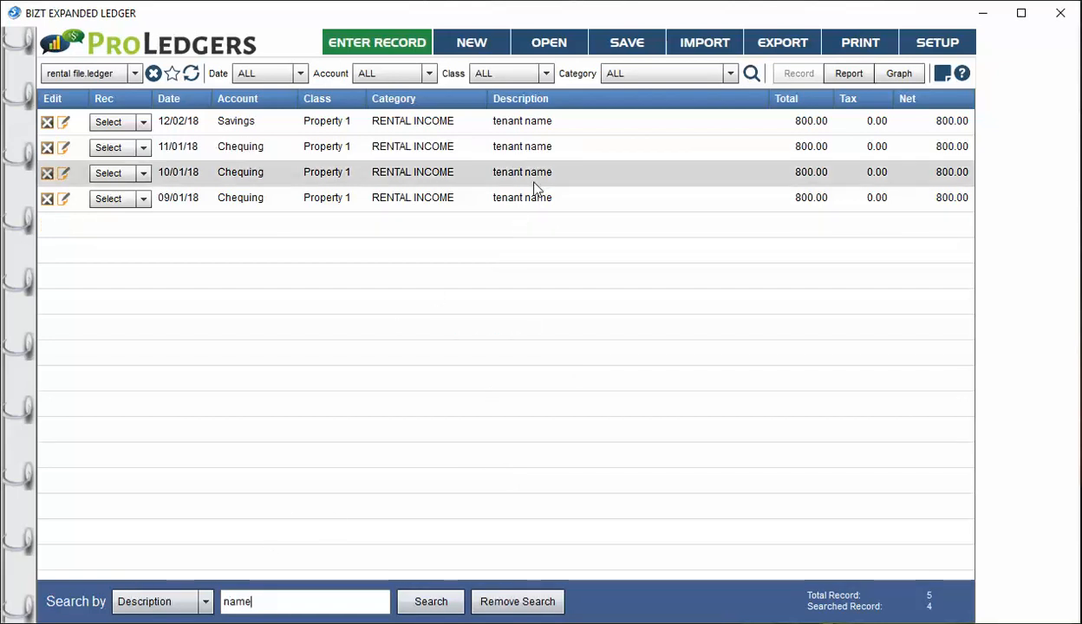
mouse_move(544, 204)
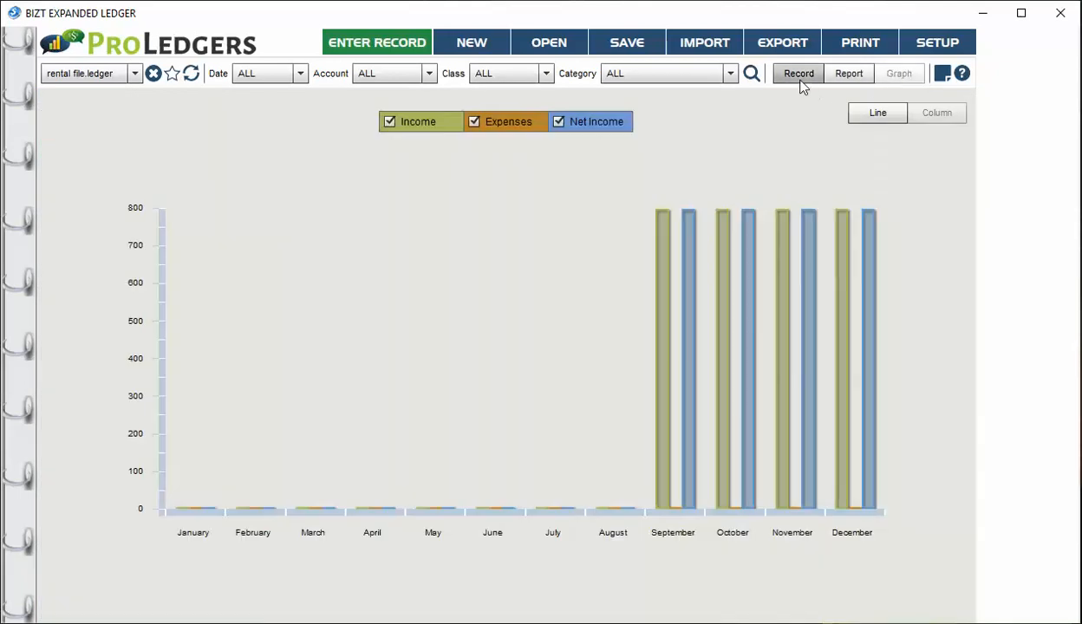
left_click(798, 73)
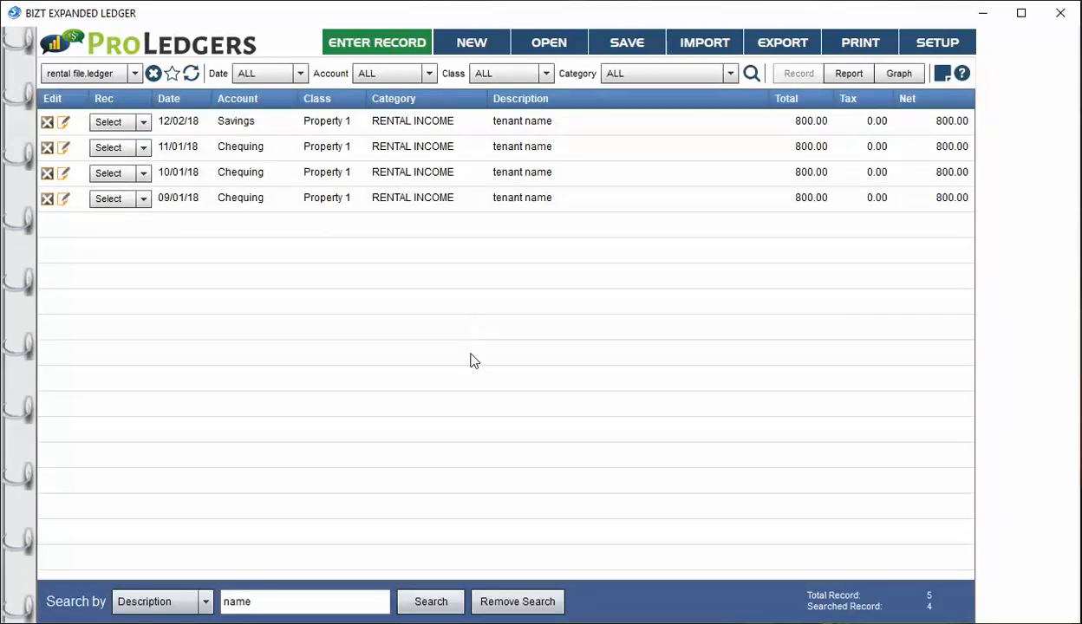
mouse_move(474, 364)
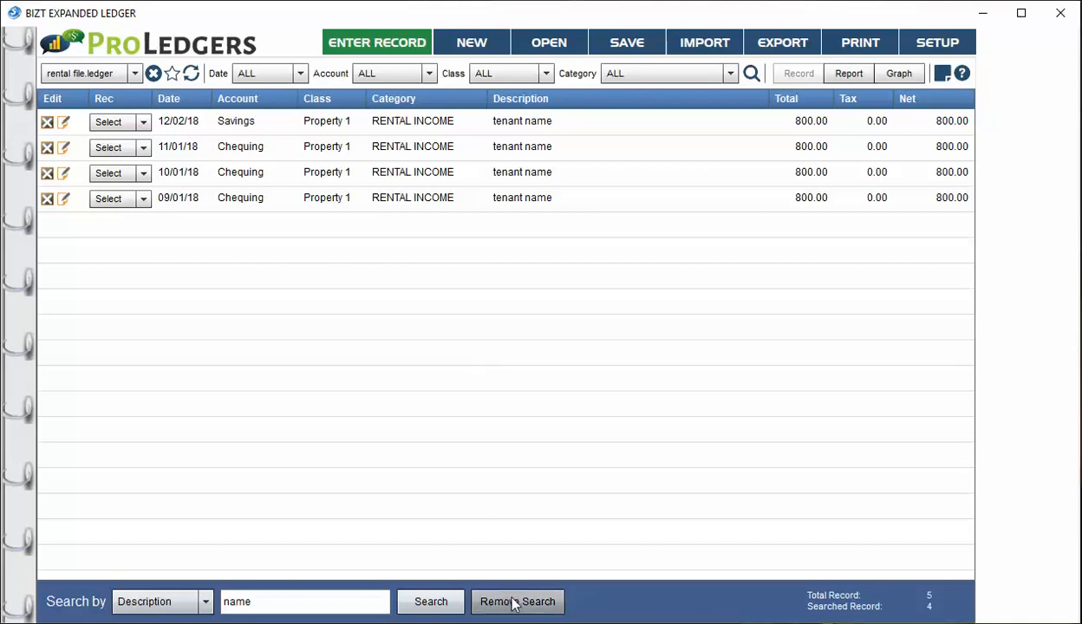
left_click(517, 601)
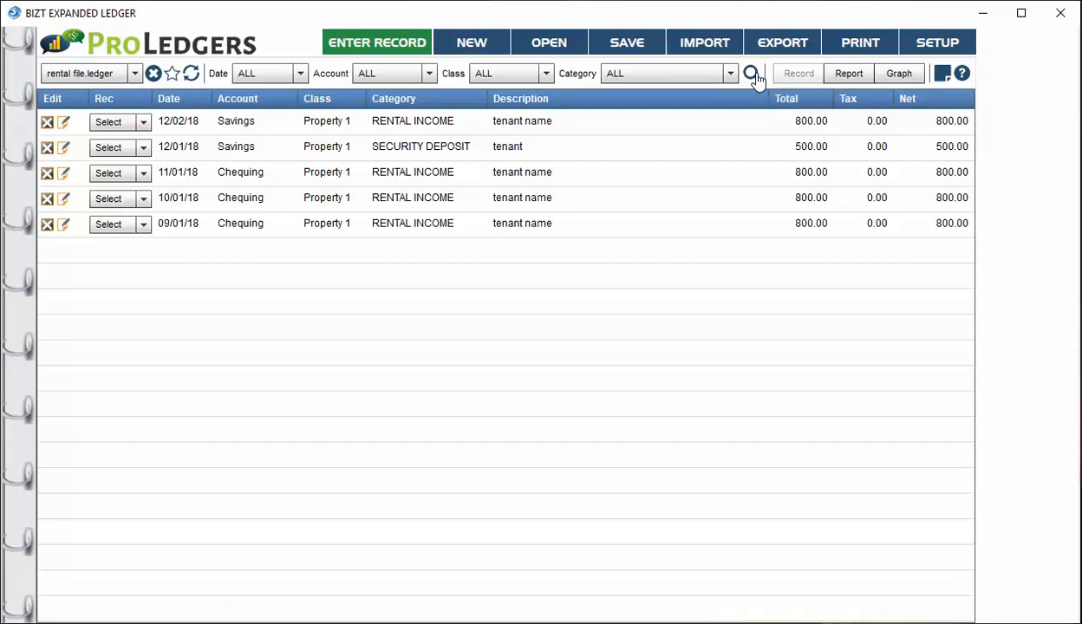
mouse_move(516, 365)
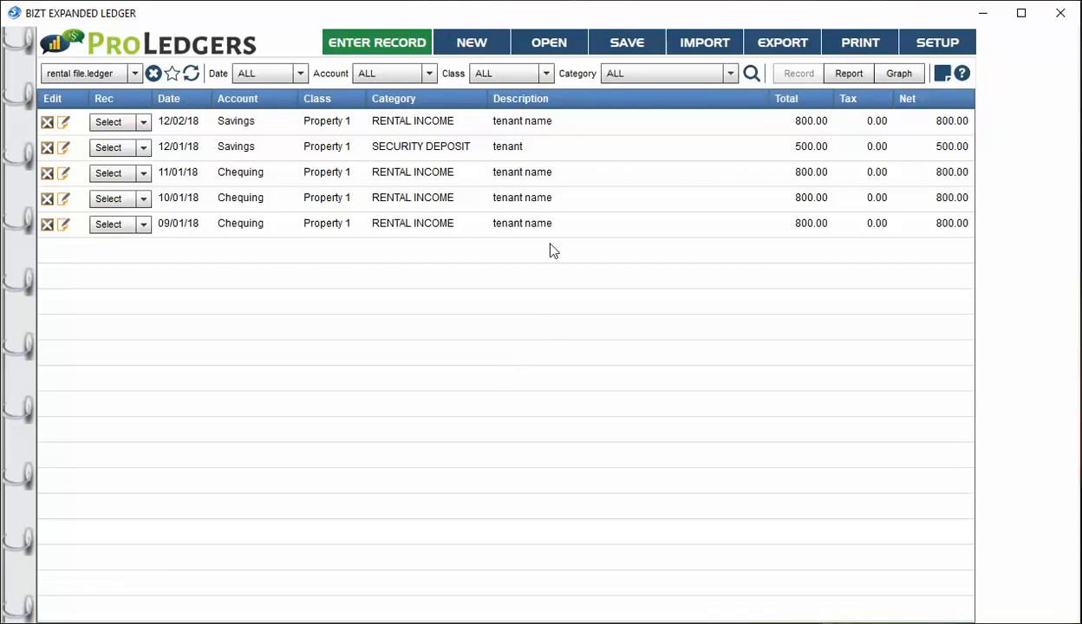
Save the rental file.ledger changes, then open and cancel the export and print options
left_click(626, 42)
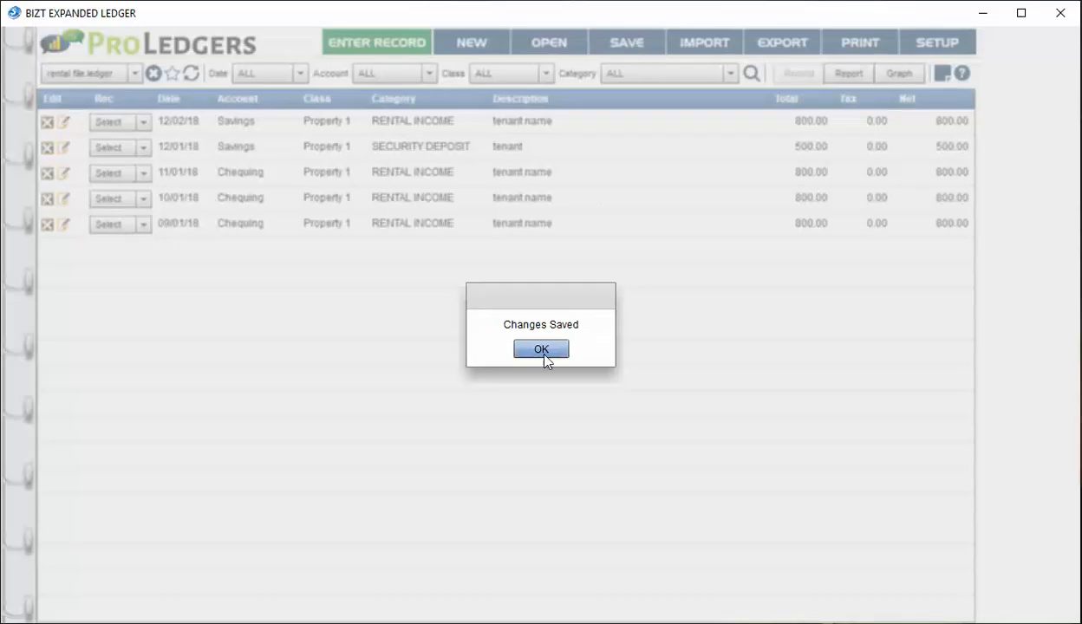
left_click(541, 348)
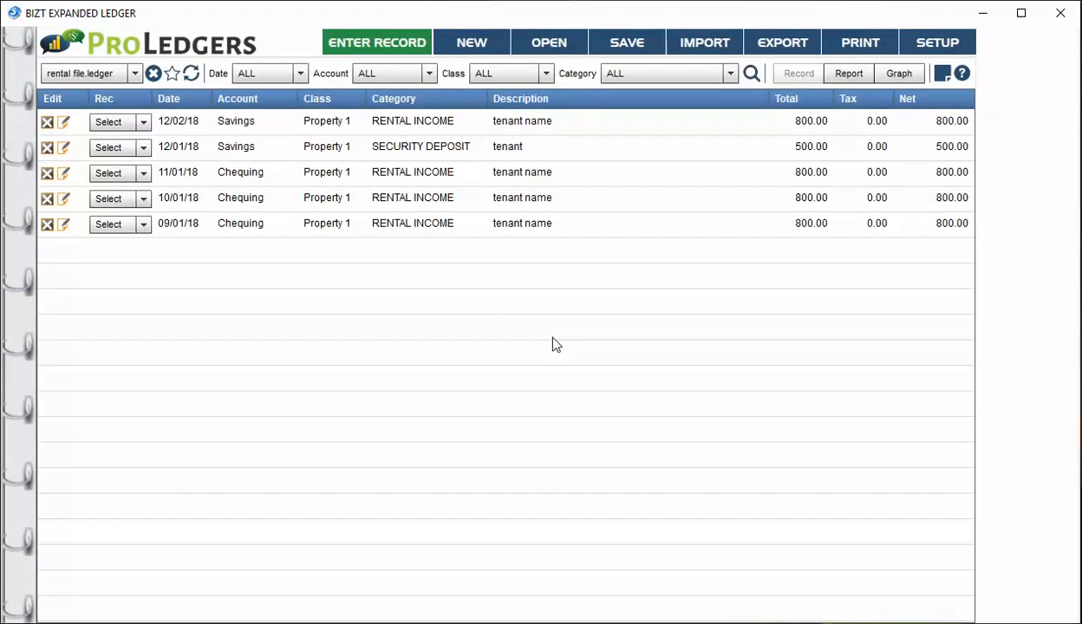
mouse_move(704, 42)
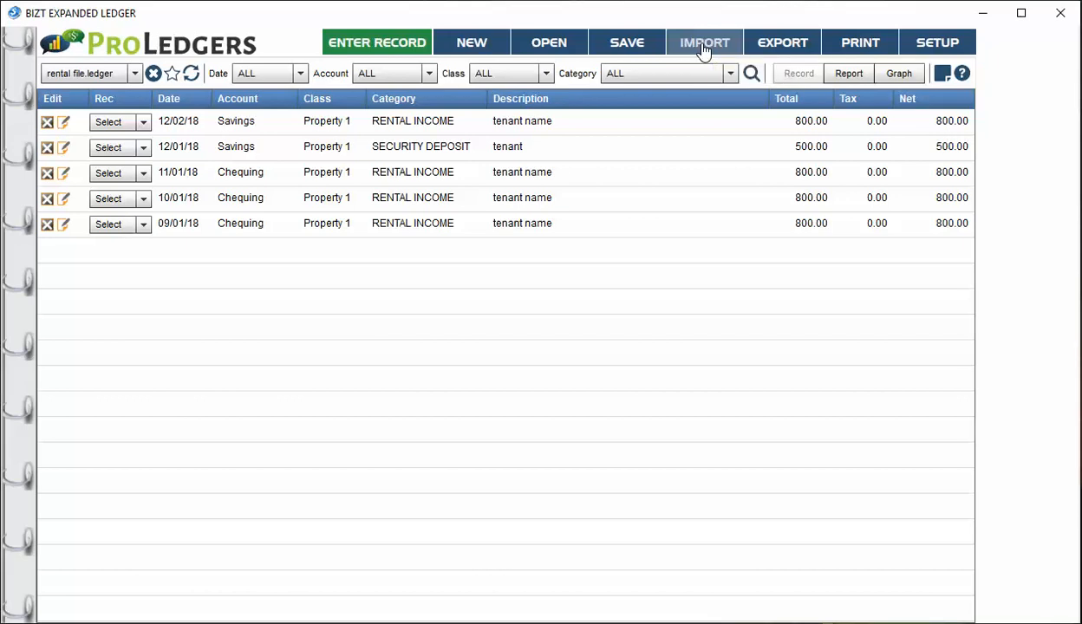
mouse_move(781, 42)
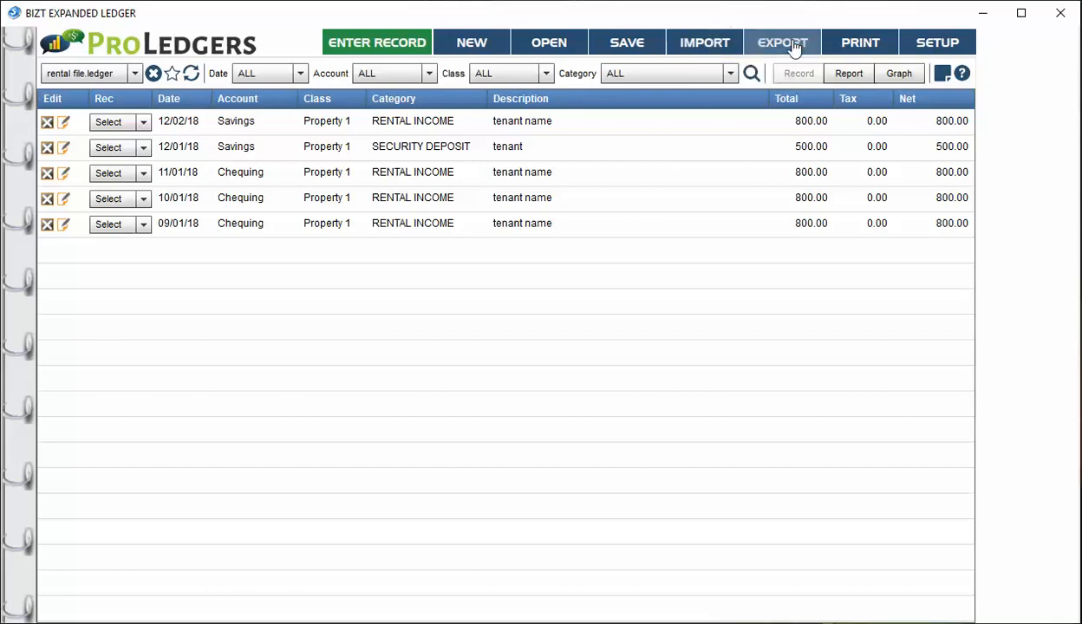
left_click(781, 41)
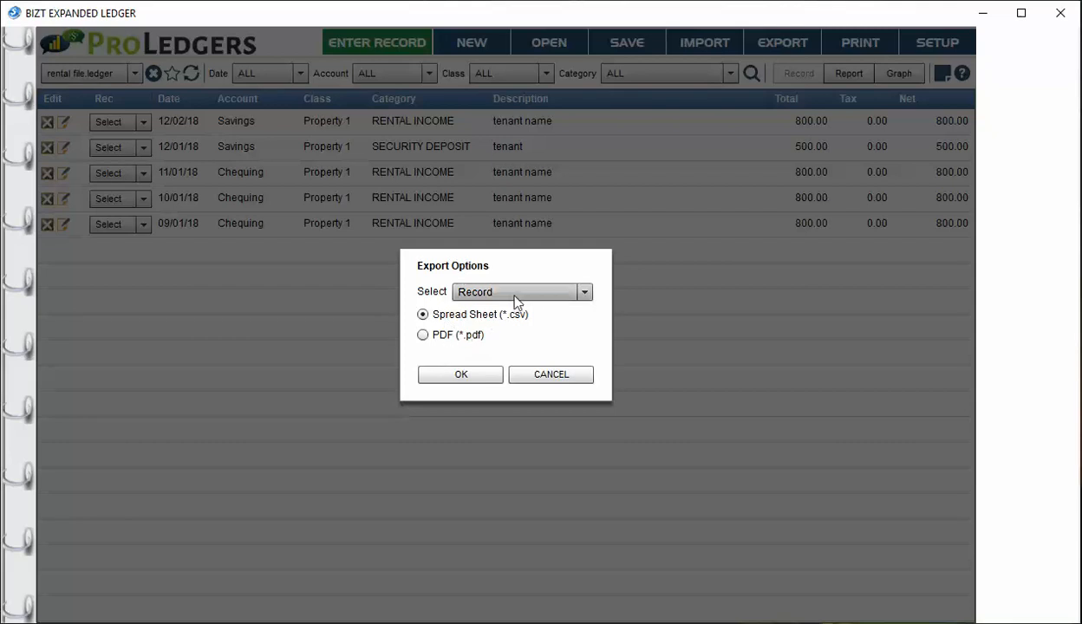
left_click(584, 292)
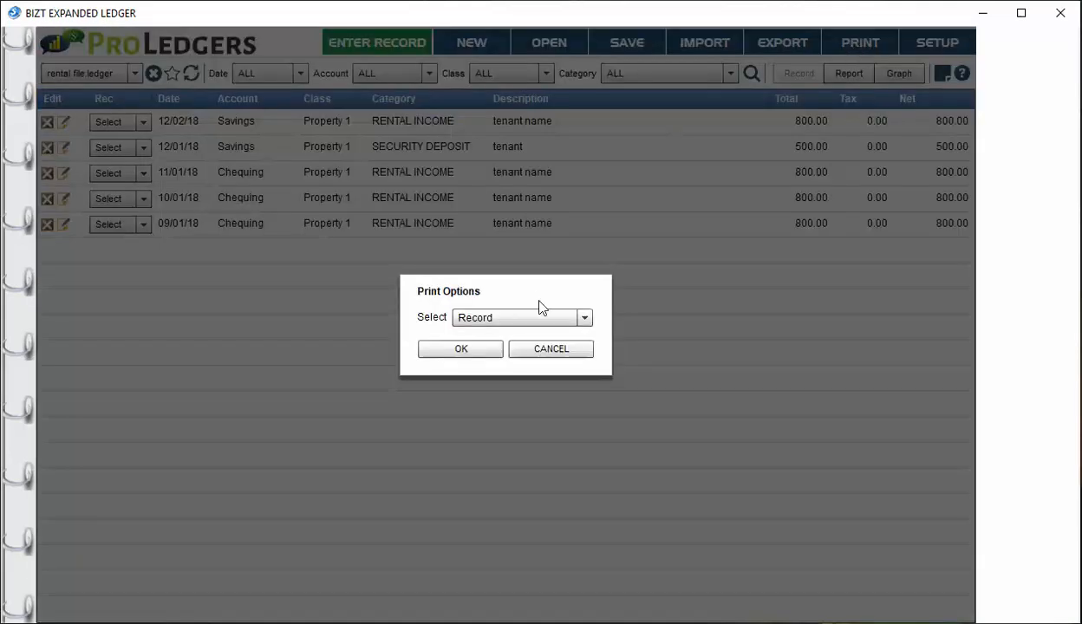
left_click(584, 317)
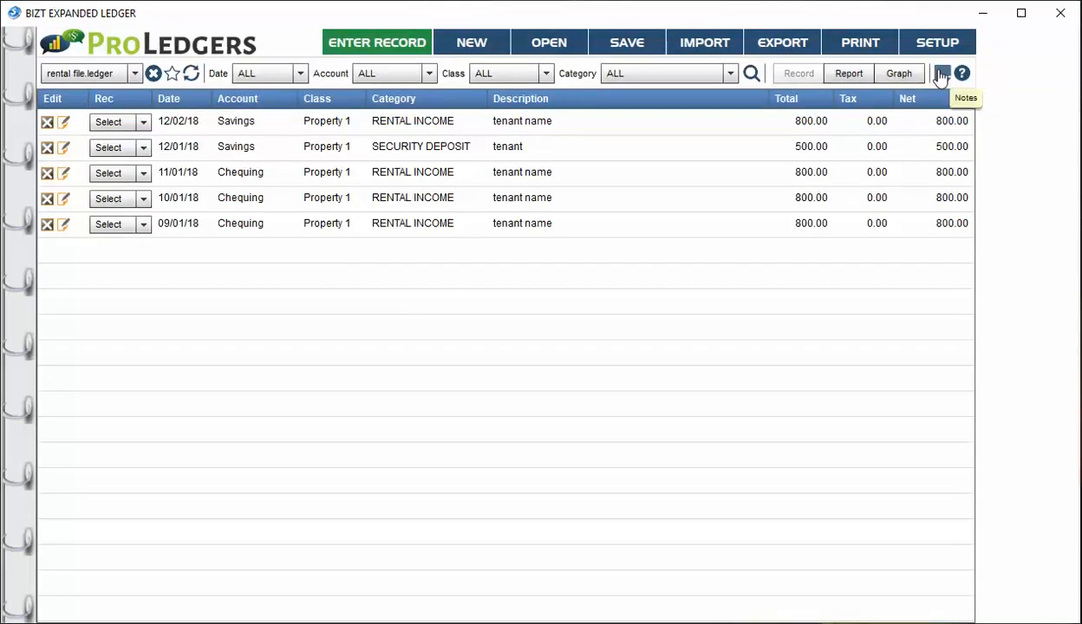
left_click(943, 73)
type("sdfasfsd")
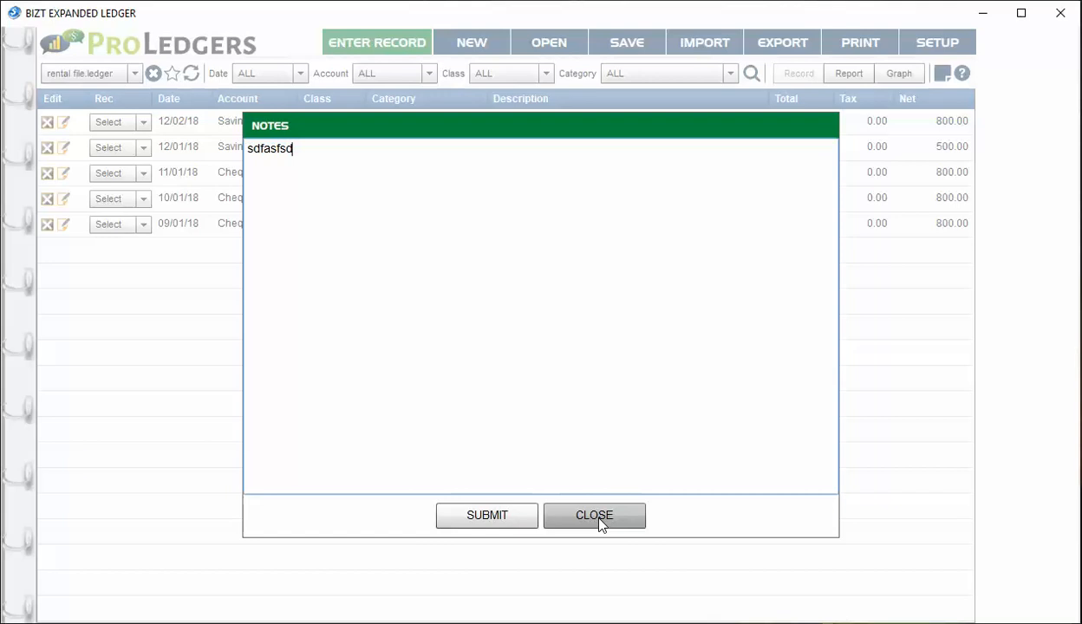
left_click(594, 514)
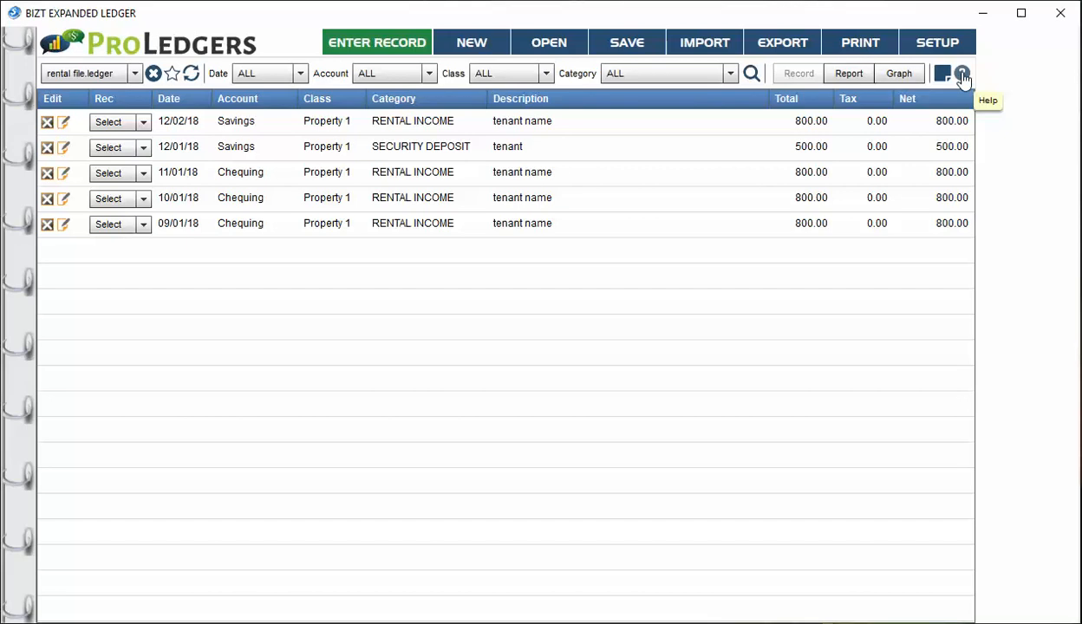
mouse_move(261, 288)
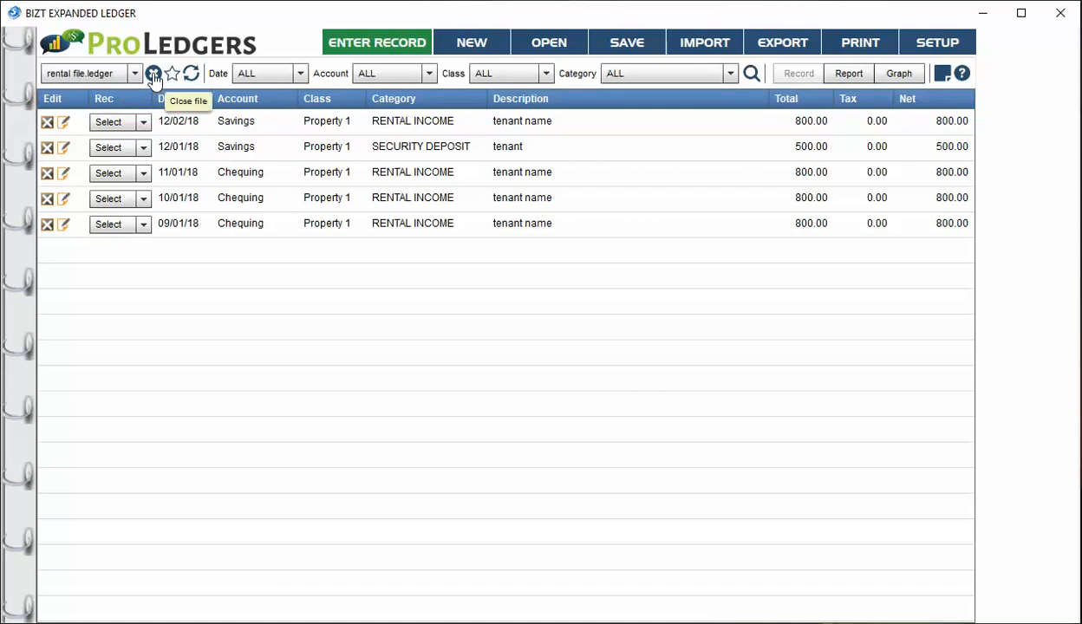
mouse_move(172, 74)
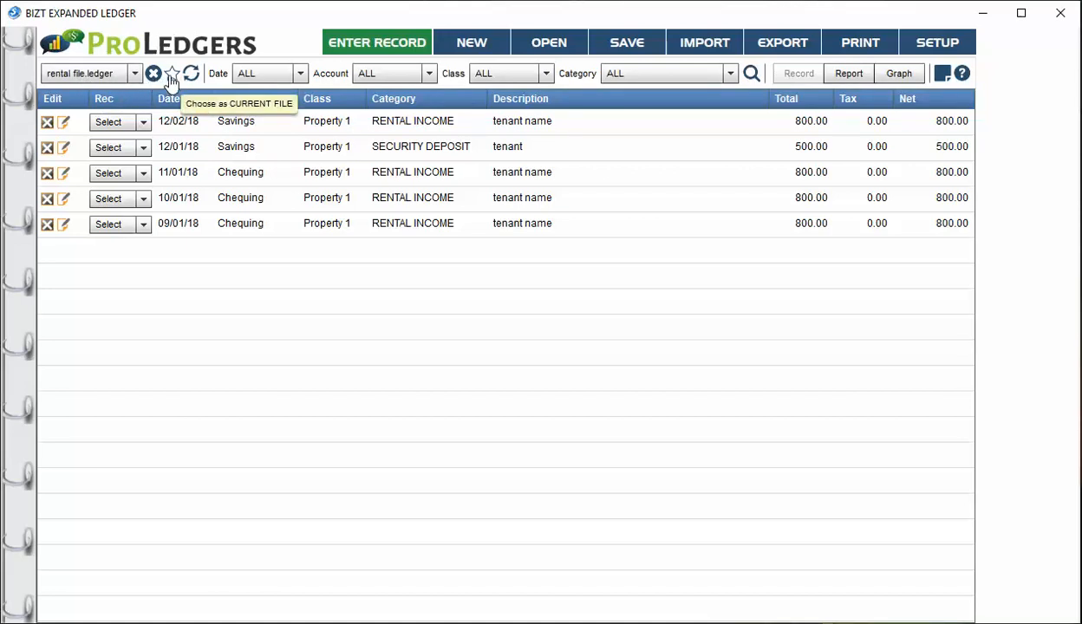
Mark rental file.ledger as the Current File with the star icon and confirm
left_click(173, 74)
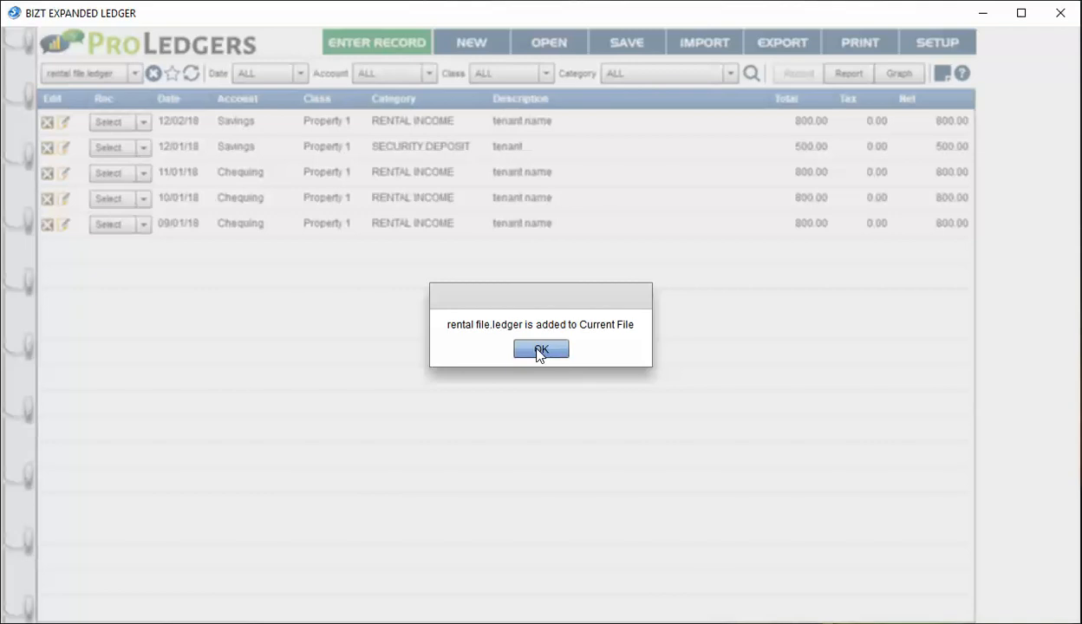
left_click(541, 349)
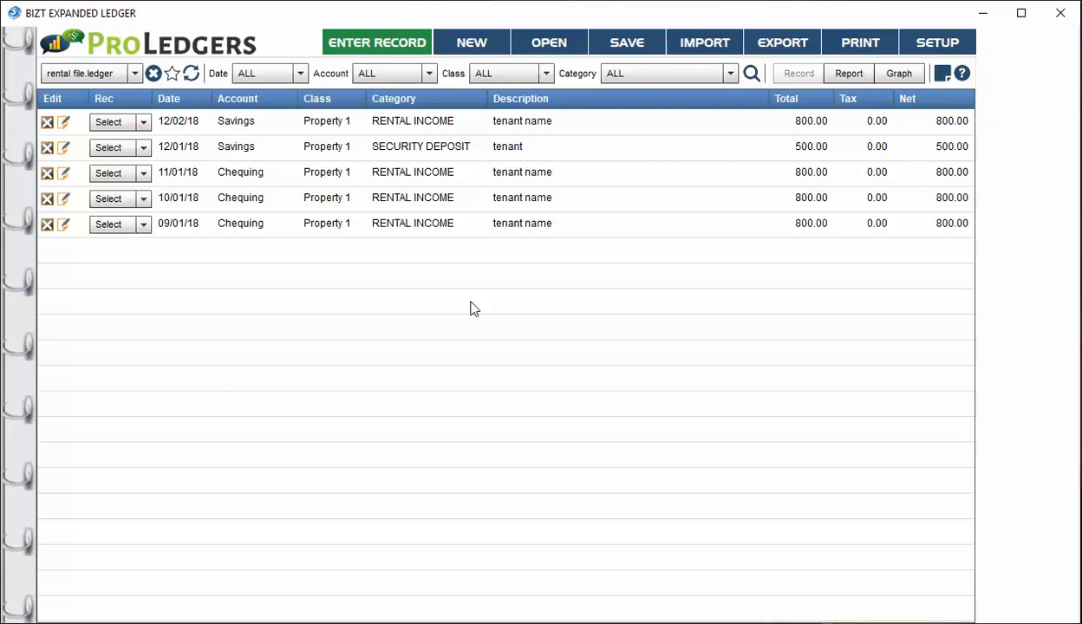
mouse_move(190, 73)
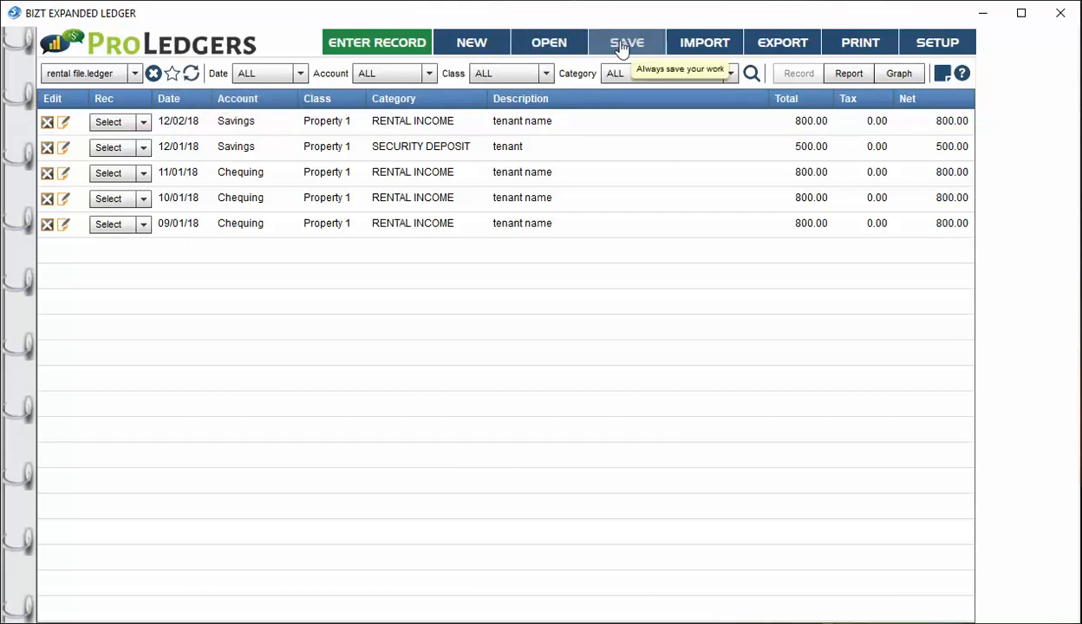
mouse_move(190, 72)
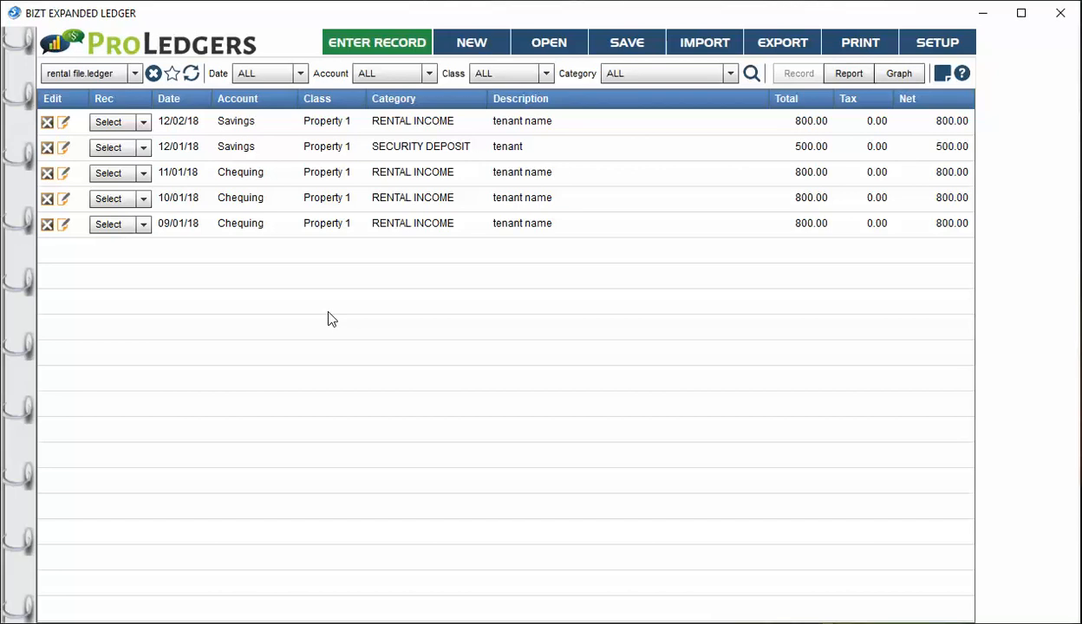
mouse_move(315, 302)
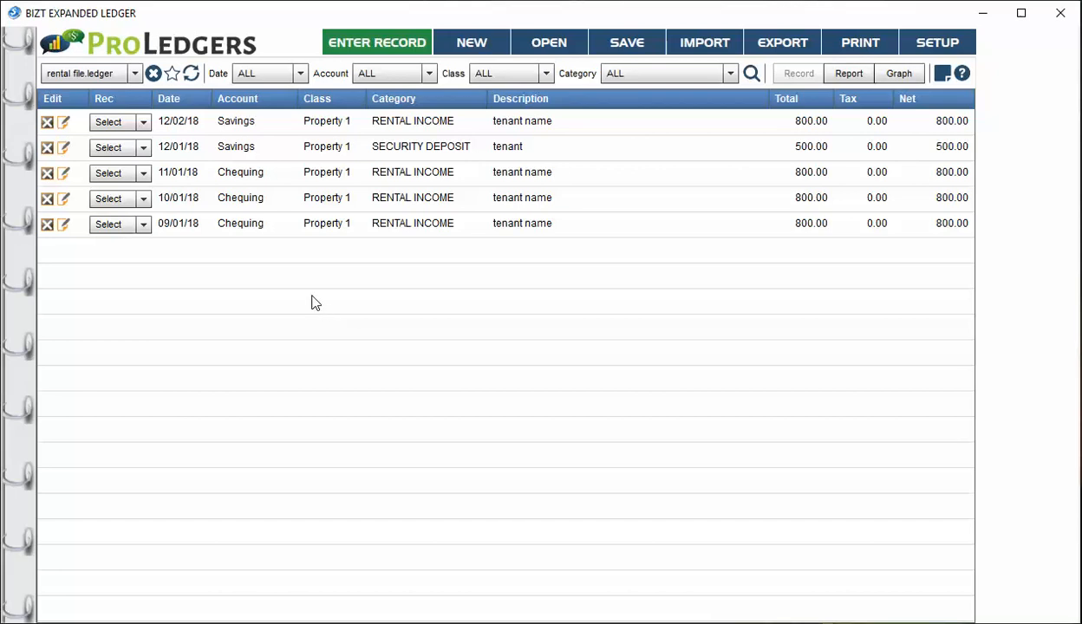
mouse_move(319, 301)
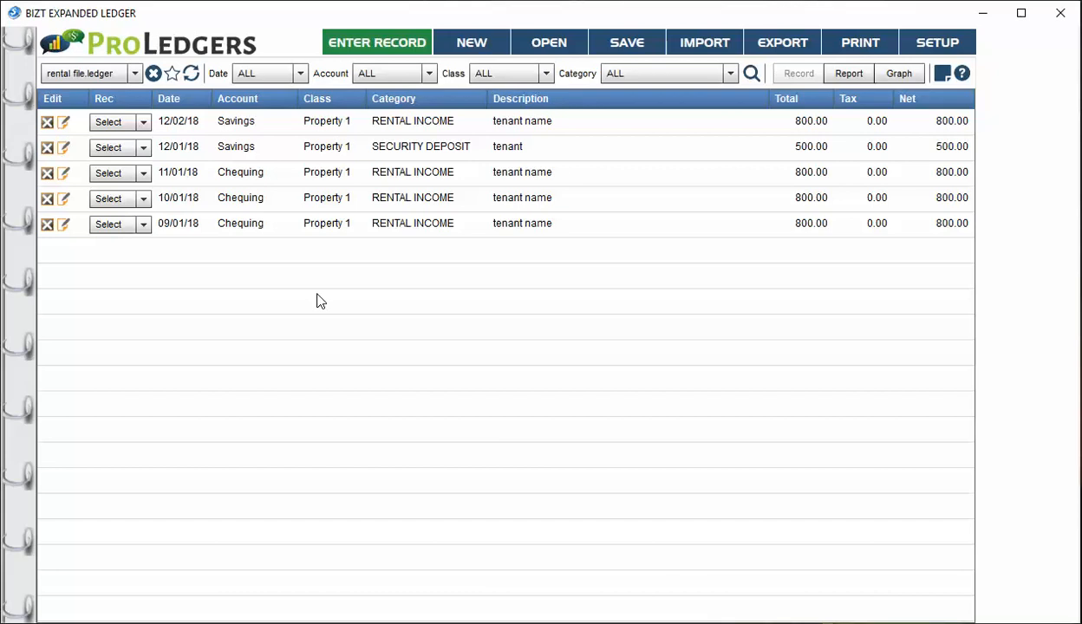
mouse_move(320, 302)
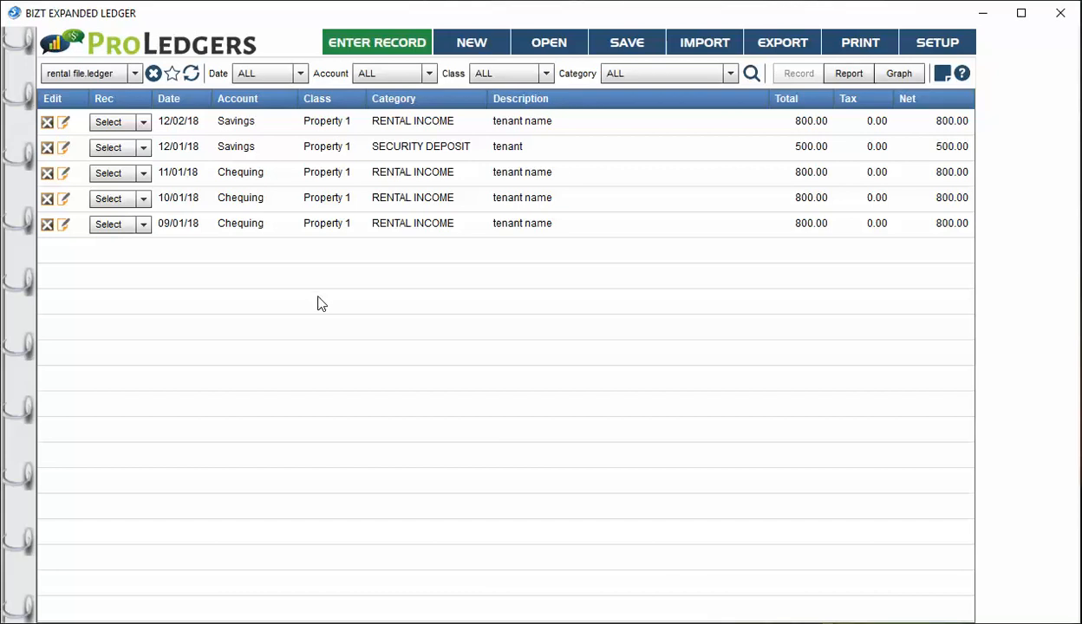